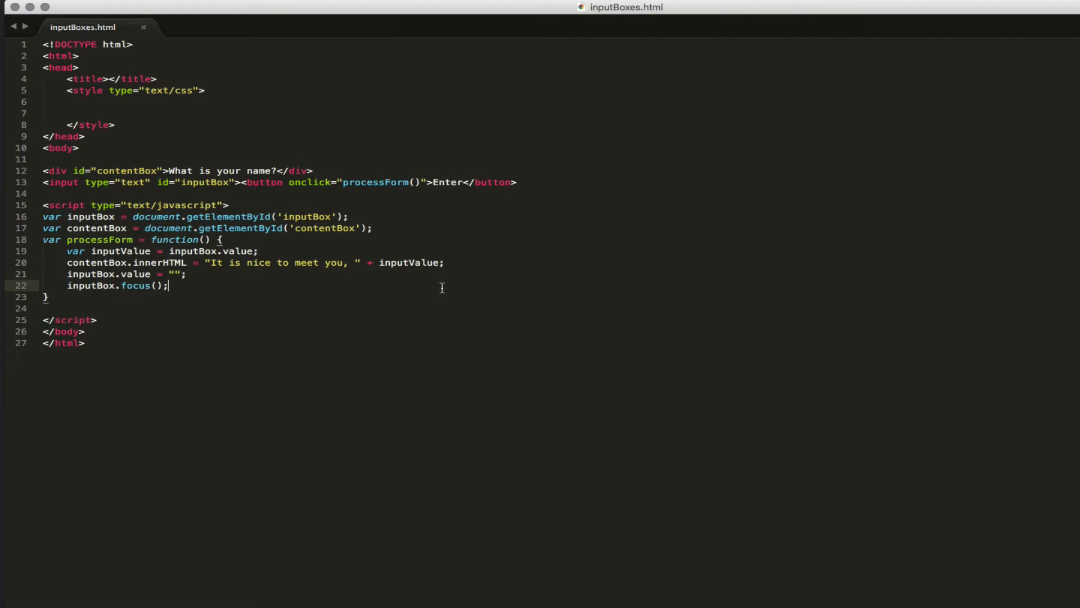
pyautogui.moveTo(315, 236)
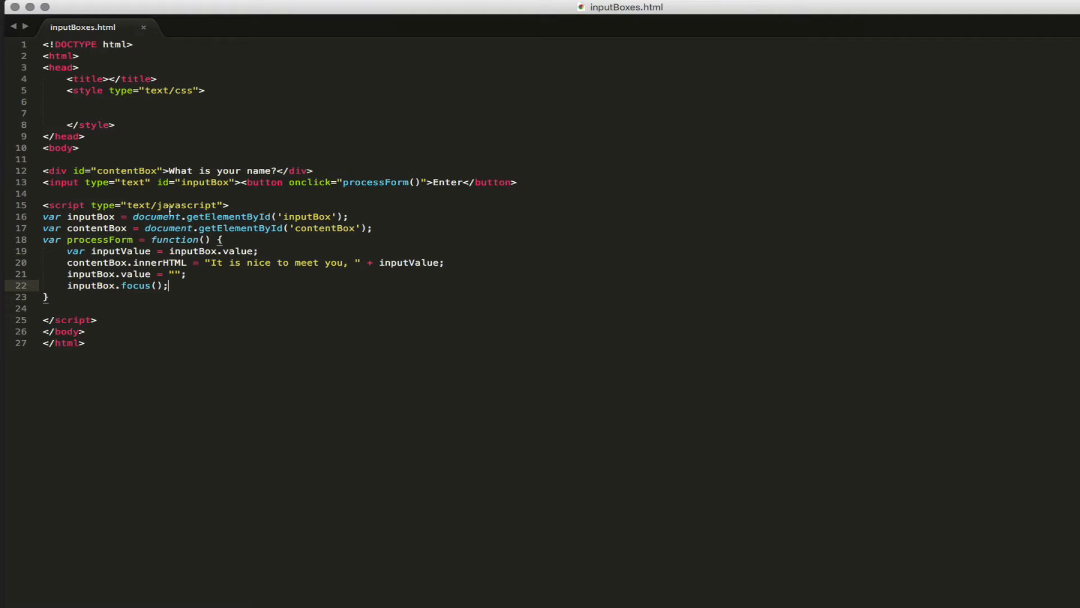
pyautogui.moveTo(347, 249)
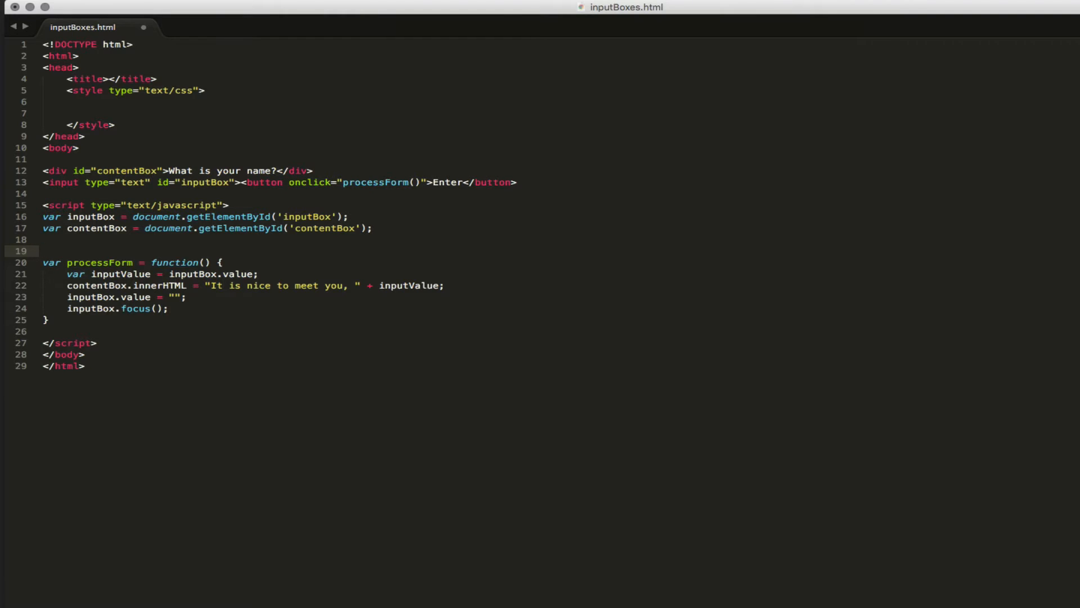
# Declare `var step` above processForm, first as 1 then edited toward the string "welcome".
pyautogui.write('var')
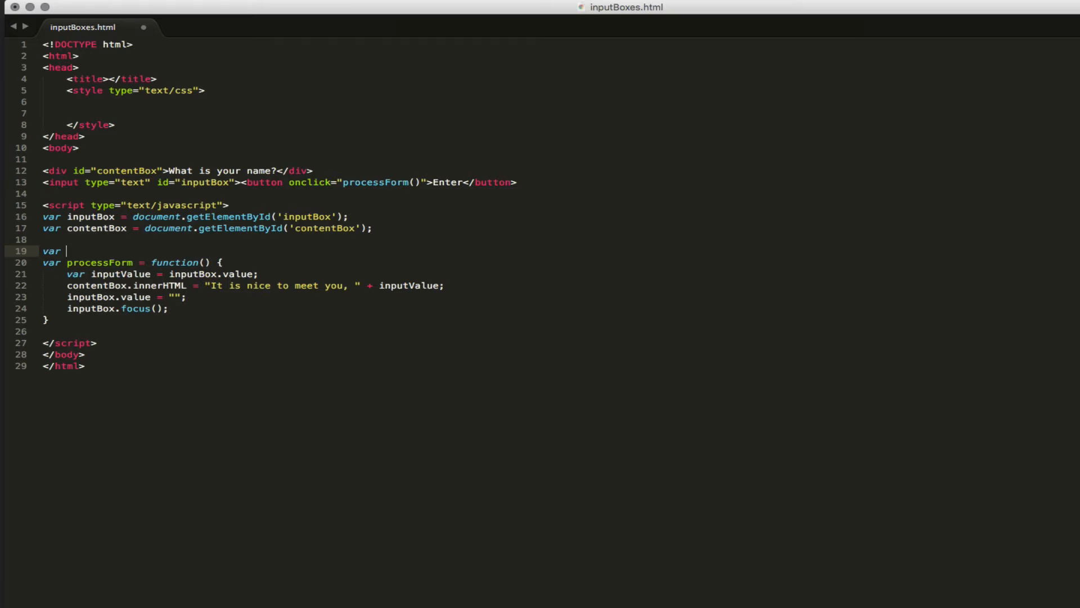
pyautogui.write('step =')
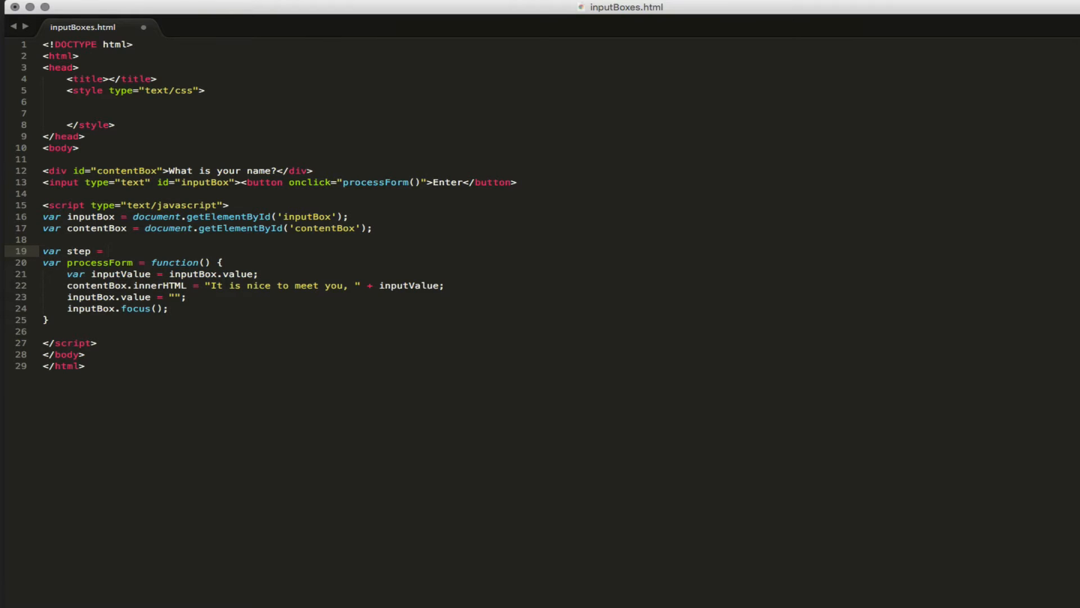
pyautogui.write('""')
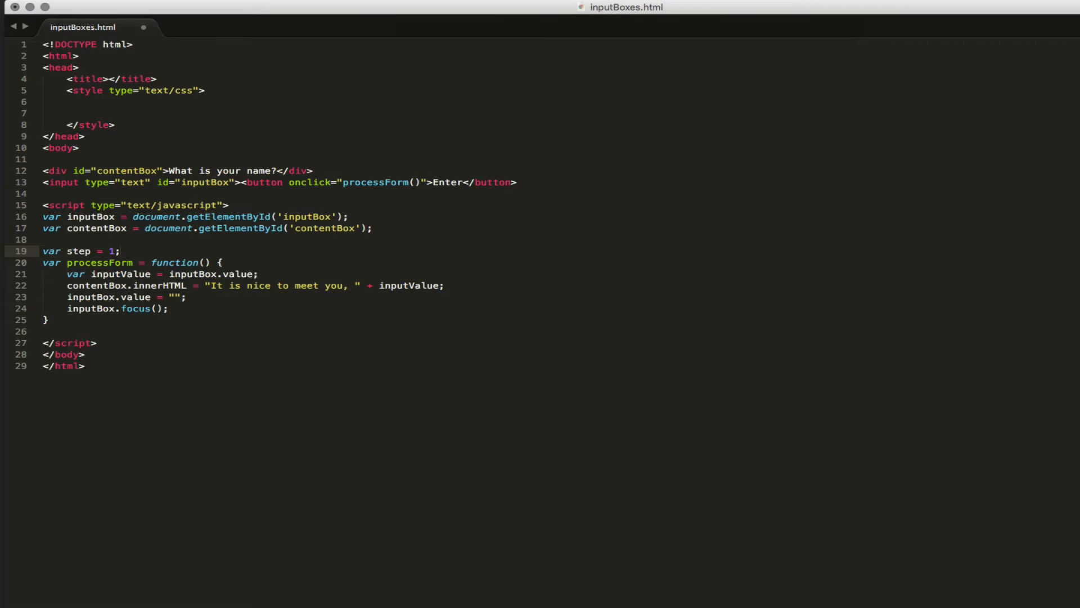
pyautogui.press('Backspace')
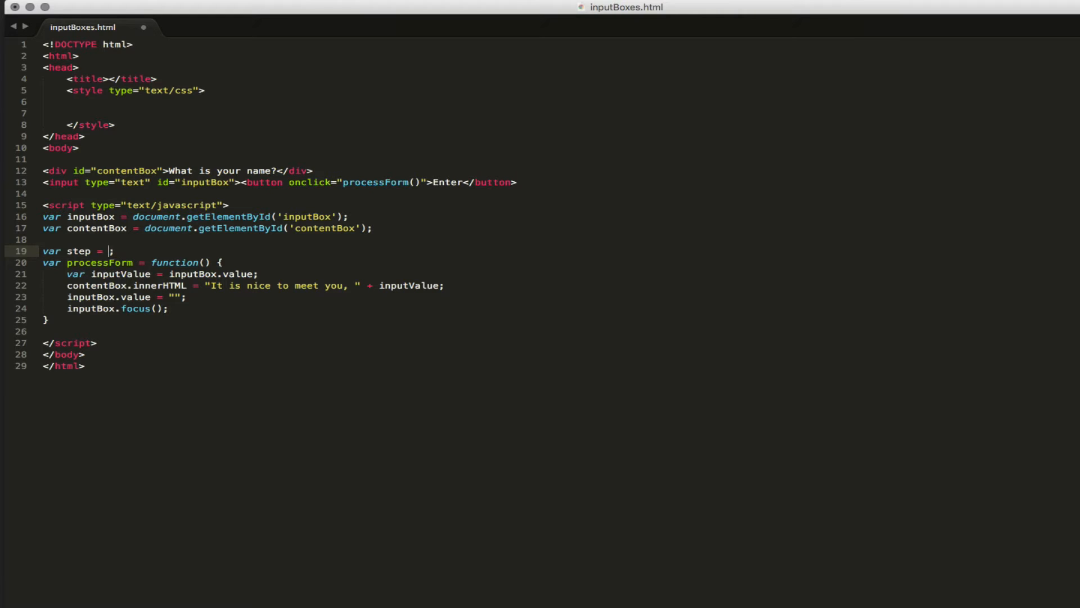
pyautogui.write('"we')
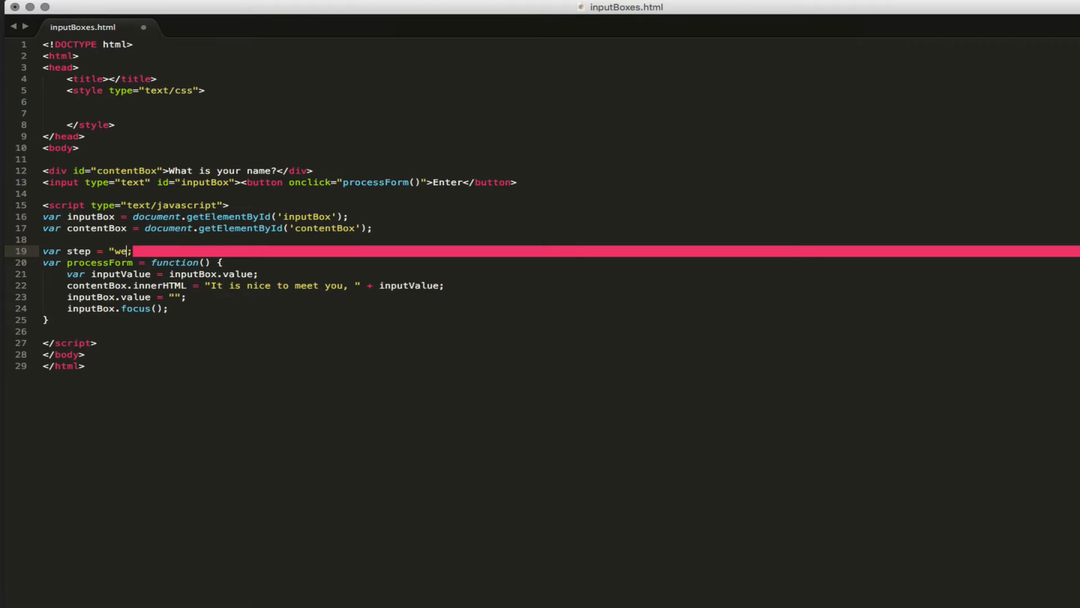
pyautogui.write('lcome')
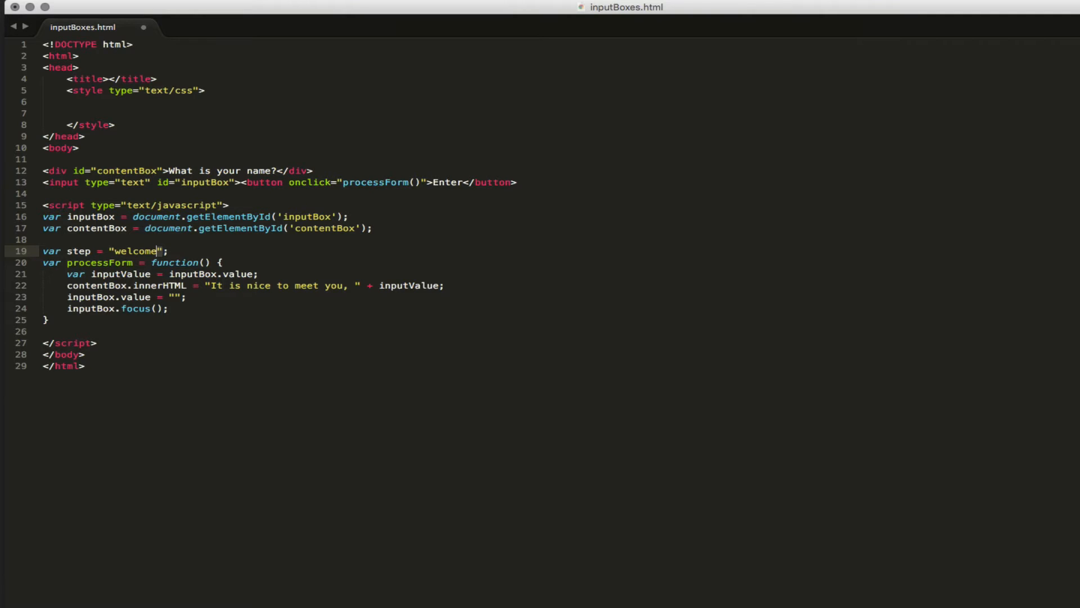
# Select the word welcome and highlight where inputValue is used inside processForm.
pyautogui.doubleClick(132, 251)
pyautogui.write('1')
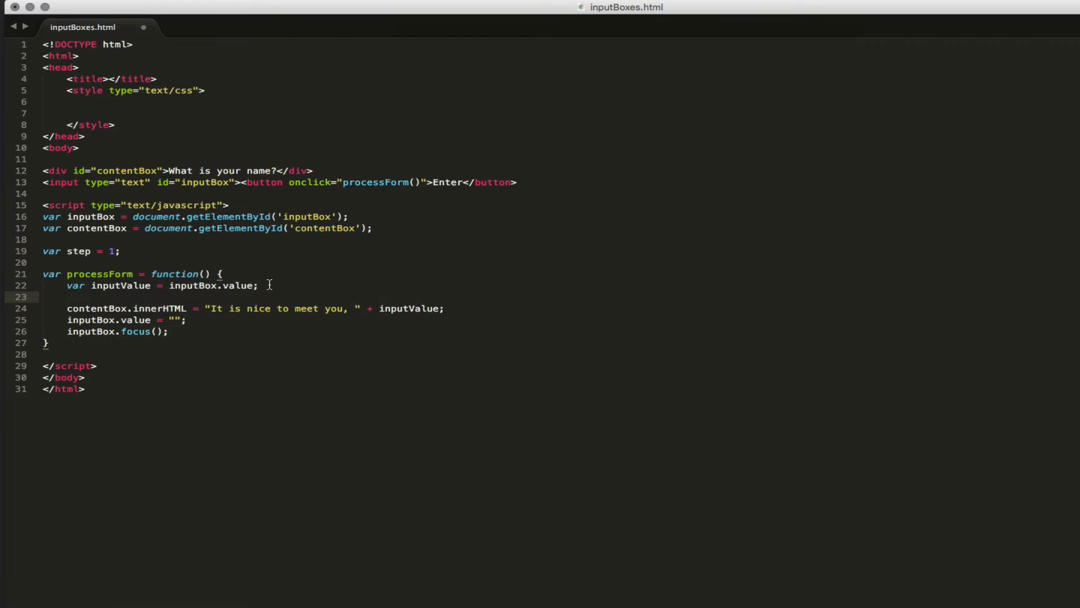
pyautogui.doubleClick(121, 284)
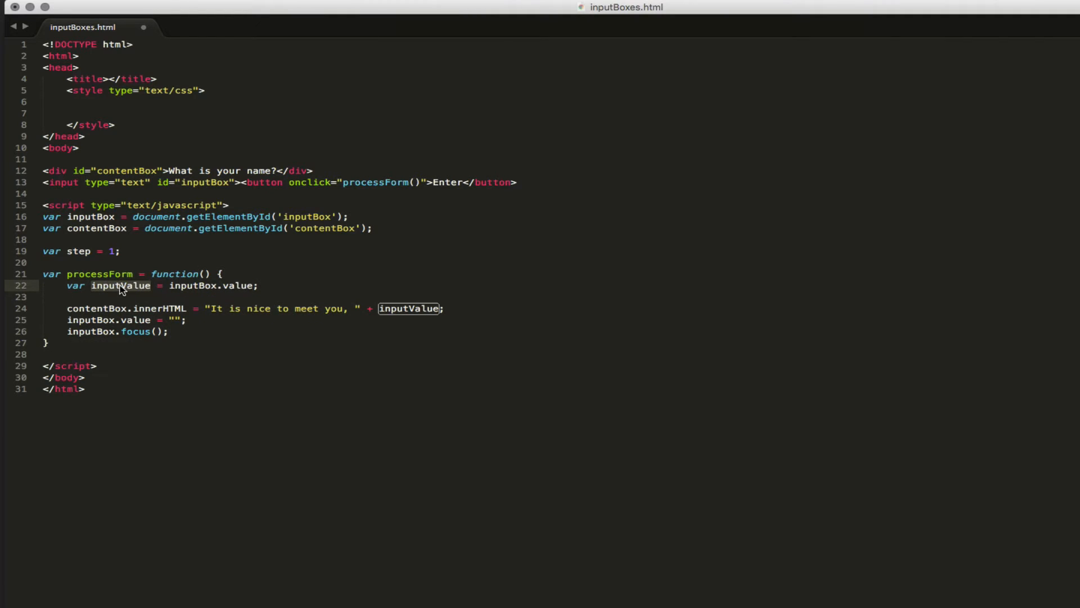
pyautogui.moveTo(135, 296)
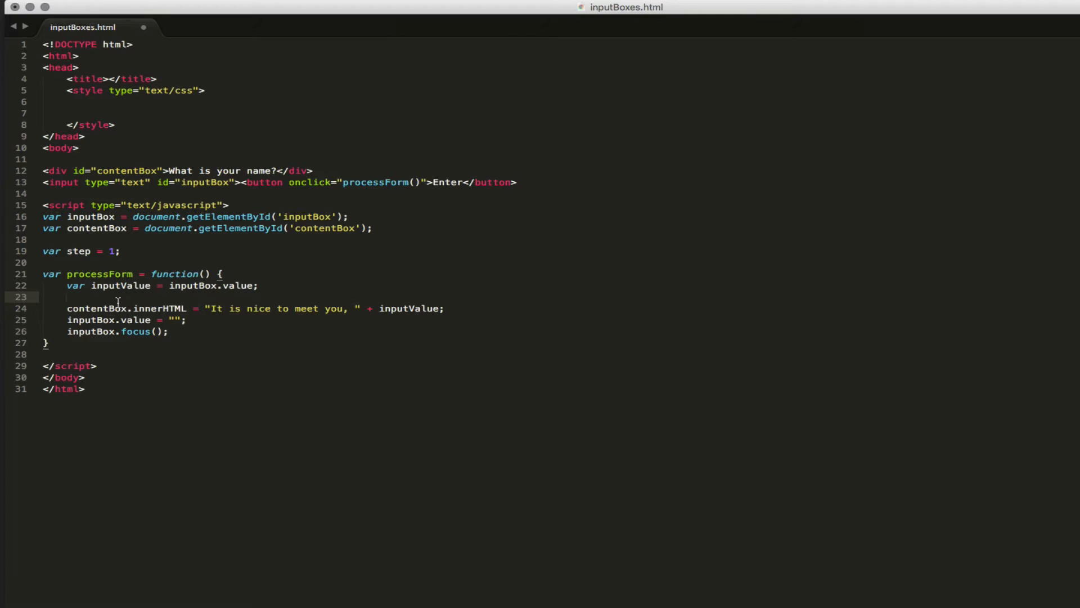
# Wrap the greeting line in an `if (step === 1) {` condition.
pyautogui.write('if (')
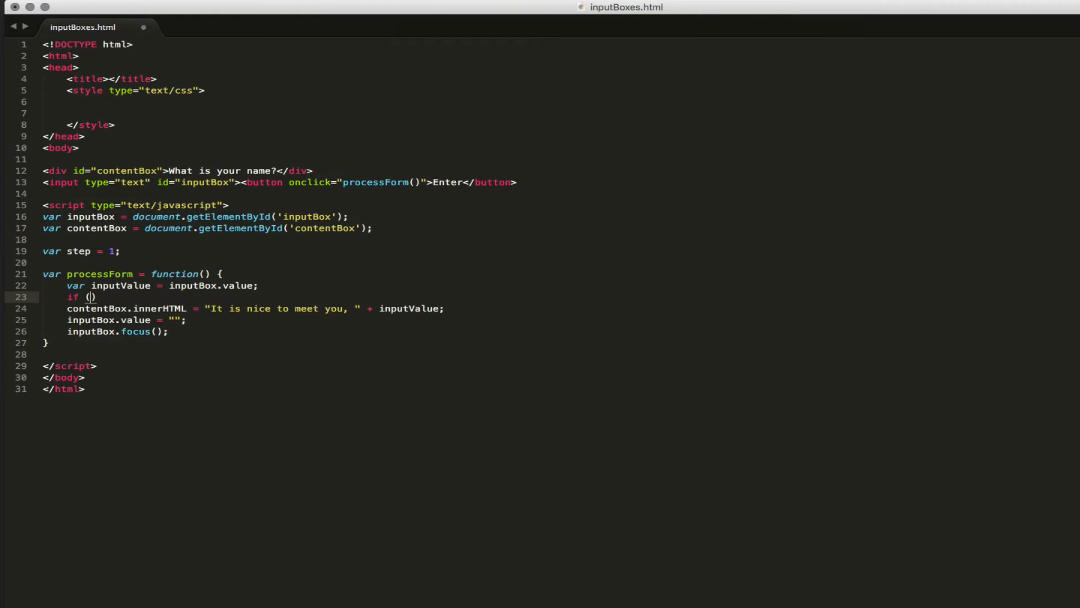
pyautogui.write('step === 1')
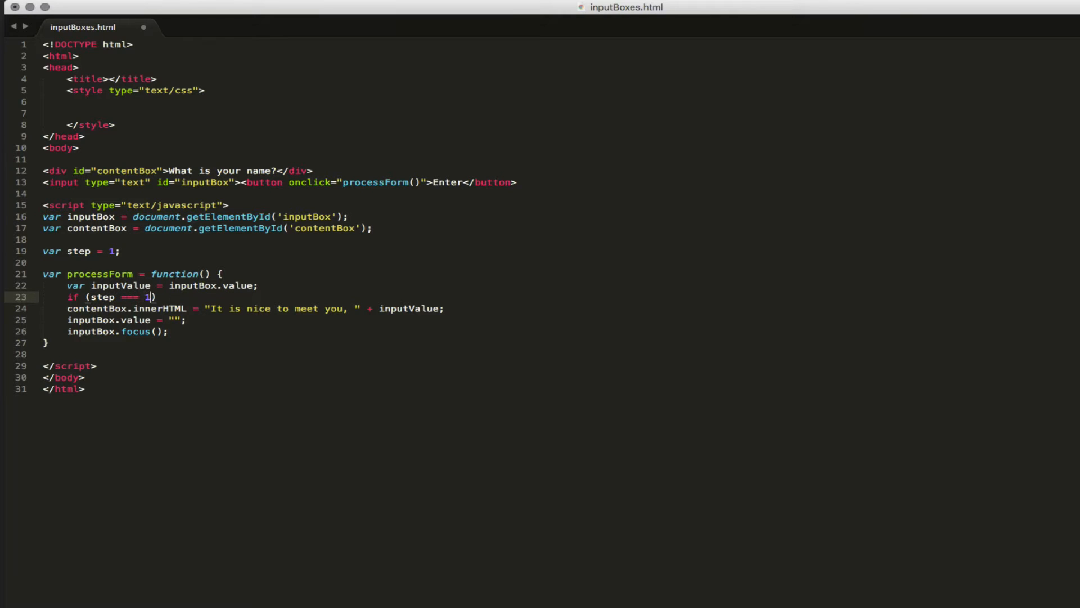
pyautogui.write('{')
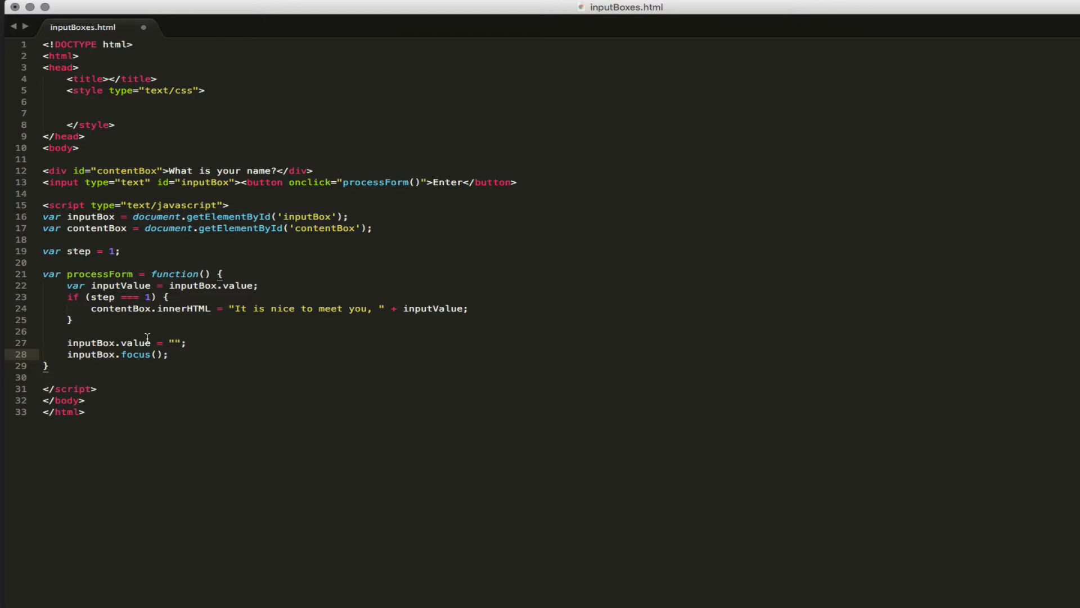
pyautogui.moveTo(104, 297)
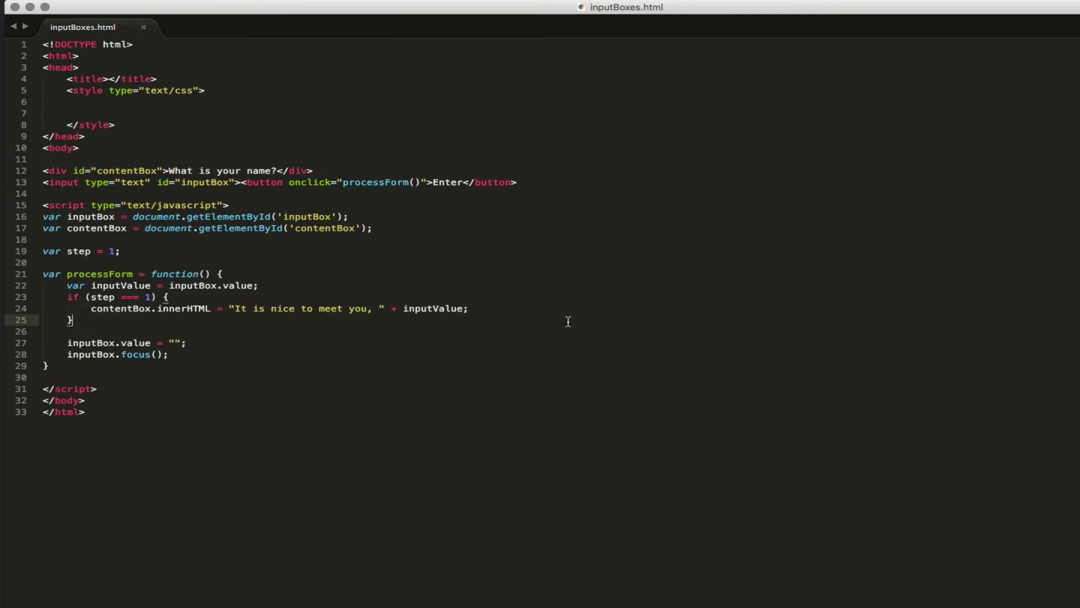
pyautogui.moveTo(137, 297)
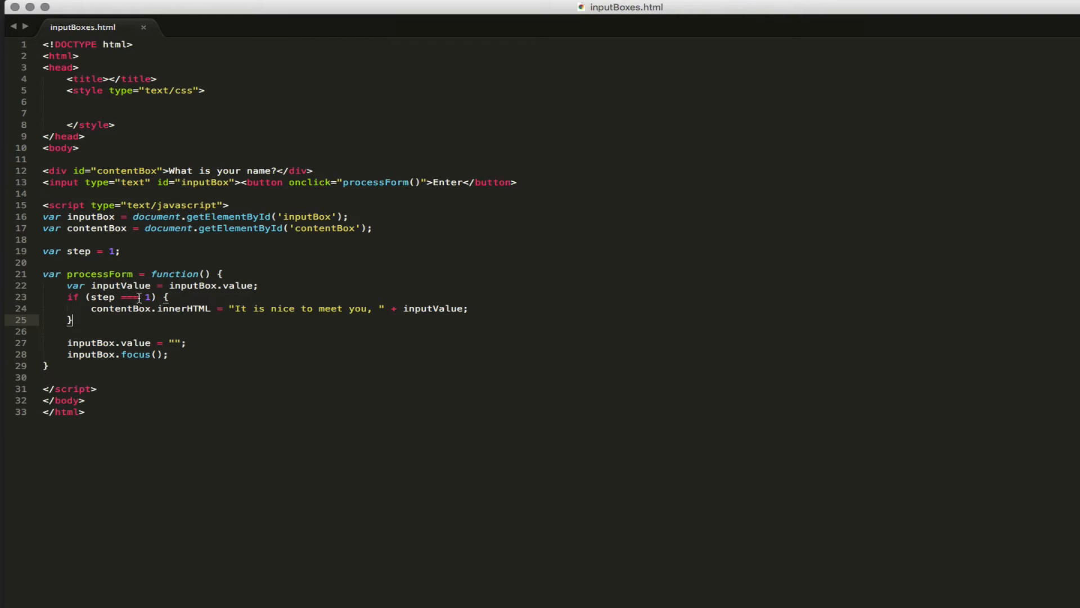
pyautogui.moveTo(333, 311)
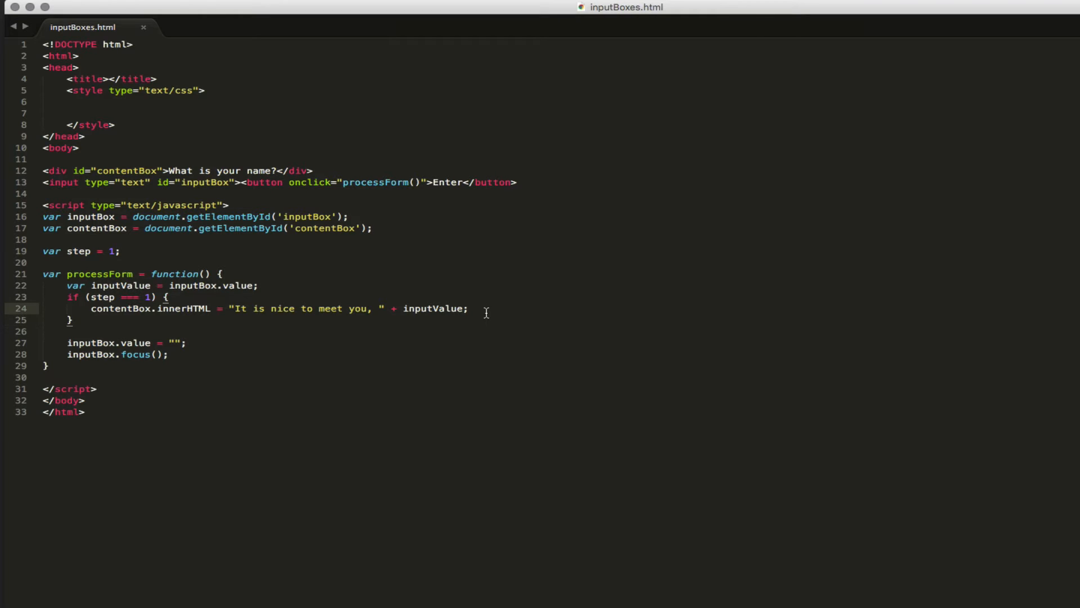
# Add `step += 1;` after the greeting and close the if block's brace.
pyautogui.write('step +')
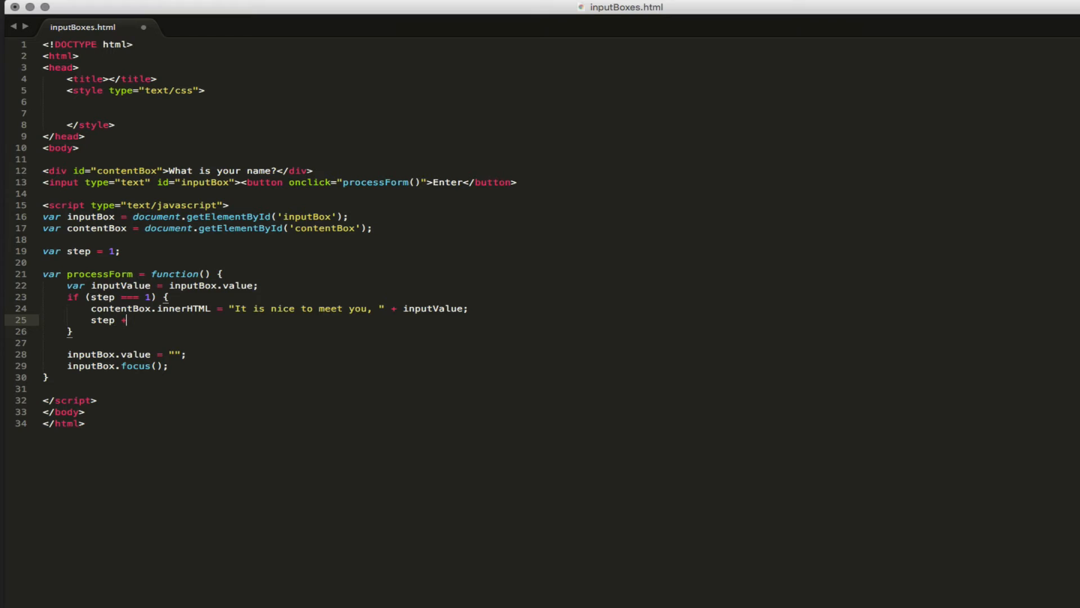
pyautogui.write('= 1;')
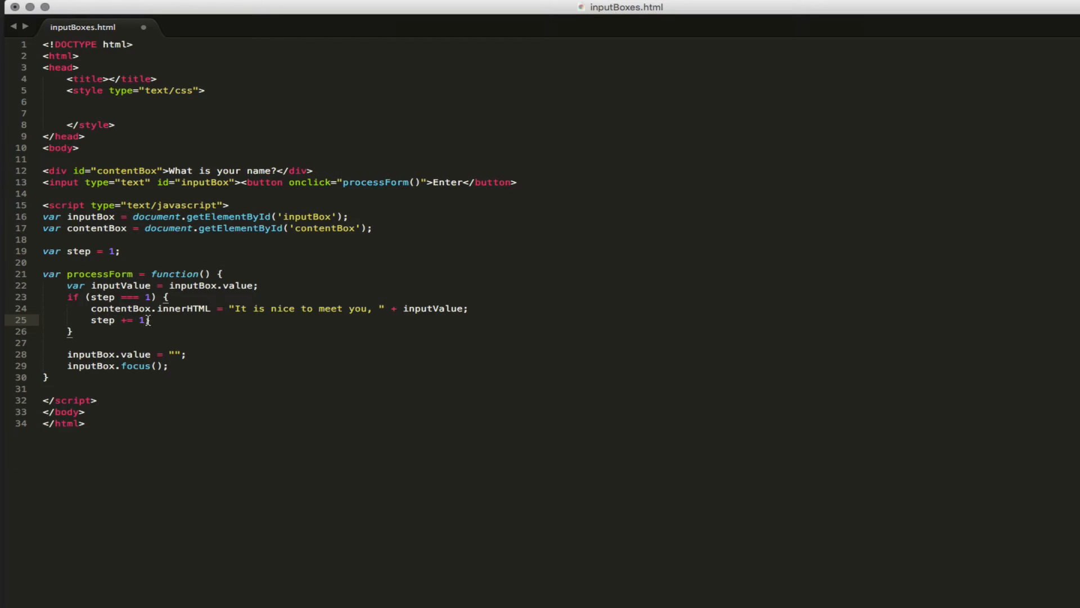
pyautogui.write(';')
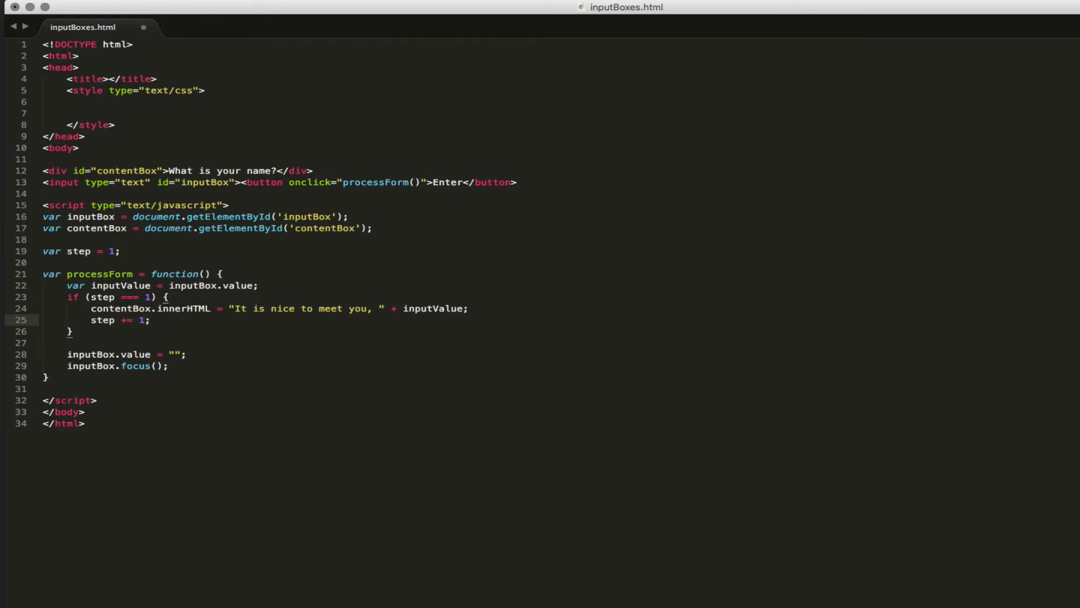
pyautogui.write('3')
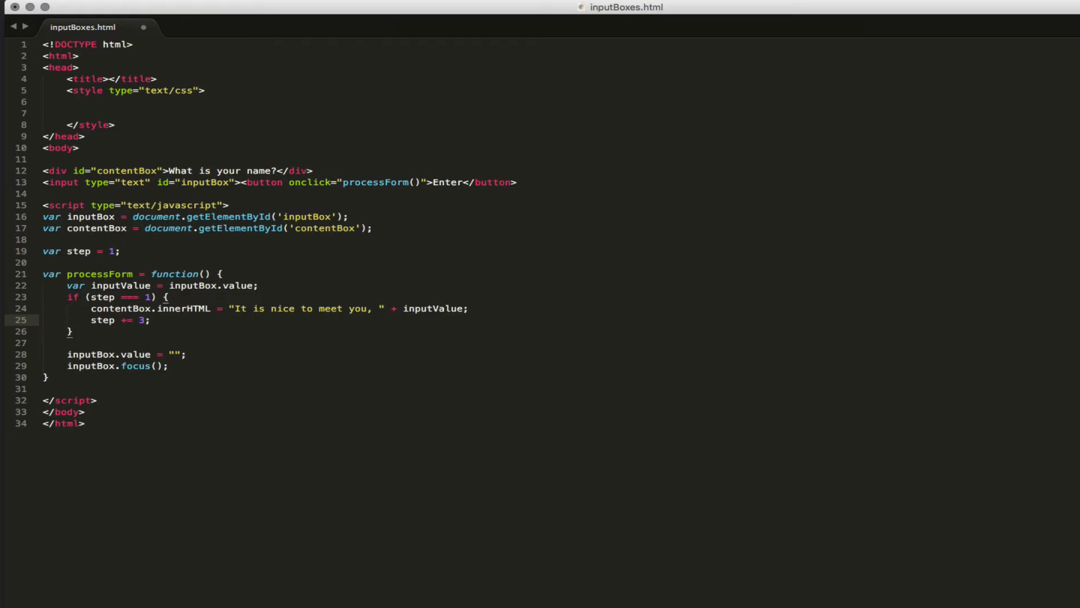
pyautogui.write('1')
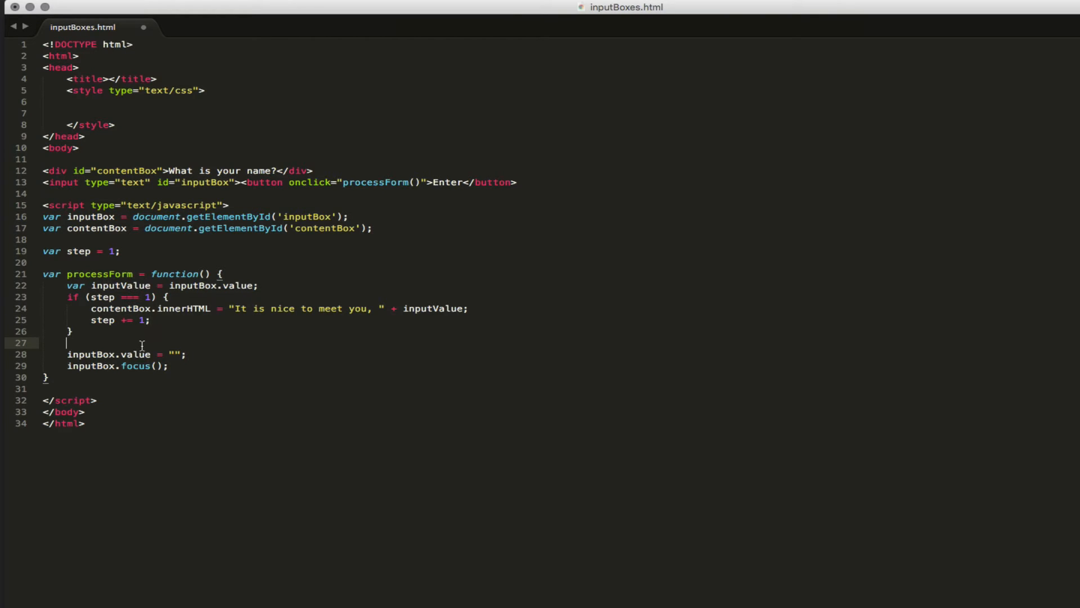
pyautogui.click(152, 320)
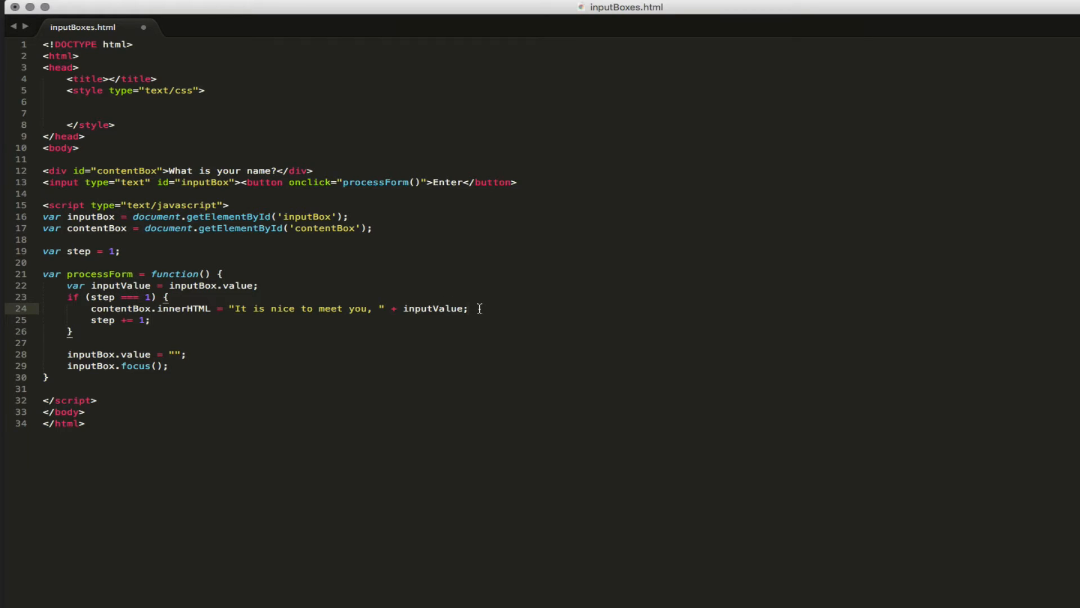
# Append `contentBox.innerHTML += "<br>Pick a number between 1 and 10";` below the greeting.
pyautogui.press('enter')
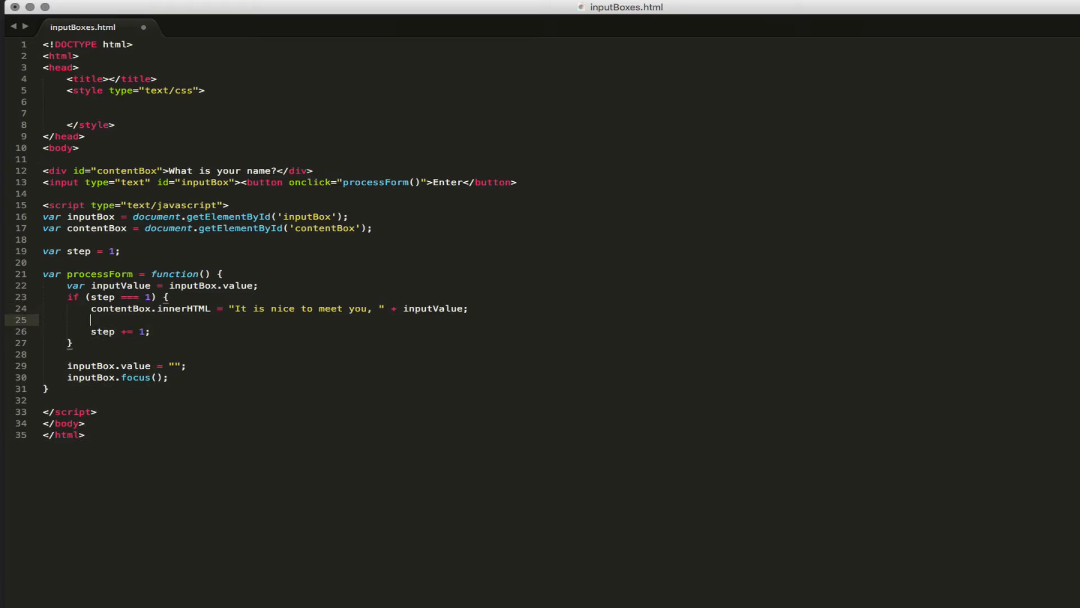
pyautogui.write('contentBox.innerHTML +')
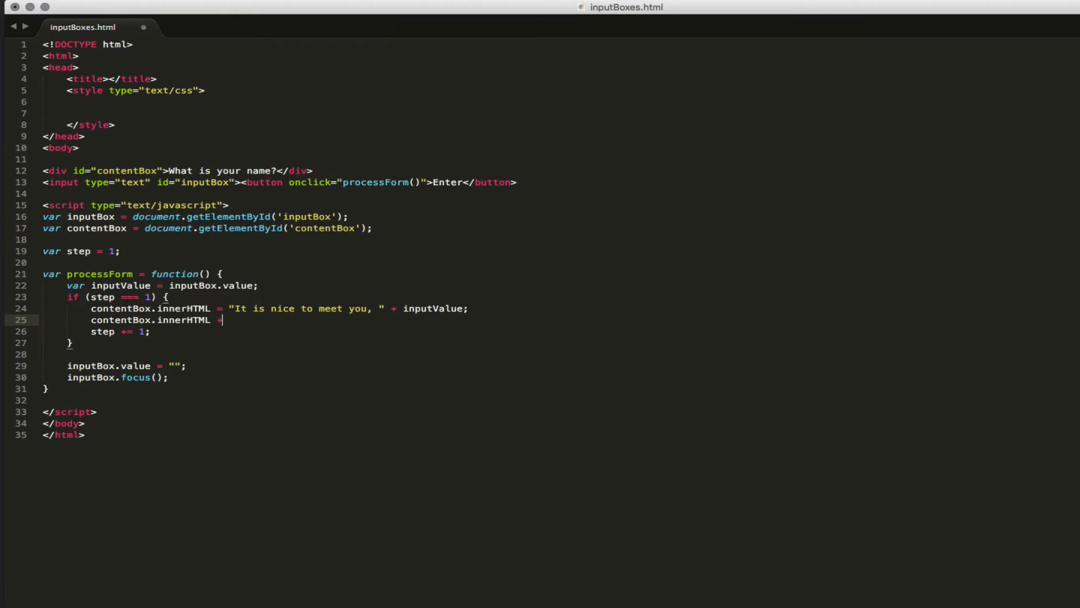
pyautogui.write('=')
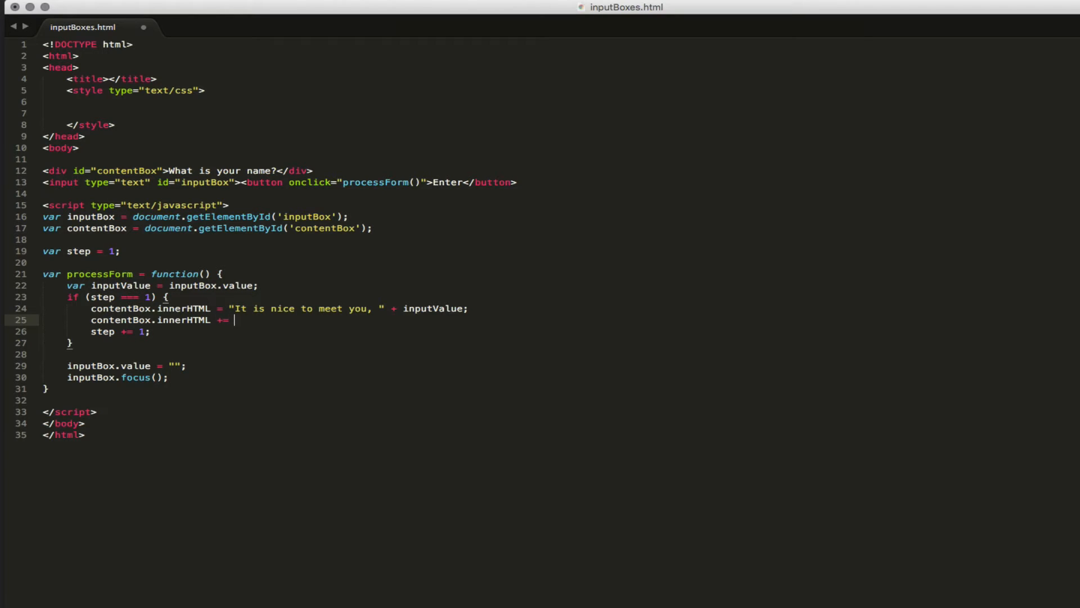
pyautogui.write('""')
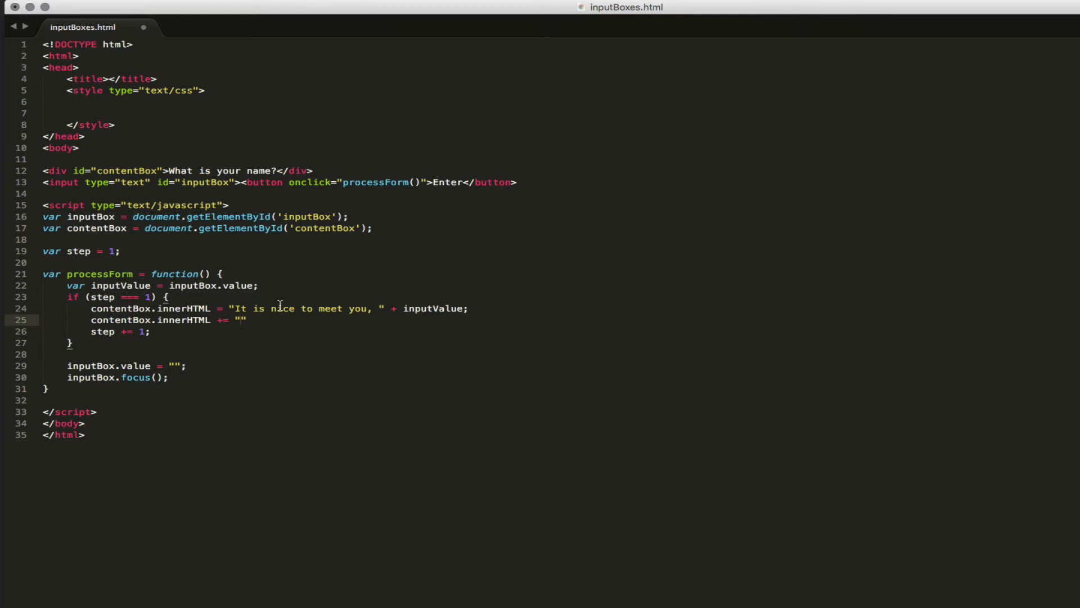
pyautogui.write('<br>')
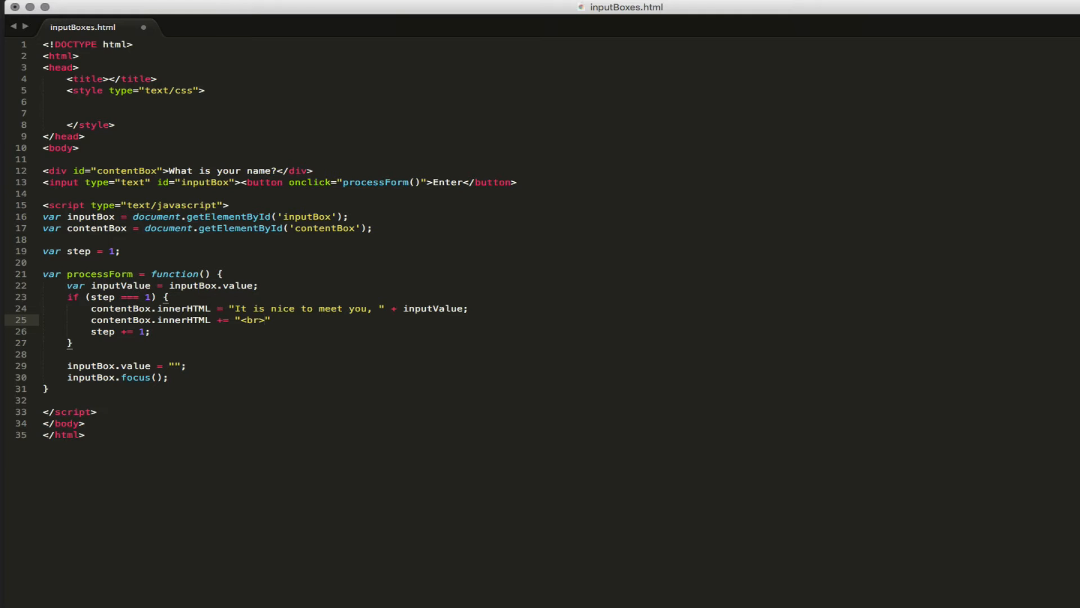
pyautogui.write('Pick a number between 1 and 10')
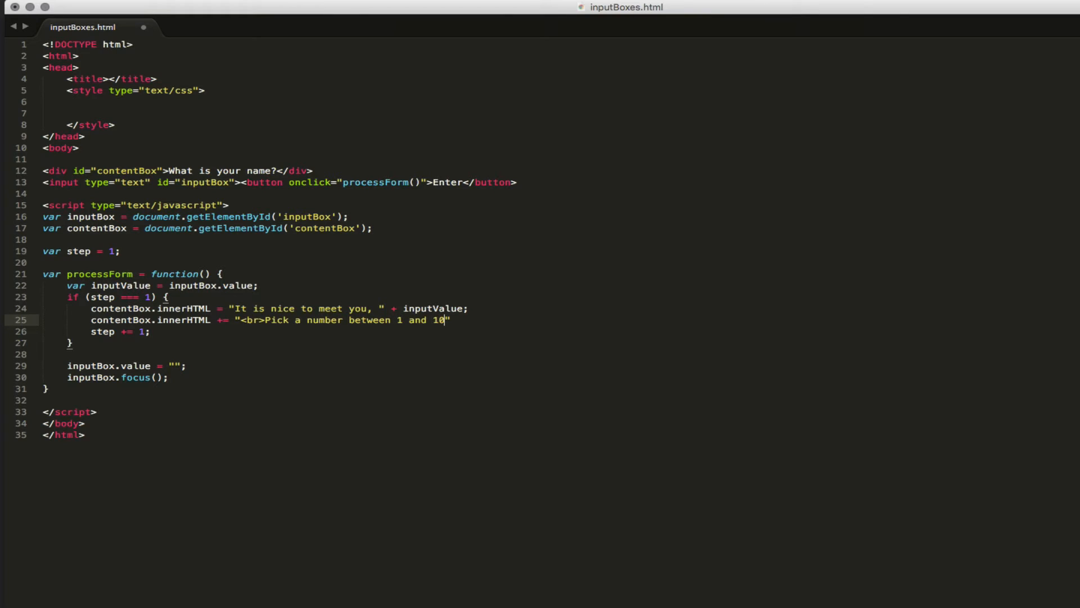
pyautogui.write('";')
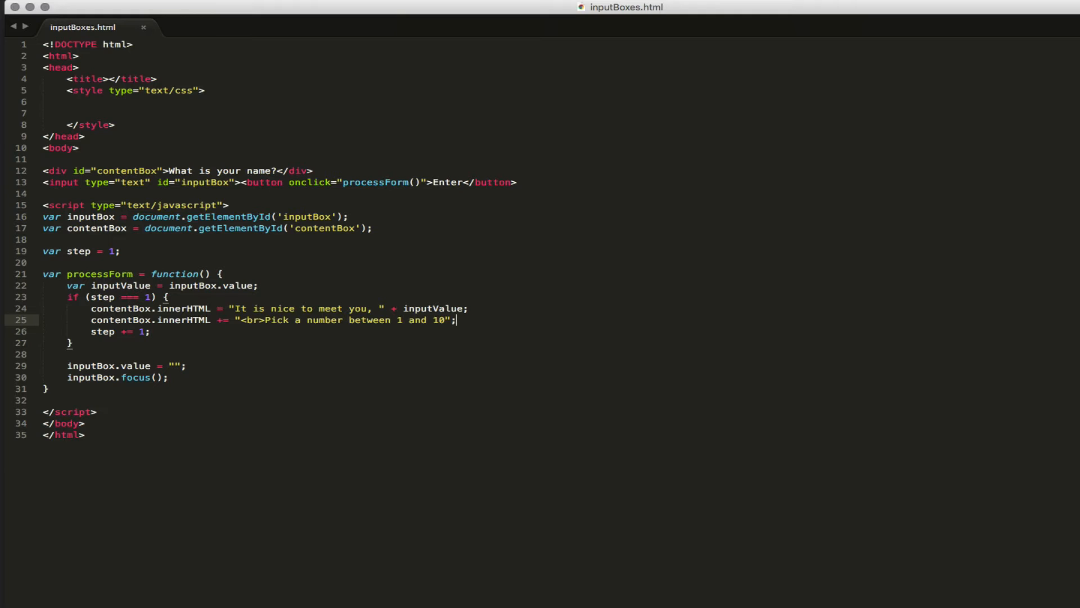
pyautogui.moveTo(380, 257)
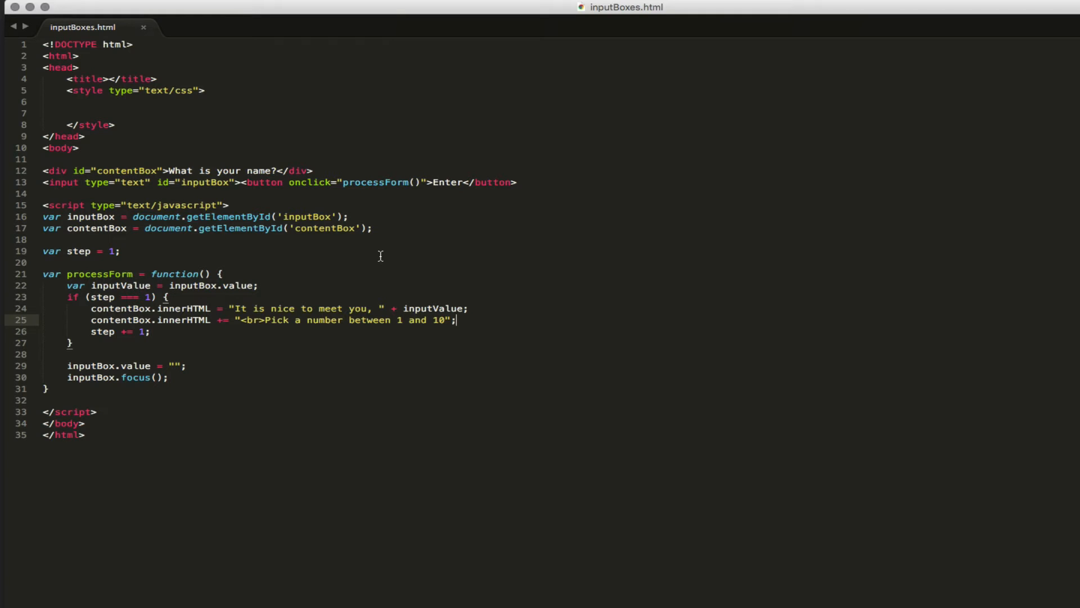
# Save inputBoxes.html and open the page in the browser.
pyautogui.rightClick(379, 257)
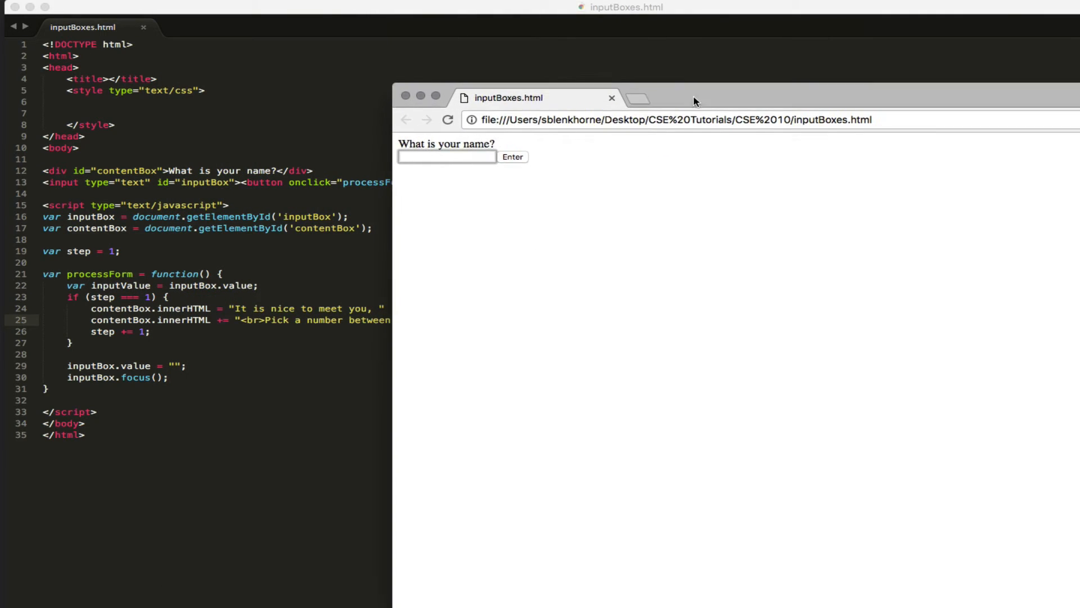
# Place Chrome beside the code and submit the name Snoopy to see the greeting and number prompt.
pyautogui.moveTo(694, 101); pyautogui.dragTo(621, 48)
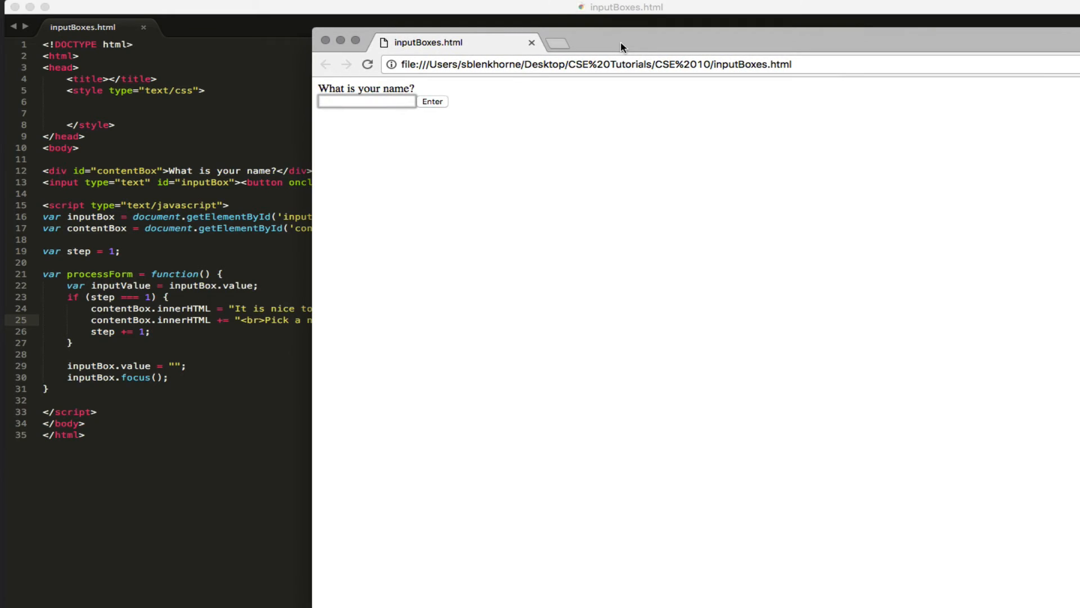
pyautogui.write('Snoopy')
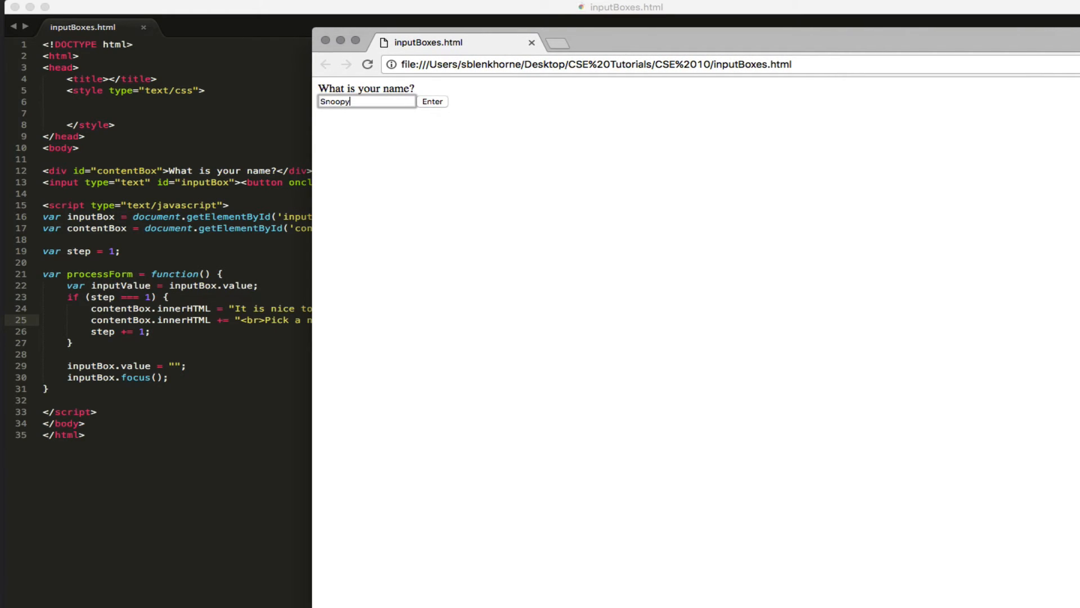
pyautogui.click(432, 102)
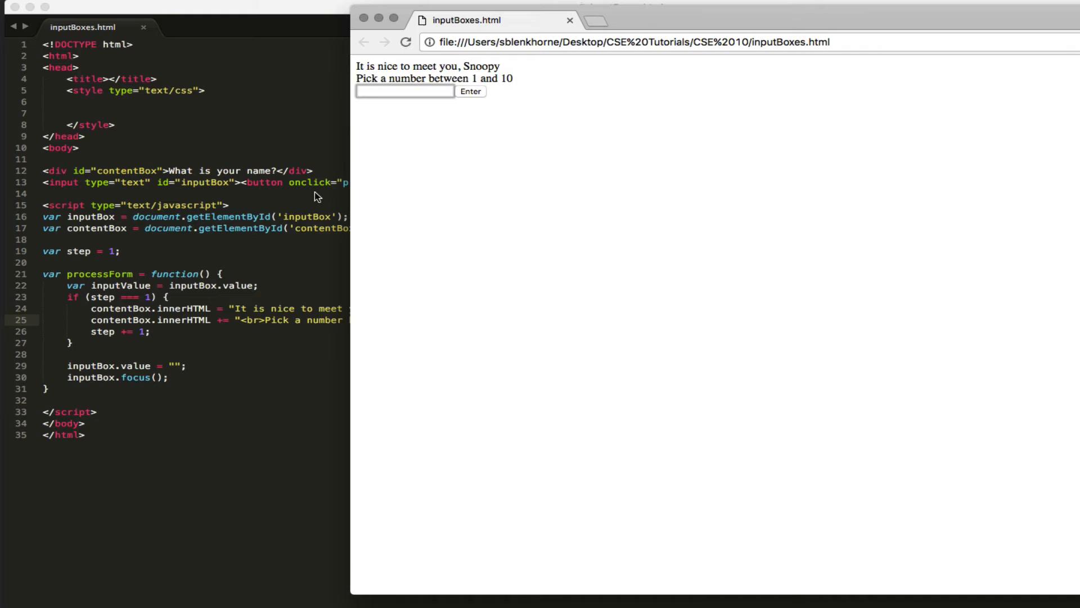
pyautogui.moveTo(188, 346)
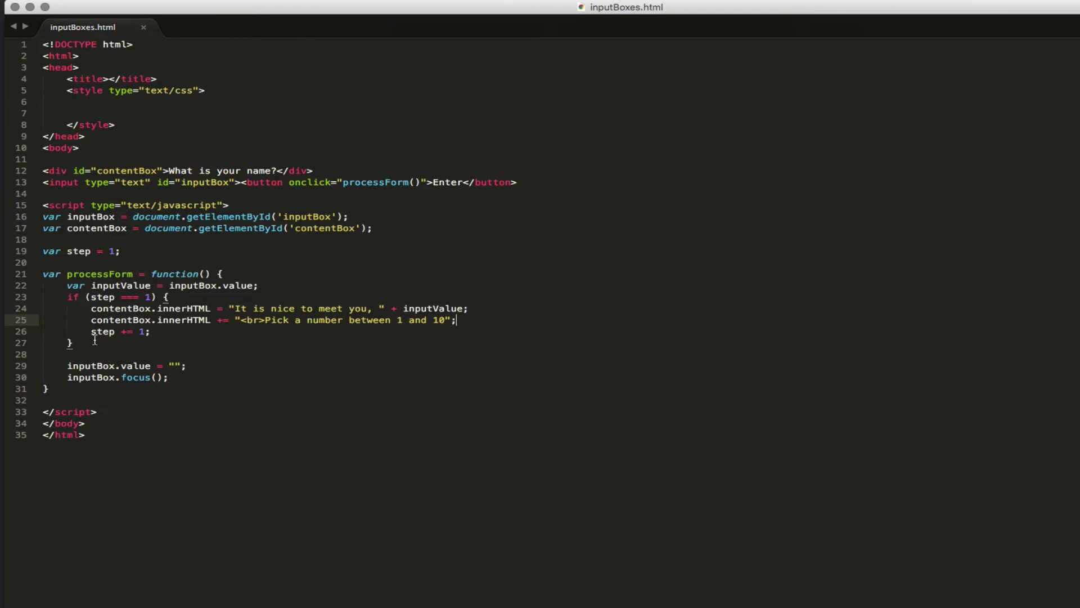
pyautogui.moveTo(1036, 203)
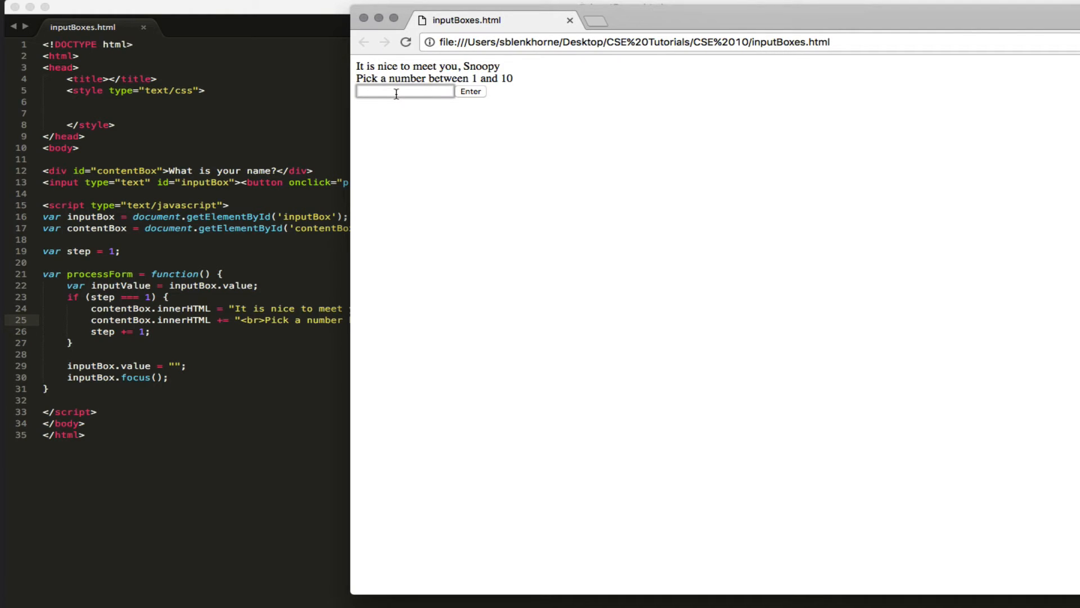
# Enter the guess 4 and submit it to the page.
pyautogui.write('4')
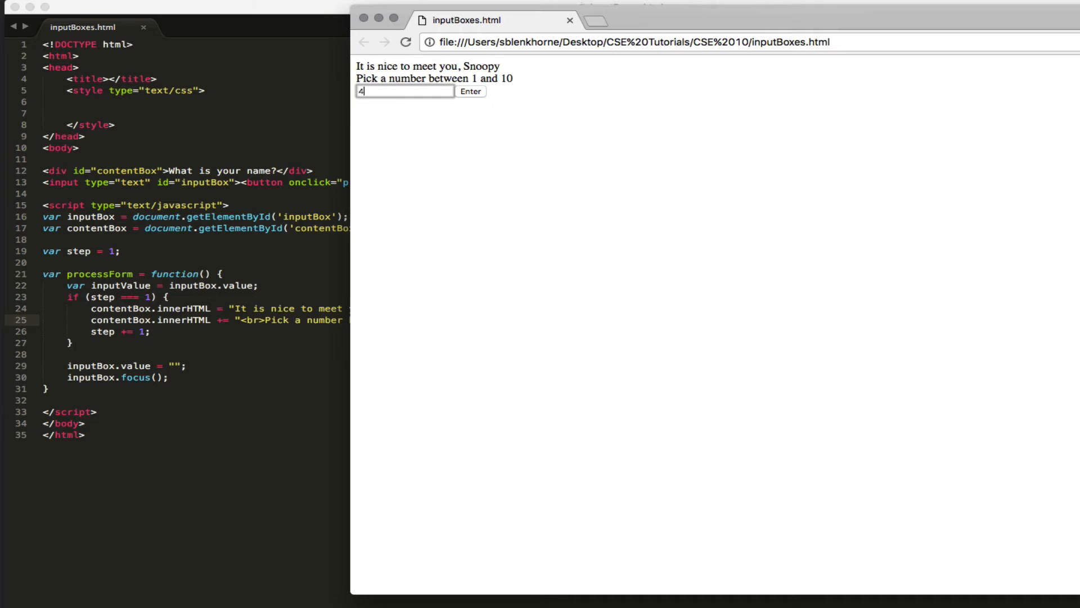
pyautogui.click(470, 91)
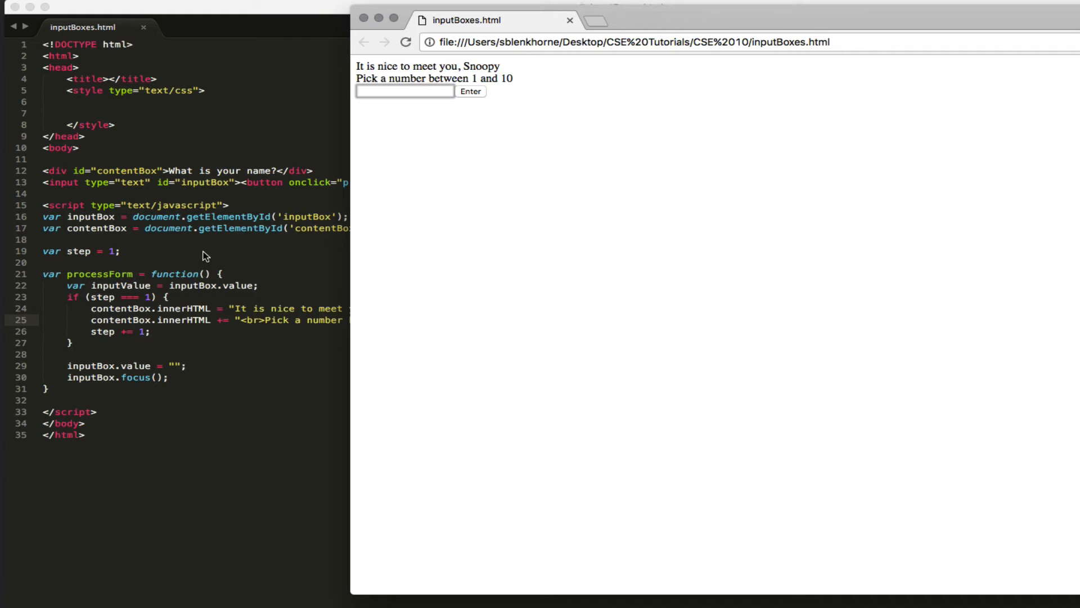
pyautogui.moveTo(192, 319)
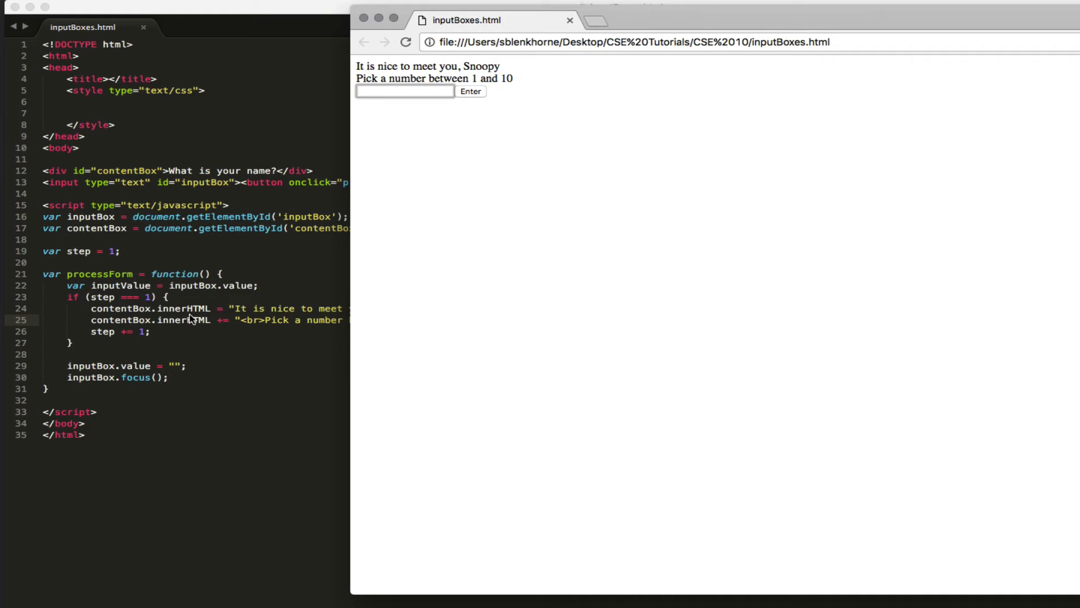
pyautogui.moveTo(155, 335)
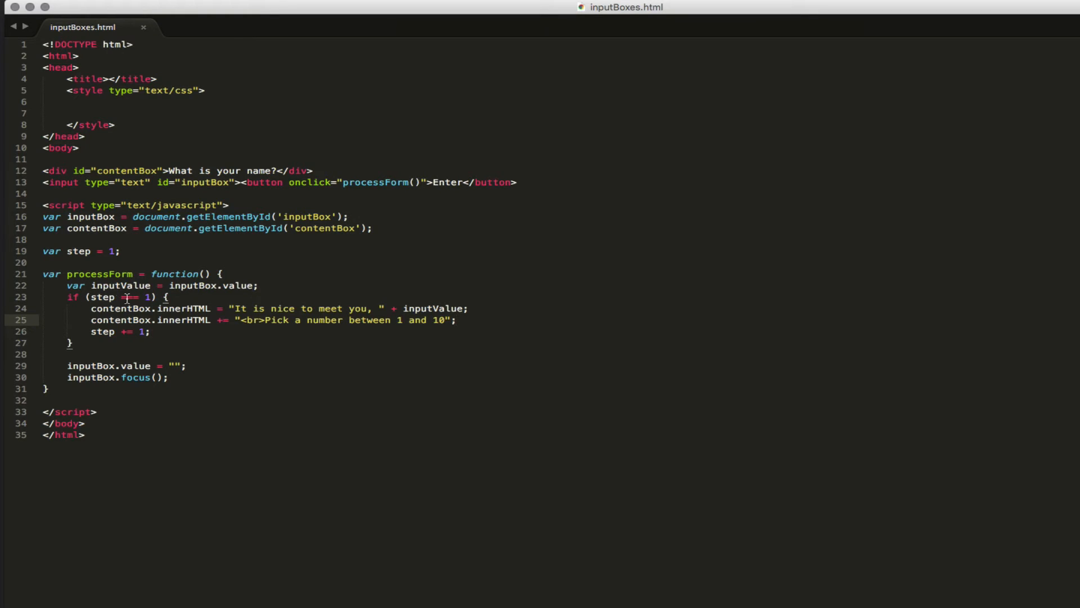
# Add a `} else if (step === 2) {` branch after the step-1 block.
pyautogui.write('===')
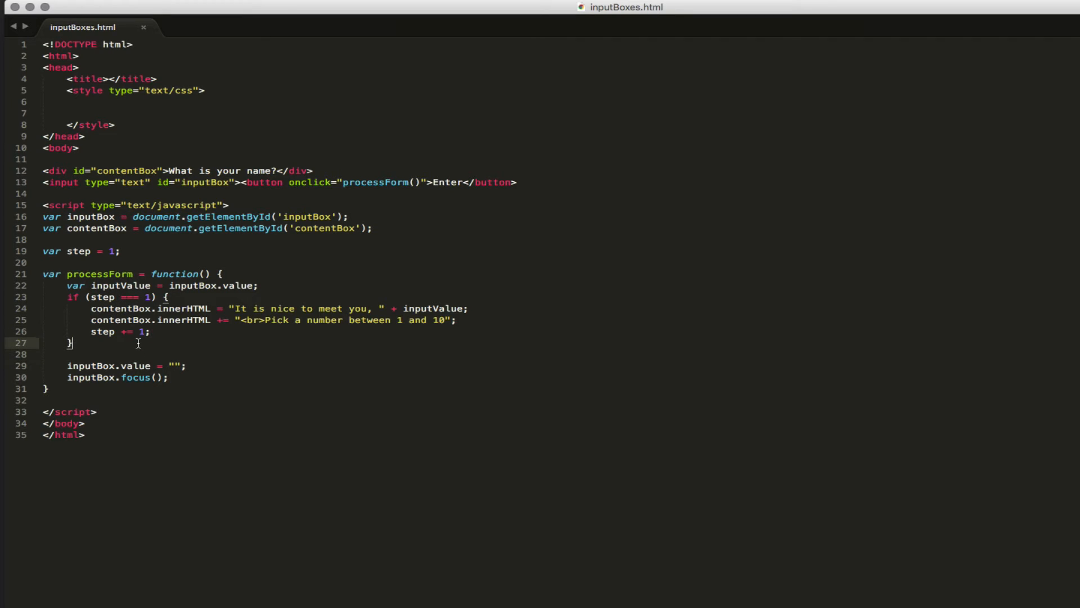
pyautogui.write('else')
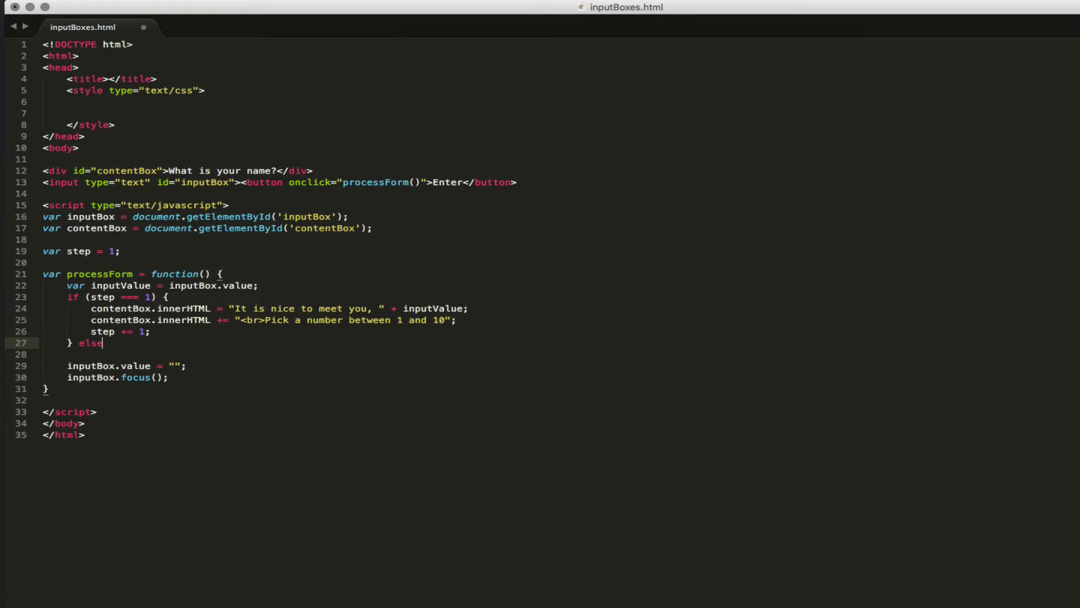
pyautogui.write('if (step ==)')
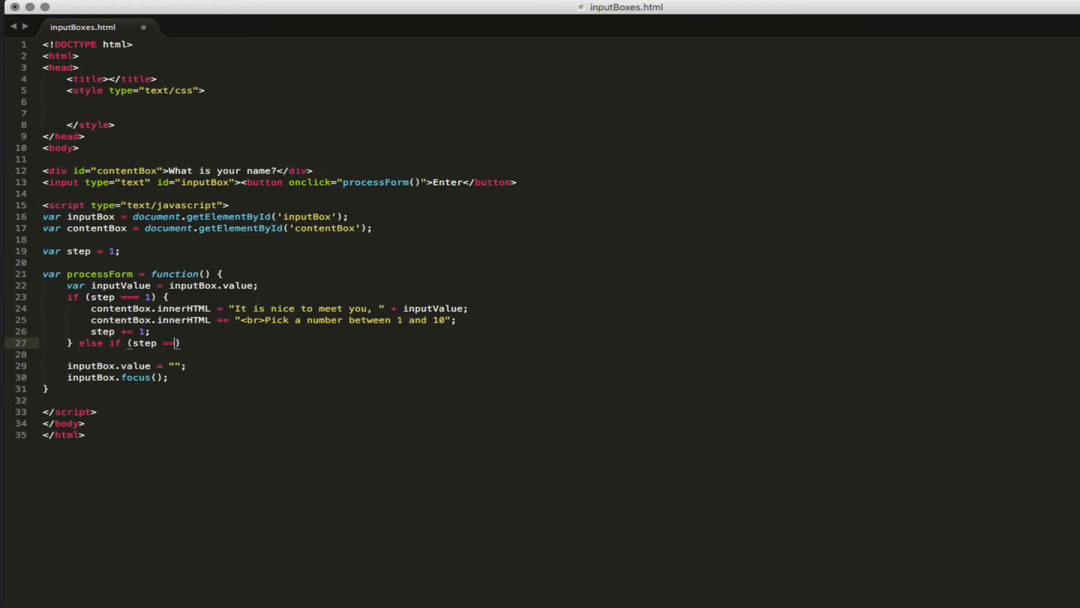
pyautogui.write('= 2)')
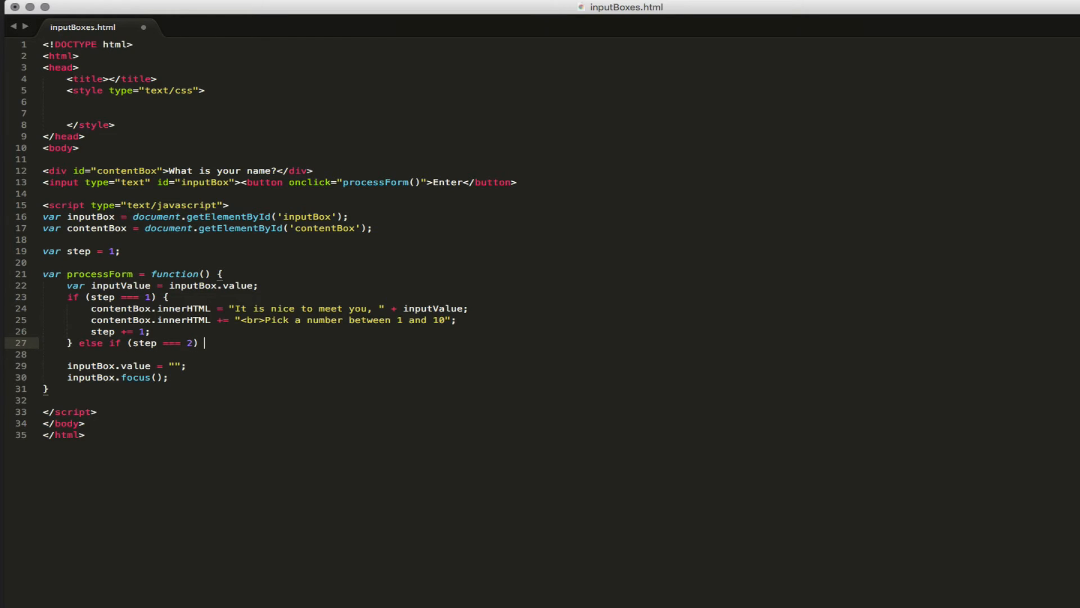
pyautogui.write('{')
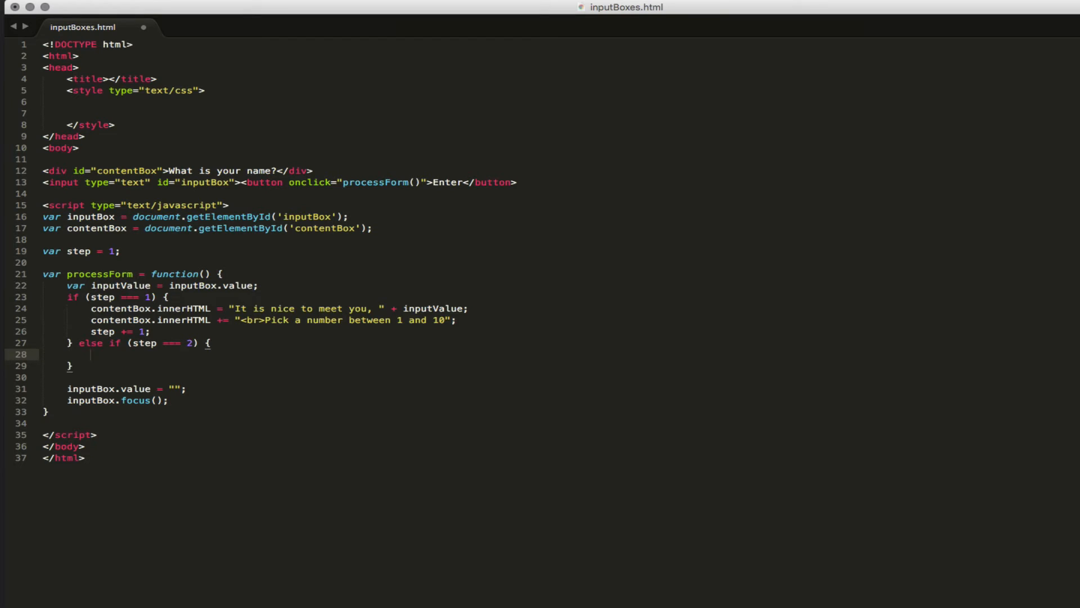
# Start `var randomNumber = parseInt(Math.random()` inside the step-2 branch.
pyautogui.write('var')
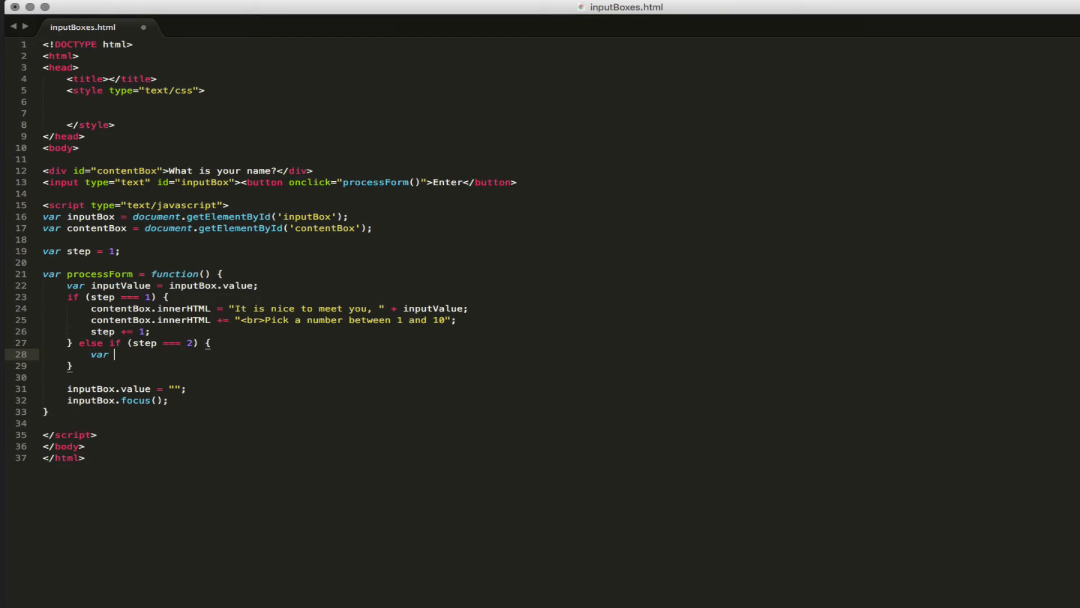
pyautogui.write('randomeNumber =')
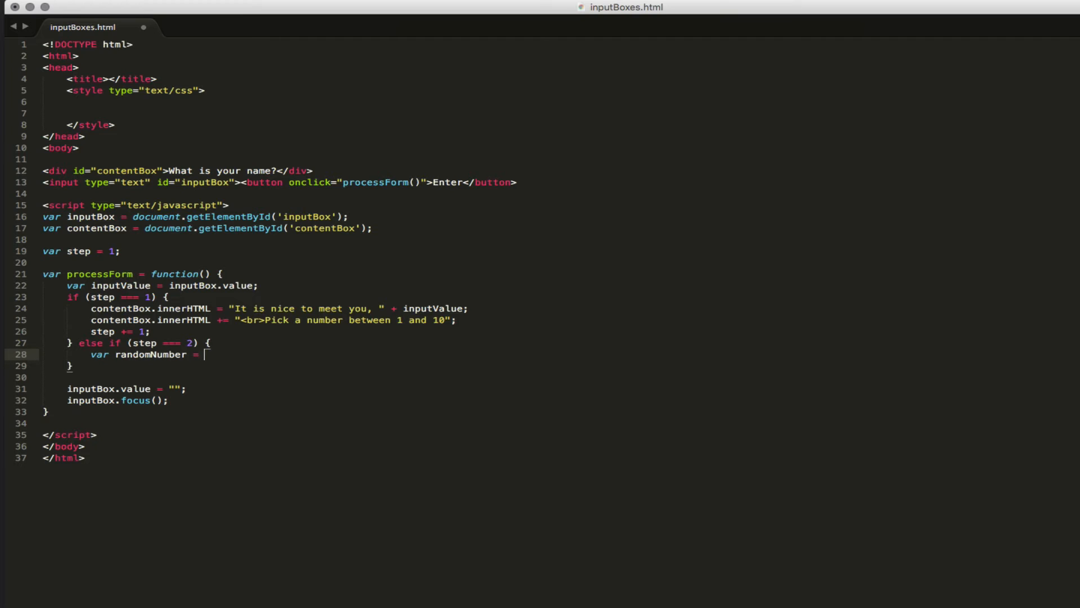
pyautogui.write('Math.')
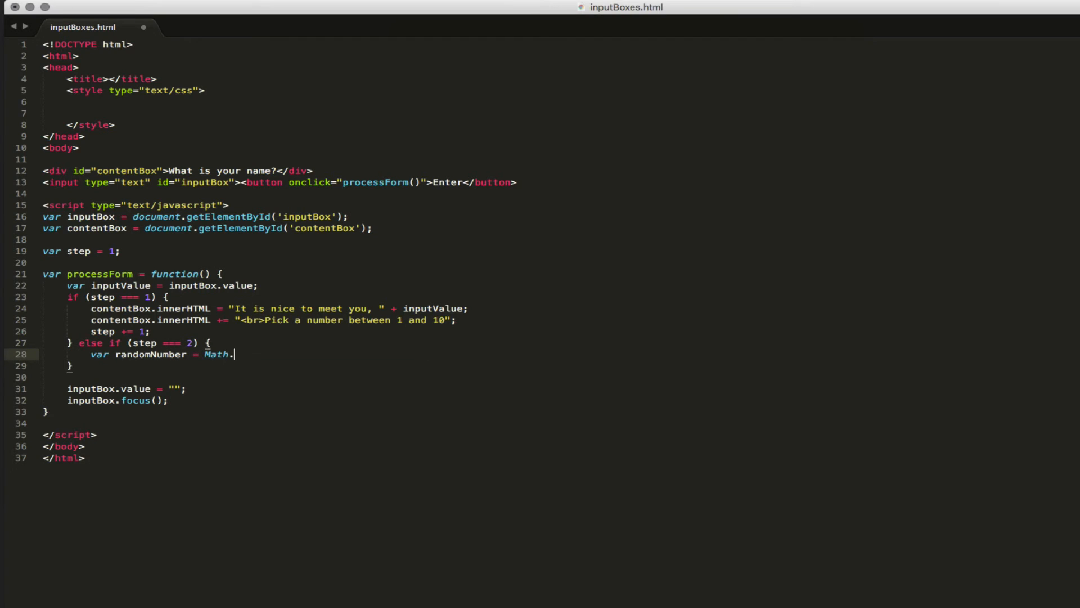
pyautogui.write('random()')
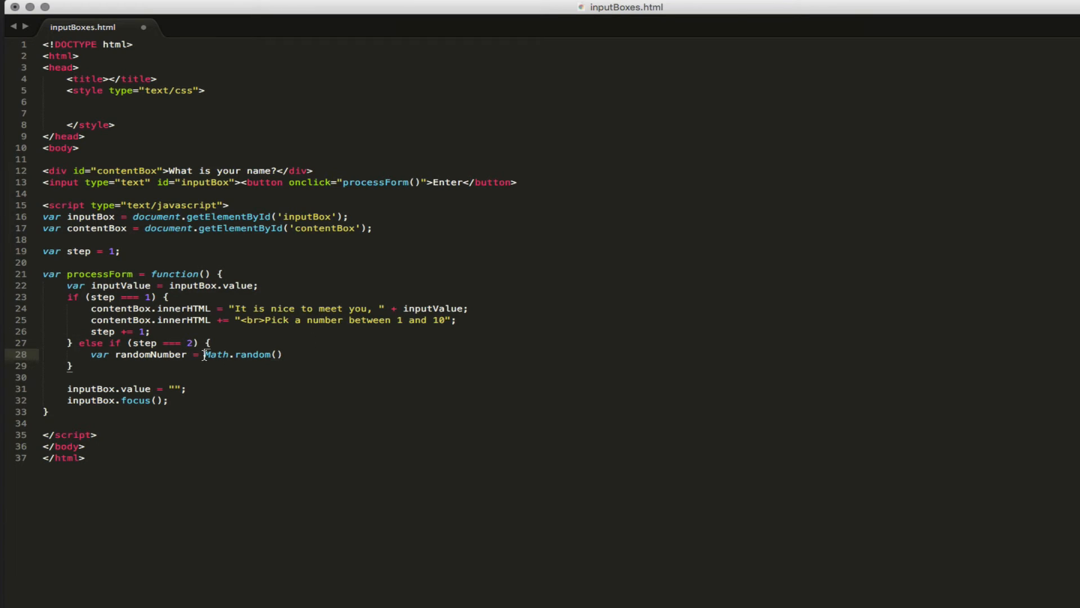
pyautogui.moveTo(935, 444)
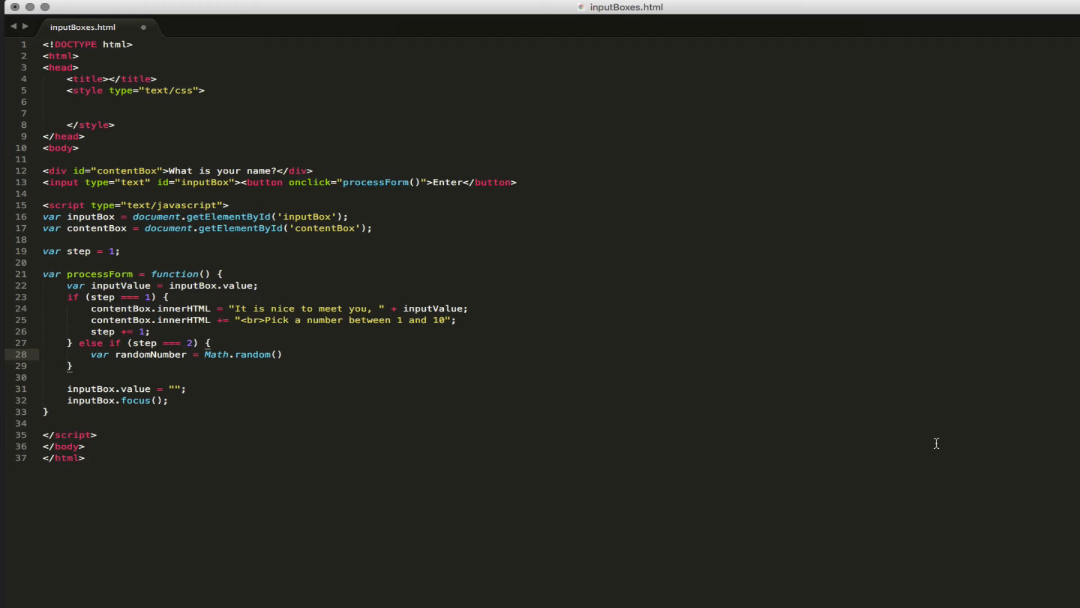
pyautogui.write('par')
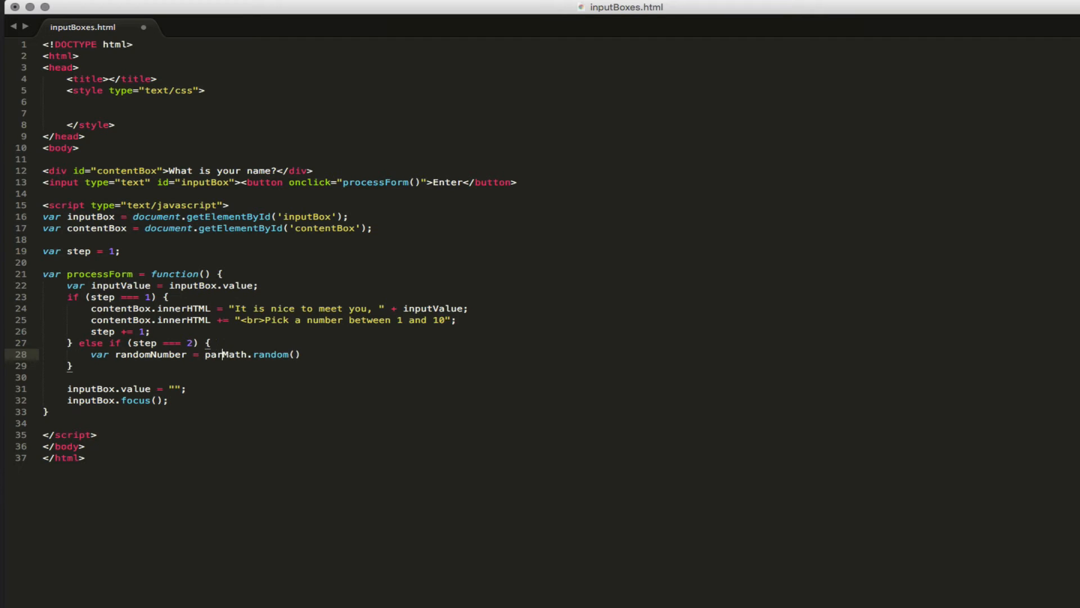
pyautogui.write('seInt(')
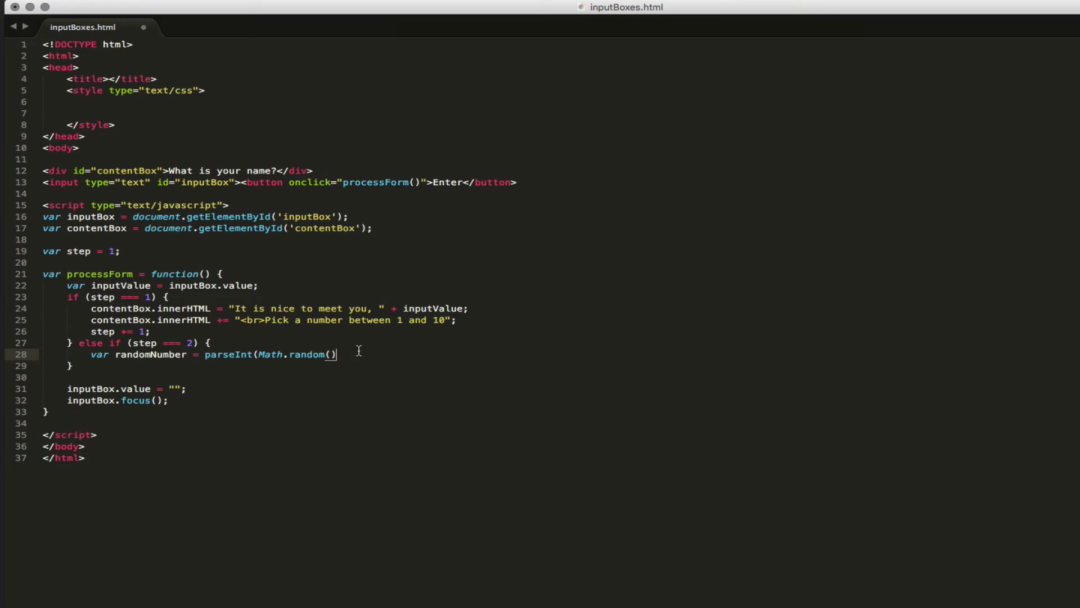
pyautogui.moveTo(376, 349)
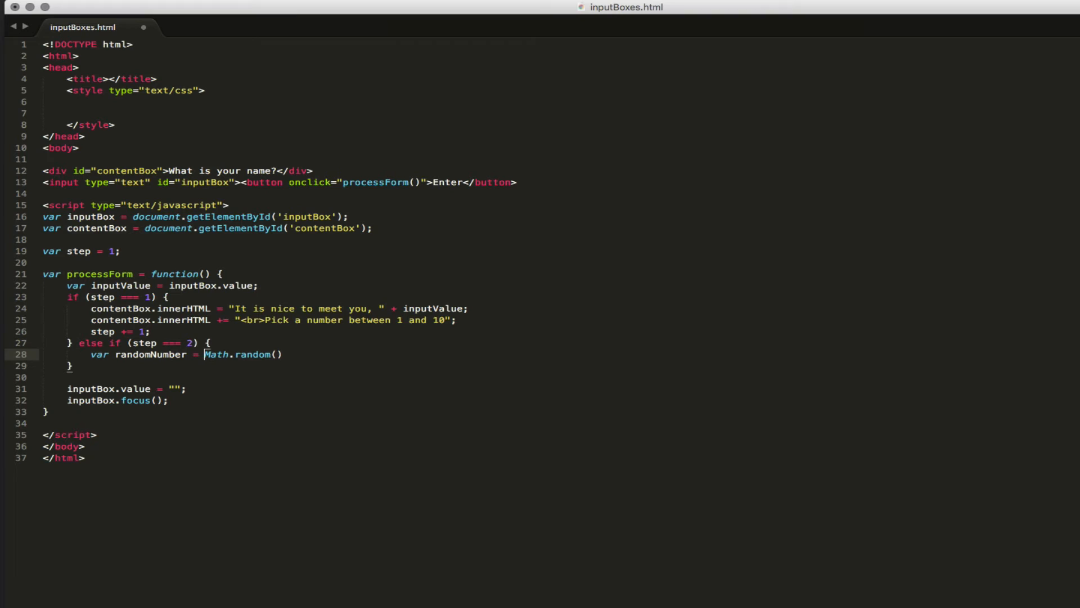
# Change the line to `var randomNumber = alert(Math.random());` for testing.
pyautogui.write('alert(')
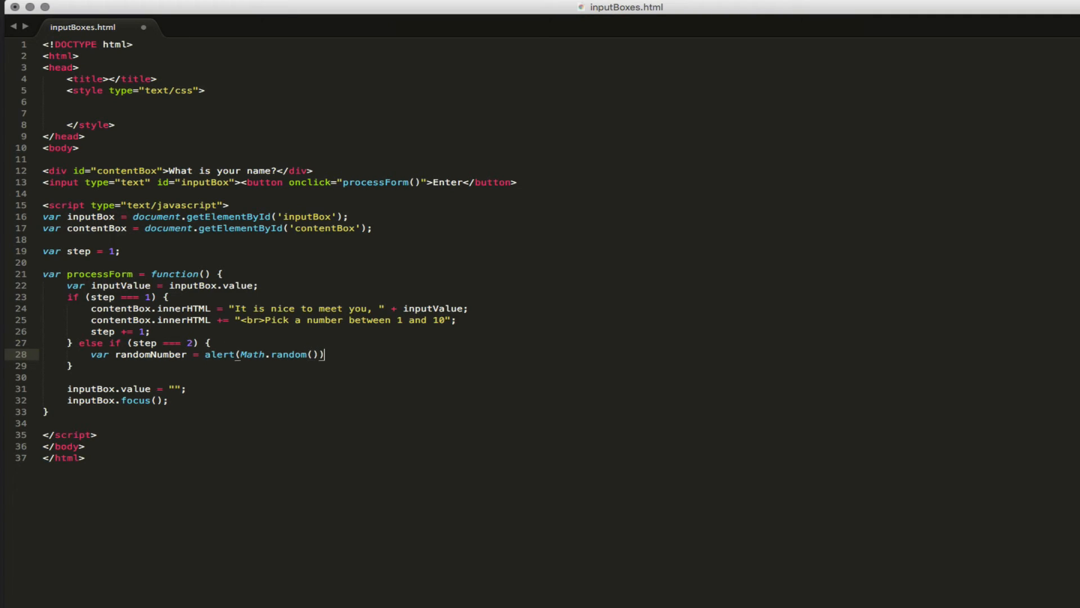
pyautogui.write(';')
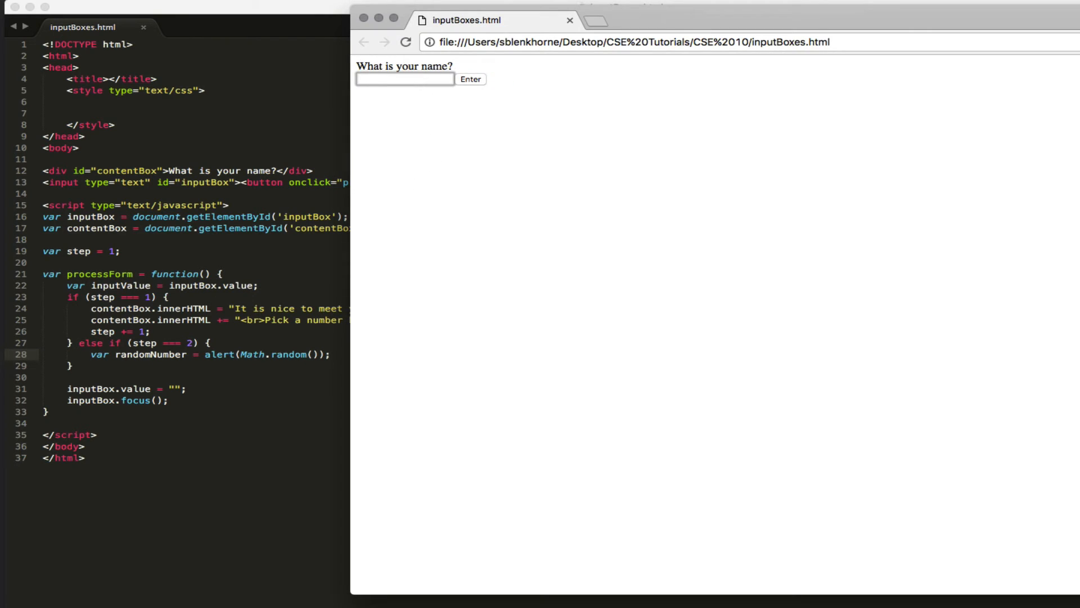
# Submit a name and the guess 4 in Chrome, then dismiss the alert showing 0.7641561964524535.
pyautogui.click(471, 79)
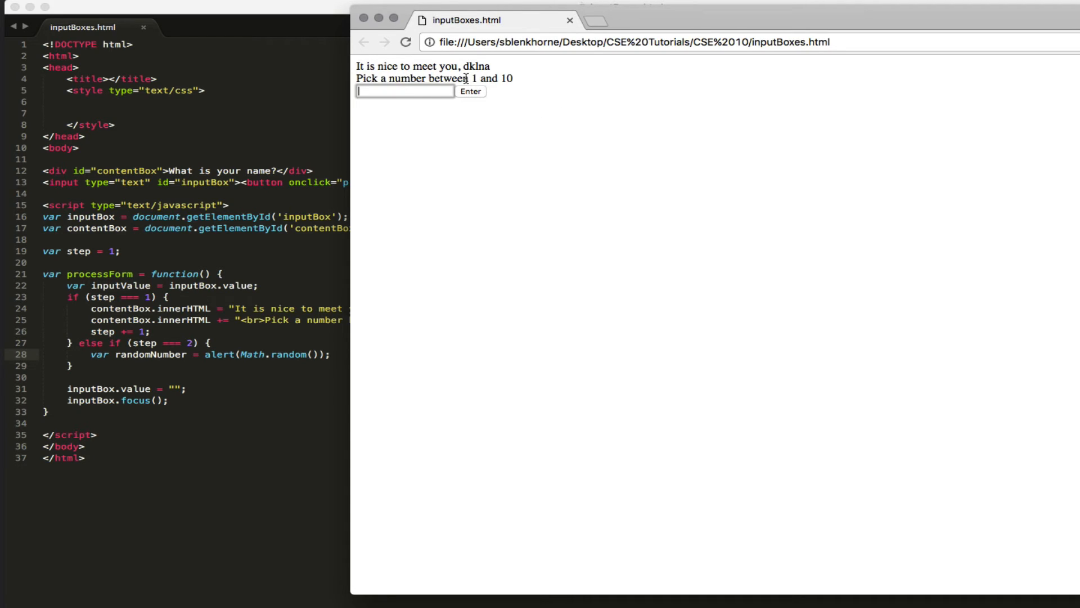
pyautogui.click(472, 91)
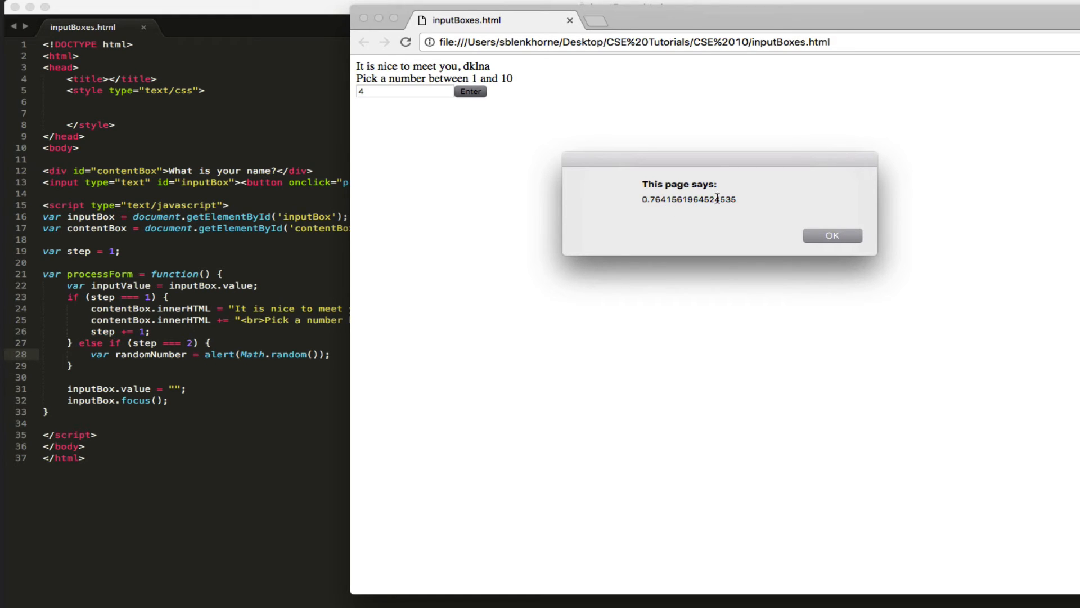
pyautogui.moveTo(724, 208)
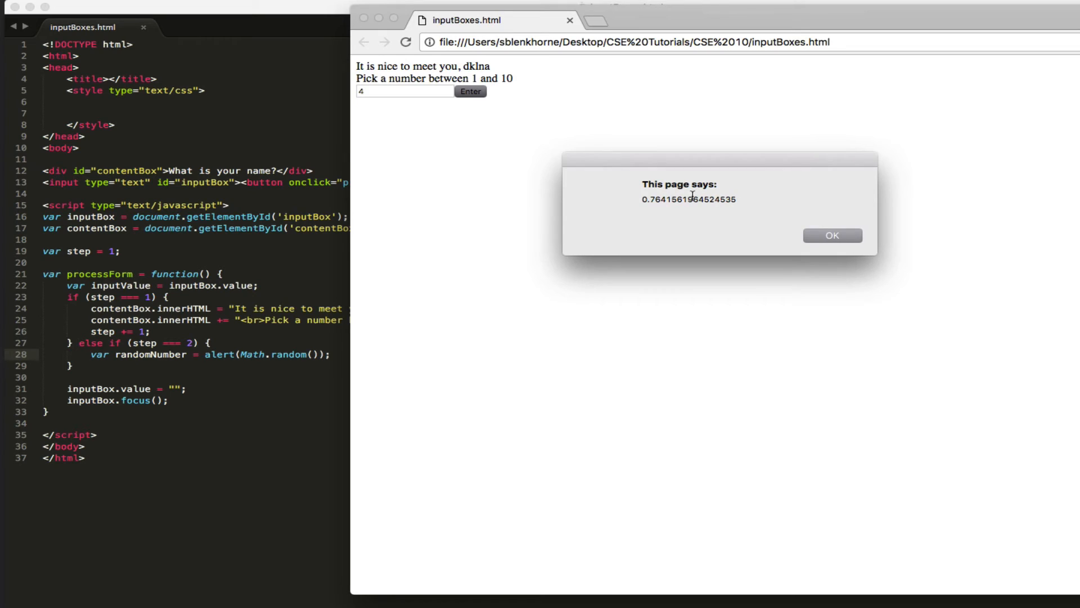
pyautogui.moveTo(832, 235)
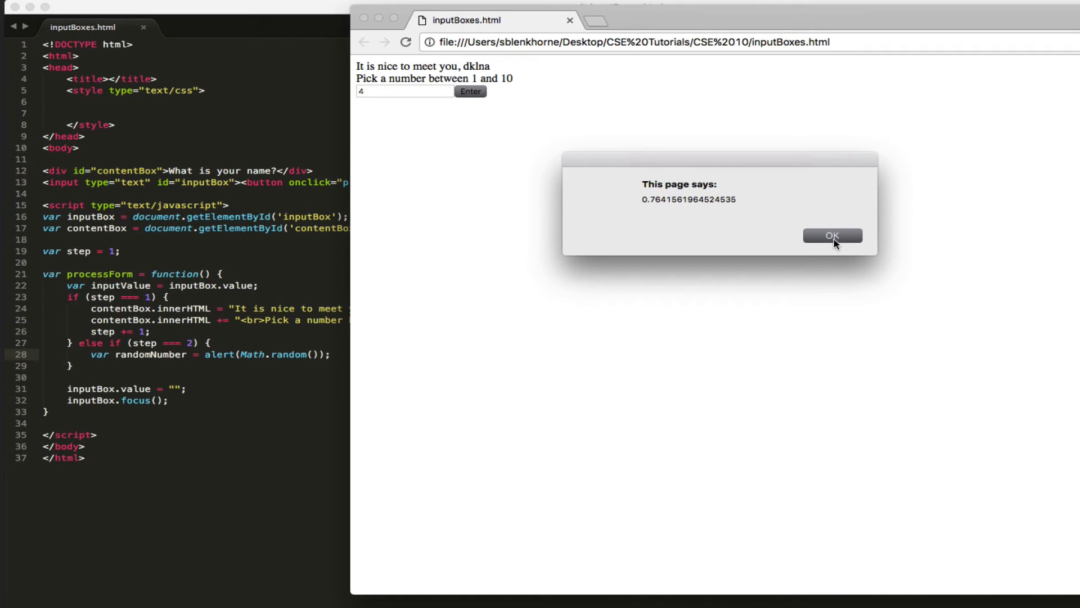
pyautogui.click(832, 235)
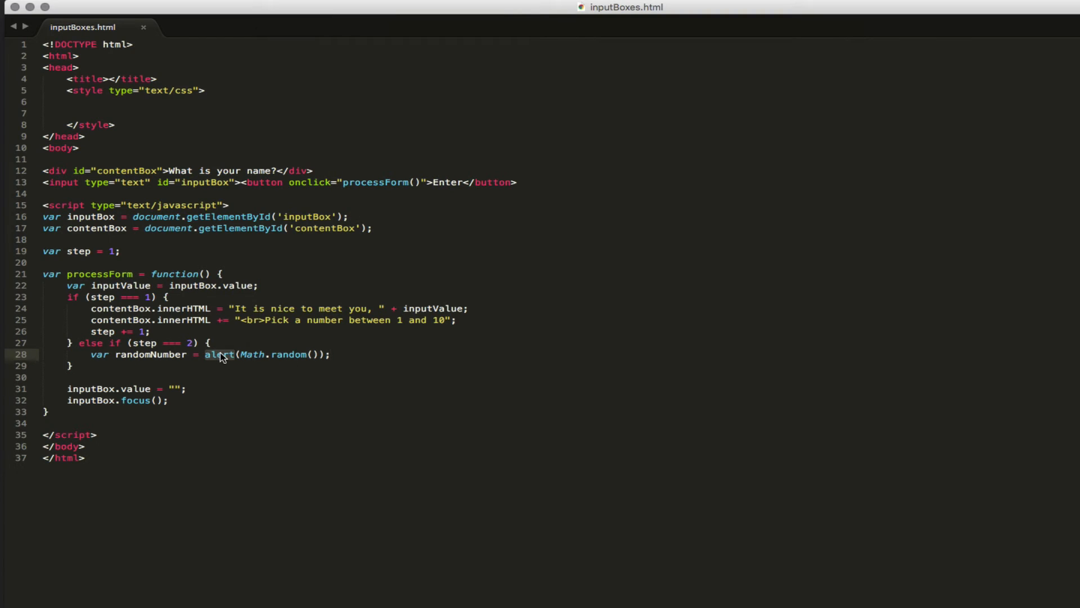
# Make the line `var randomNumber = parseInt(Math.random()*10);` and start a new line below it.
pyautogui.write('parseInt')
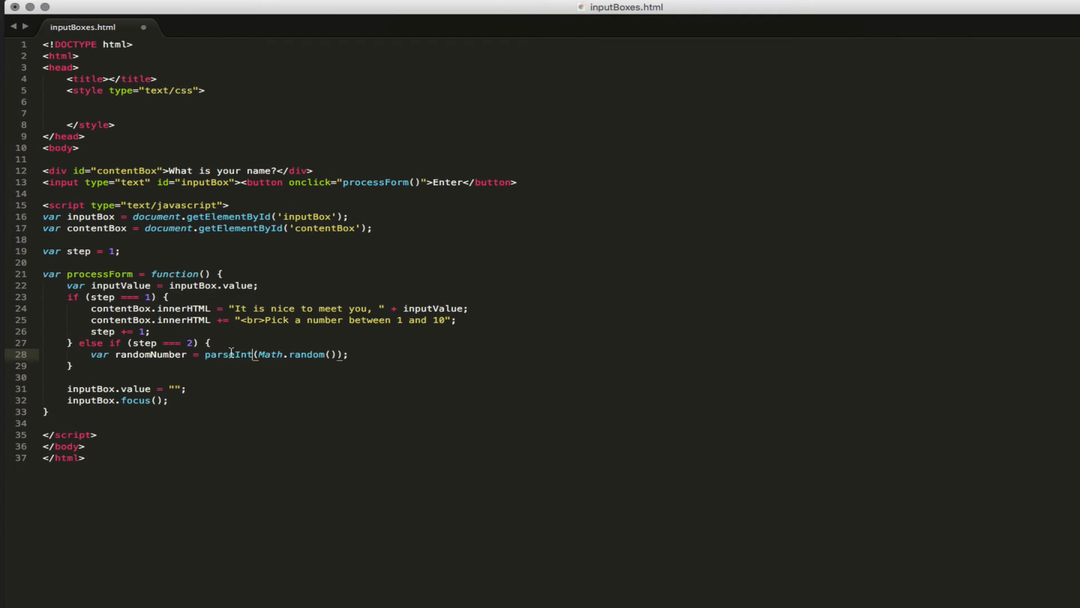
pyautogui.moveTo(572, 378)
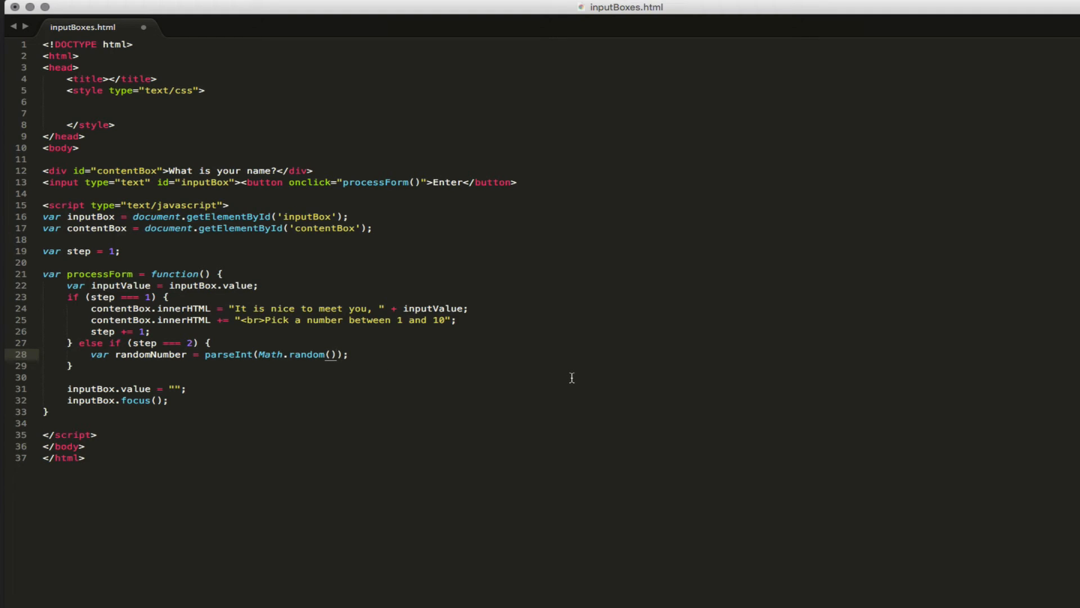
pyautogui.write('*10')
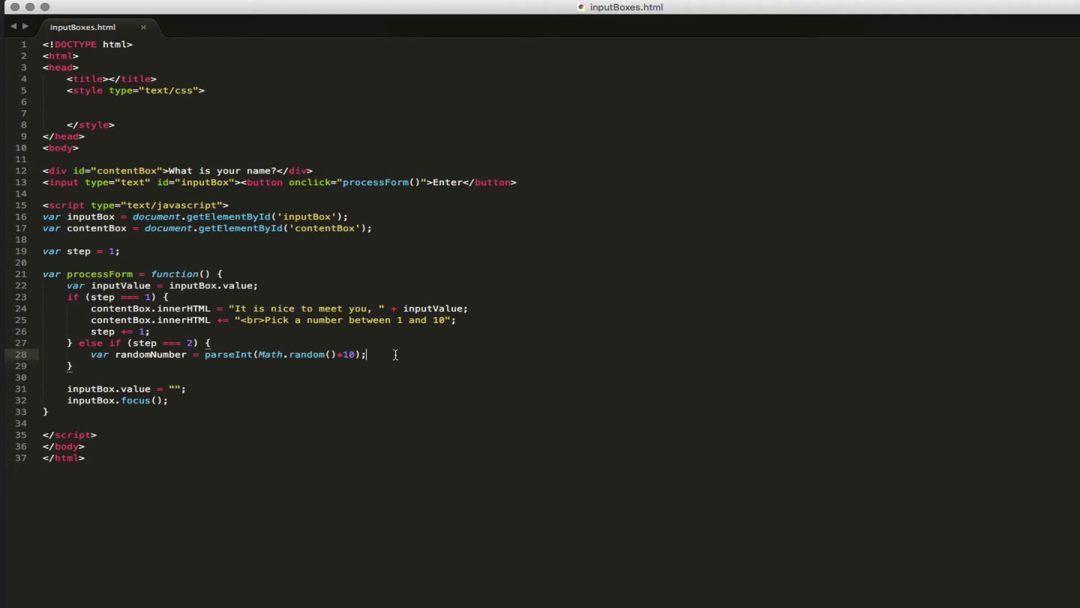
pyautogui.press('enter')
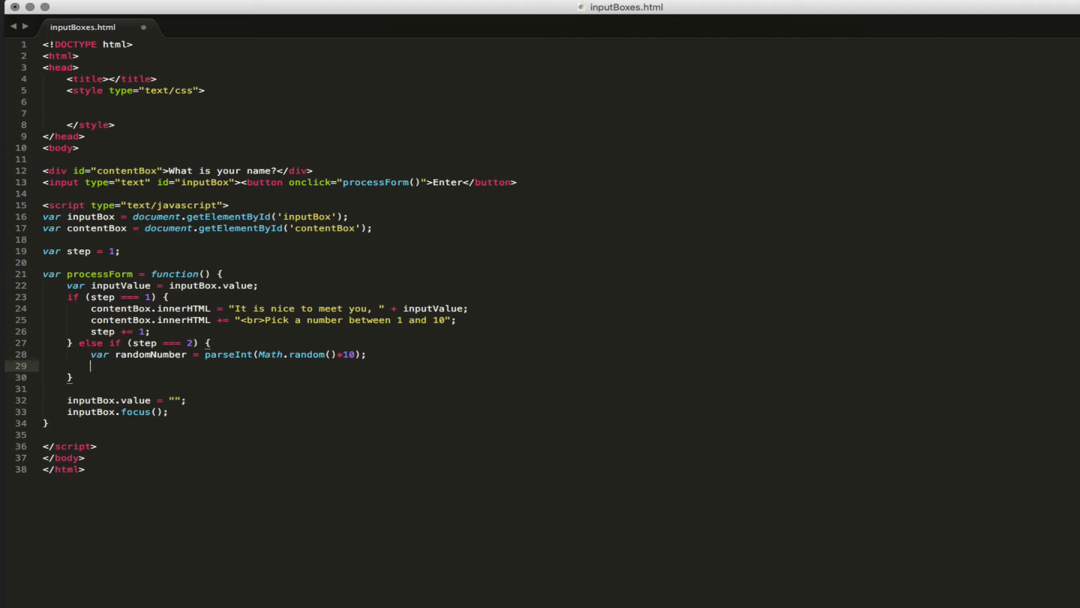
pyautogui.moveTo(373, 345)
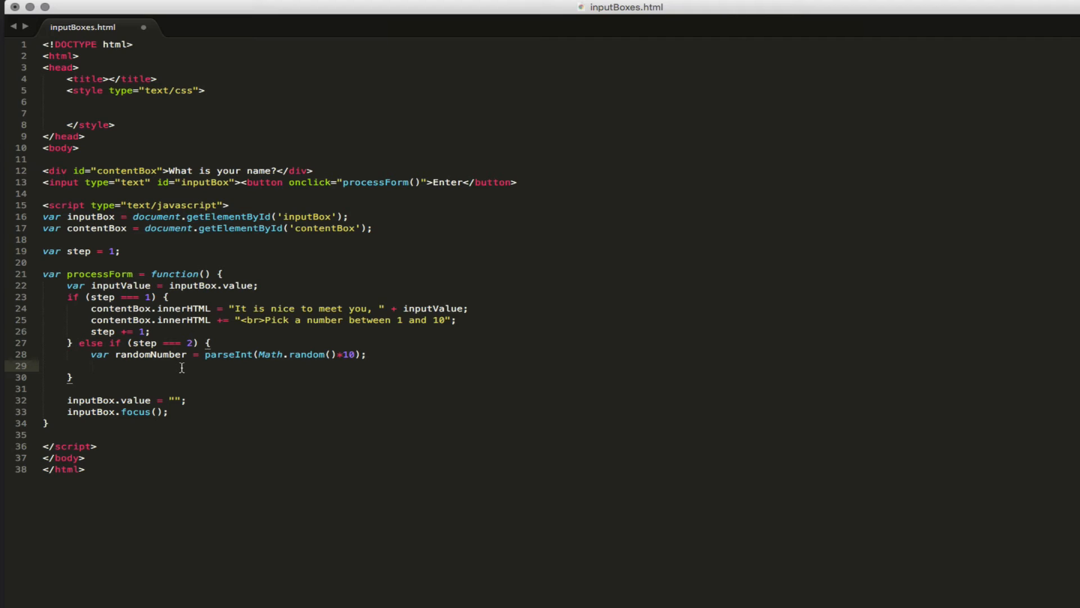
# Add an `if (randomNumber === inputValue) {` check in the step-2 branch.
pyautogui.write('i')
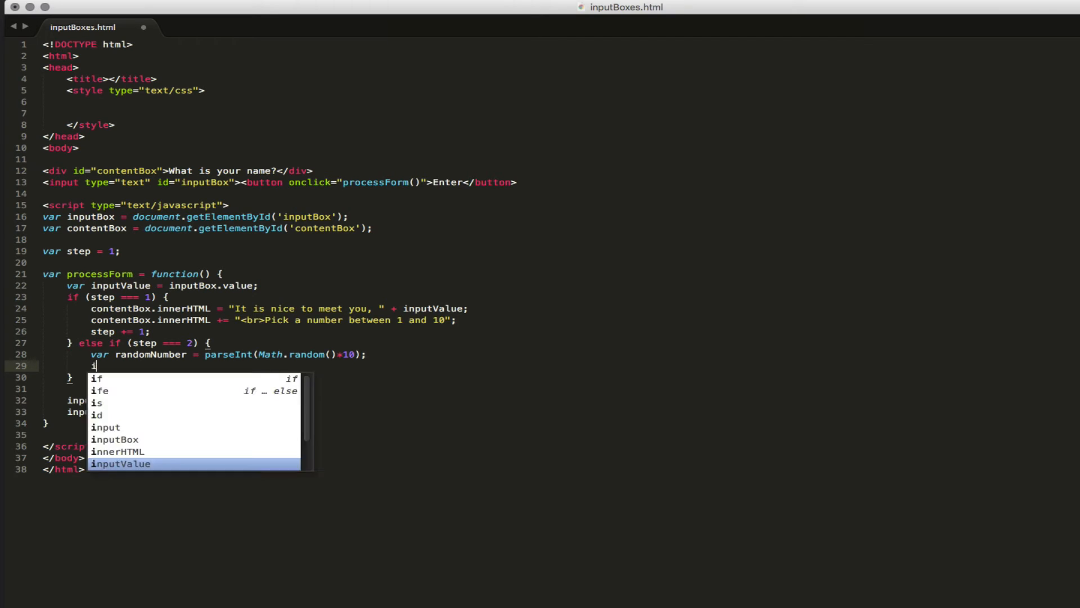
pyautogui.write('f (randomeNumb')
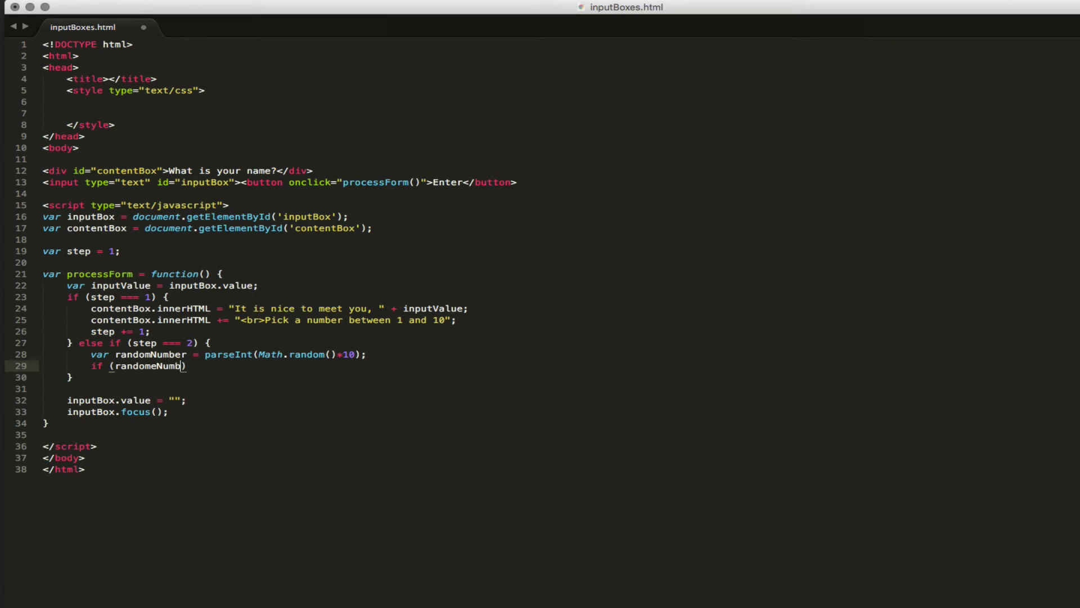
pyautogui.write('inputValue')
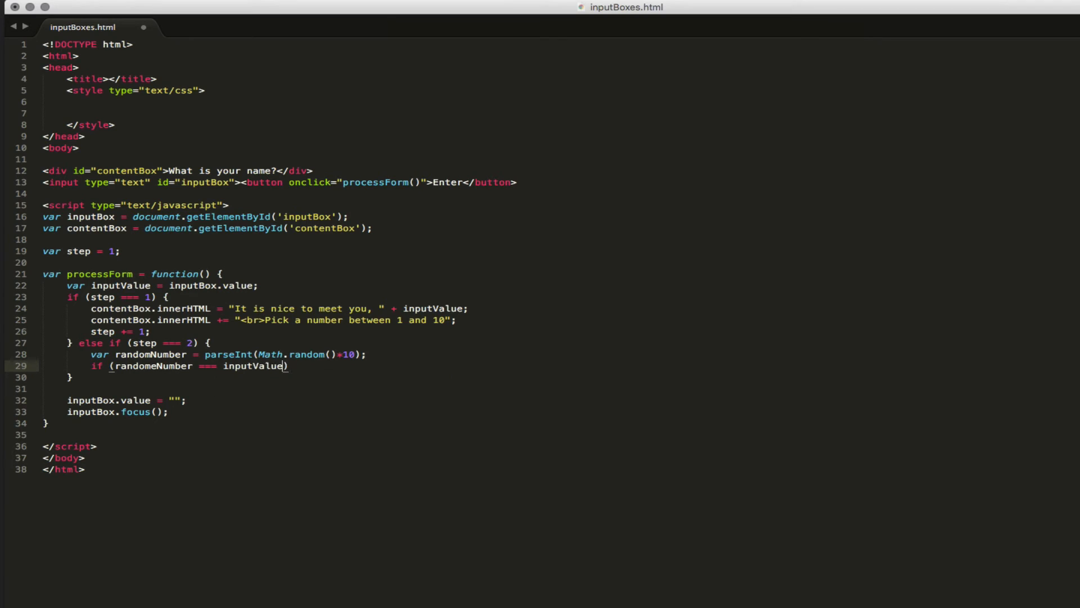
pyautogui.write('{')
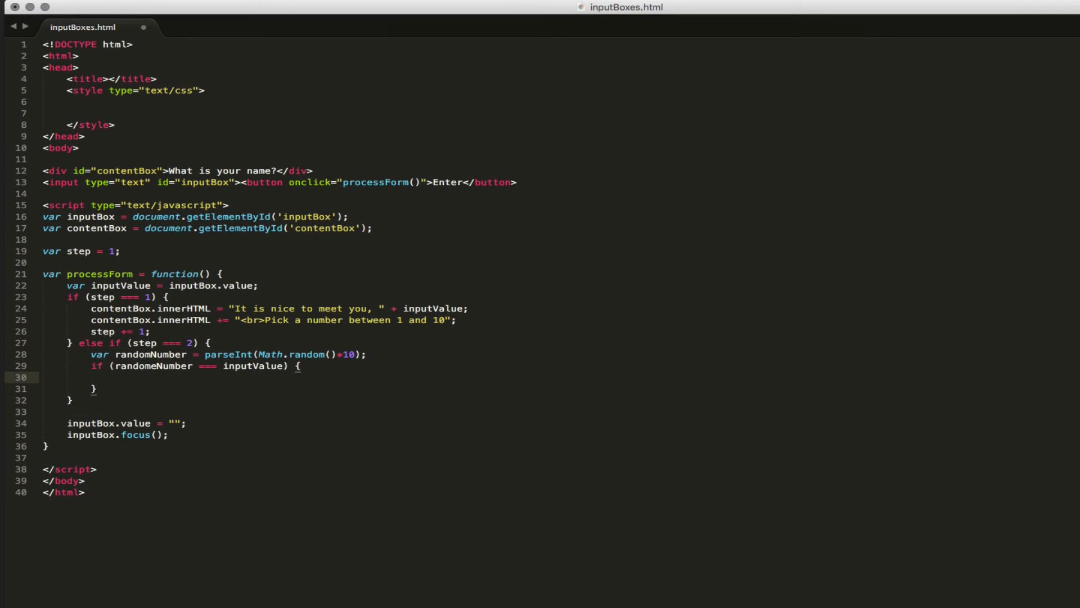
pyautogui.moveTo(91, 312)
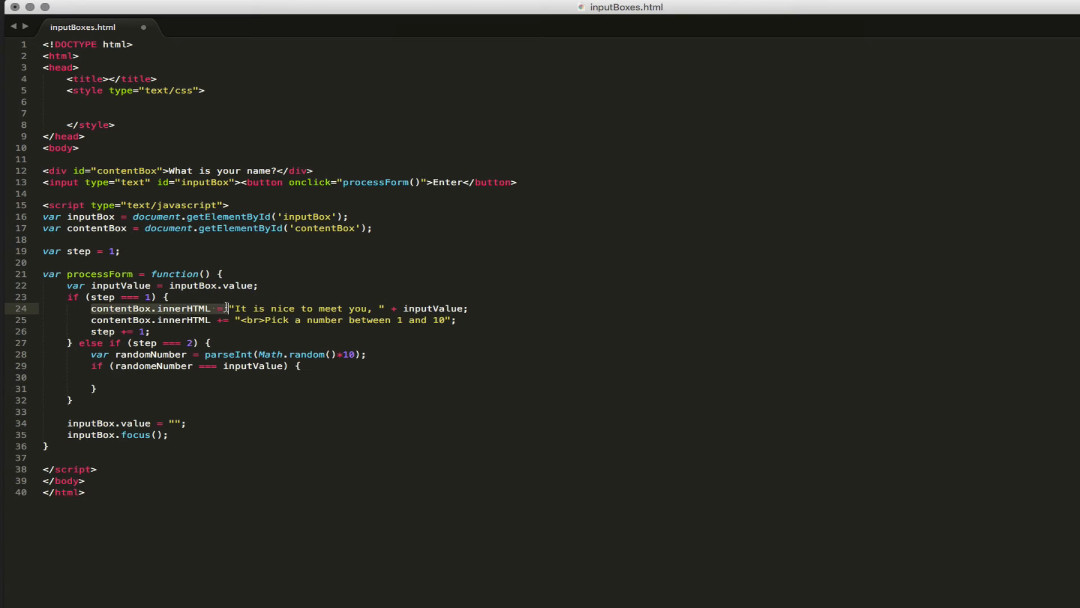
# Set contentBox.innerHTML to "Wow! You got it right. Lucky guess!" and begin the else branch.
pyautogui.write('contentBox.innerHTML =')
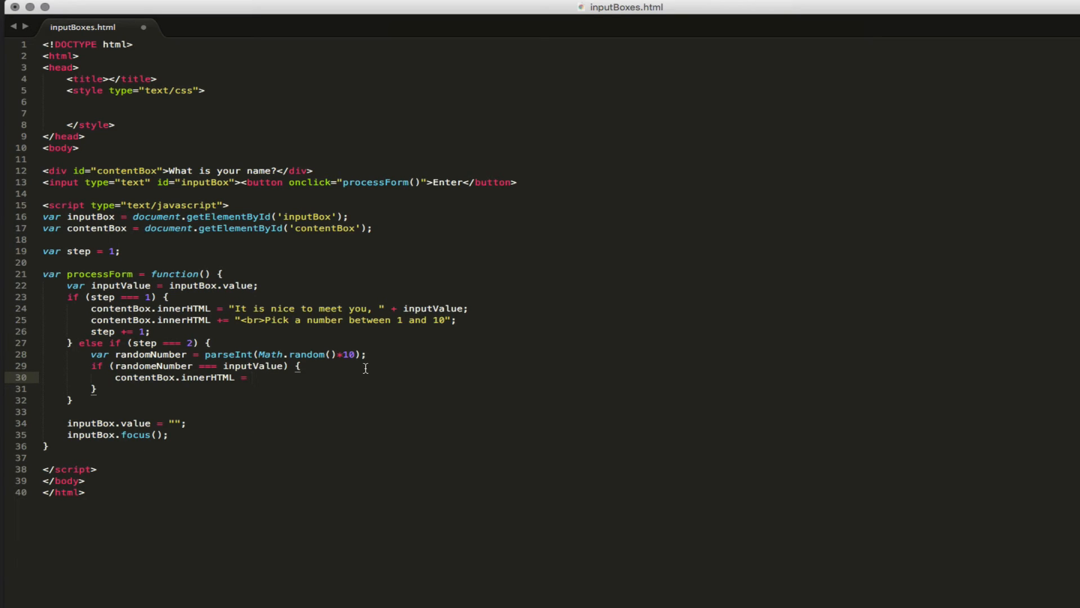
pyautogui.write('"Wow"')
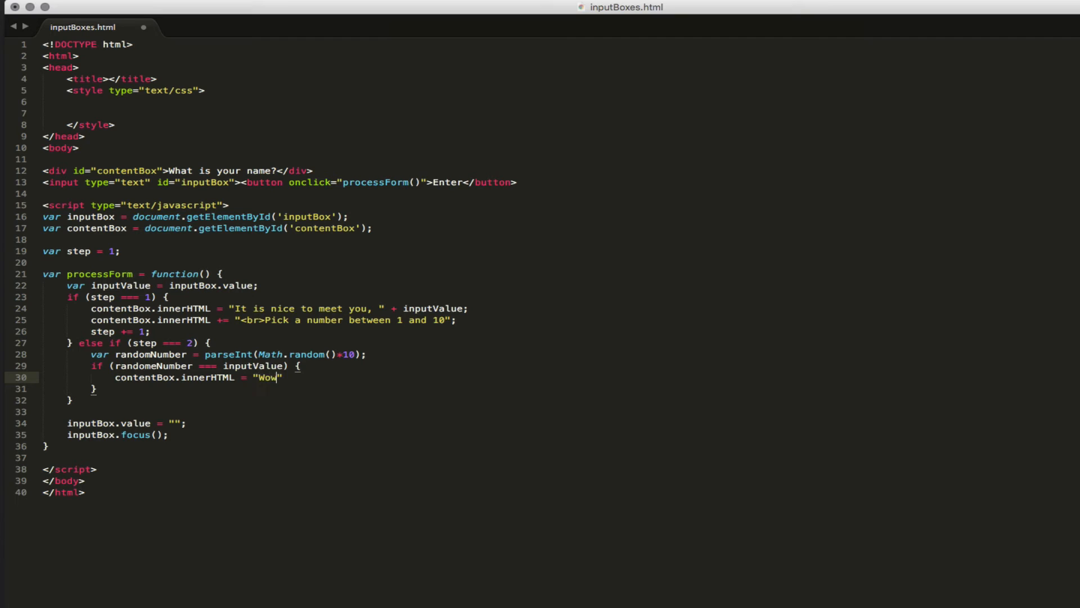
pyautogui.write('! You got it right.')
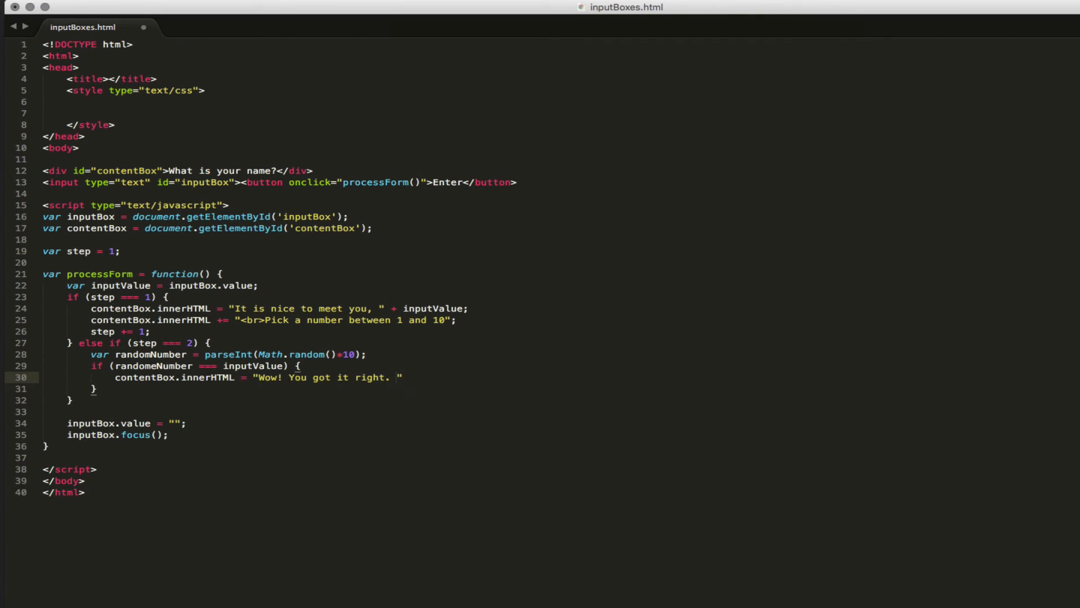
pyautogui.write('Lucky guess!')
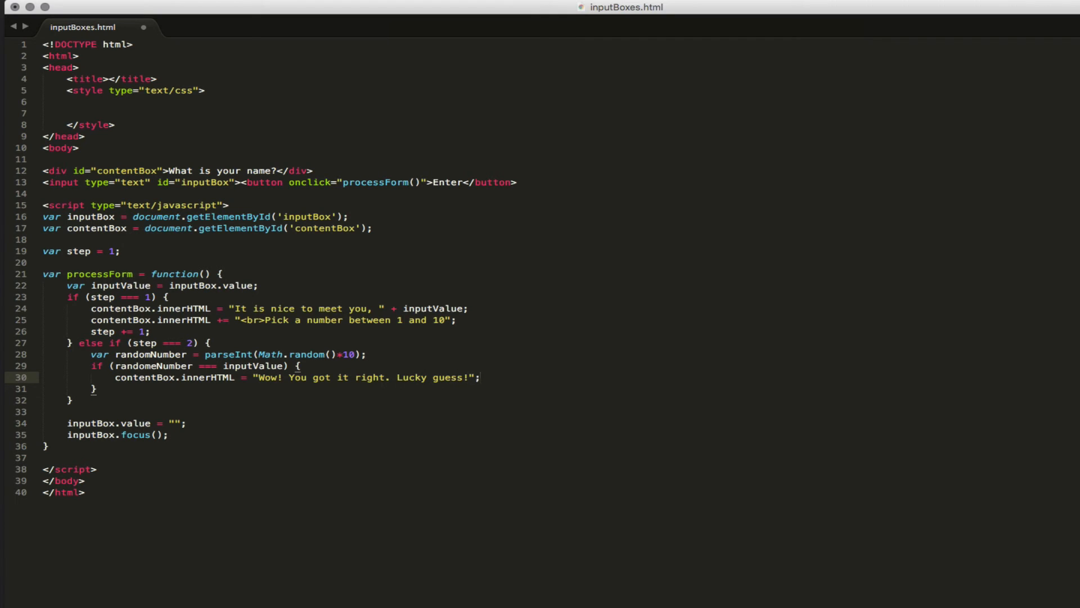
pyautogui.write('ELSE')
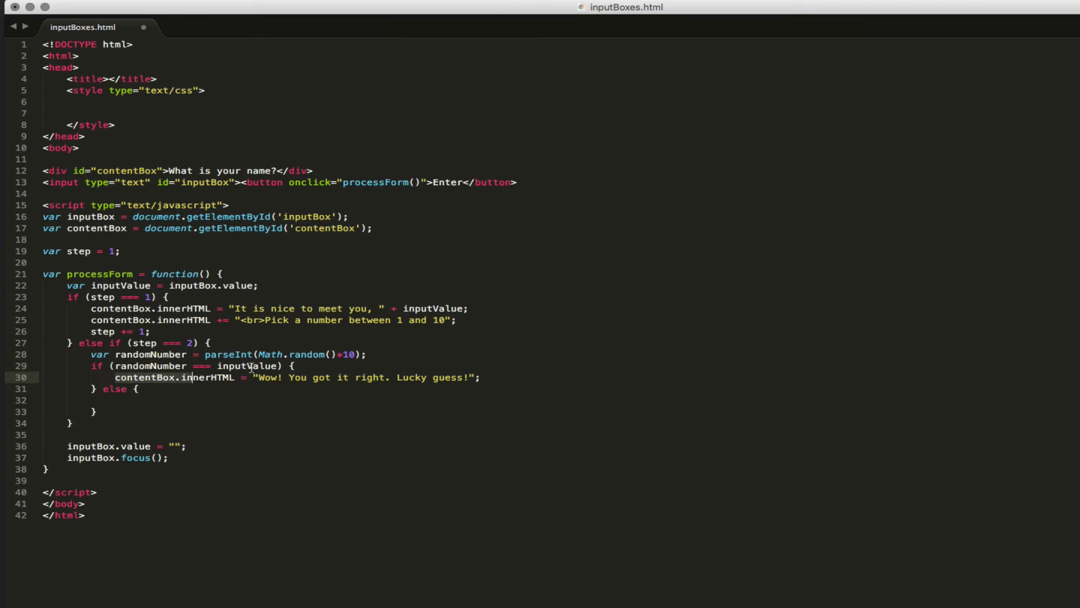
# Make the else branch set contentBox.innerHTML to "Too bad. The number I picked was " + randomNumber.
pyautogui.write('contentBox.innerHTML = "Wow! You got it right. Lucky guess!";')
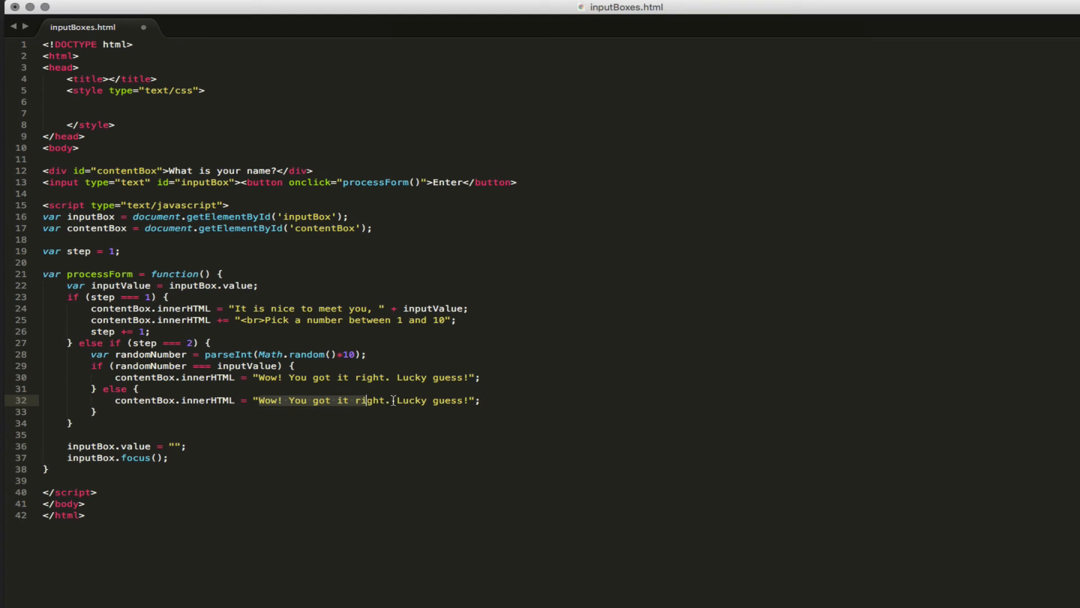
pyautogui.write('Too b";')
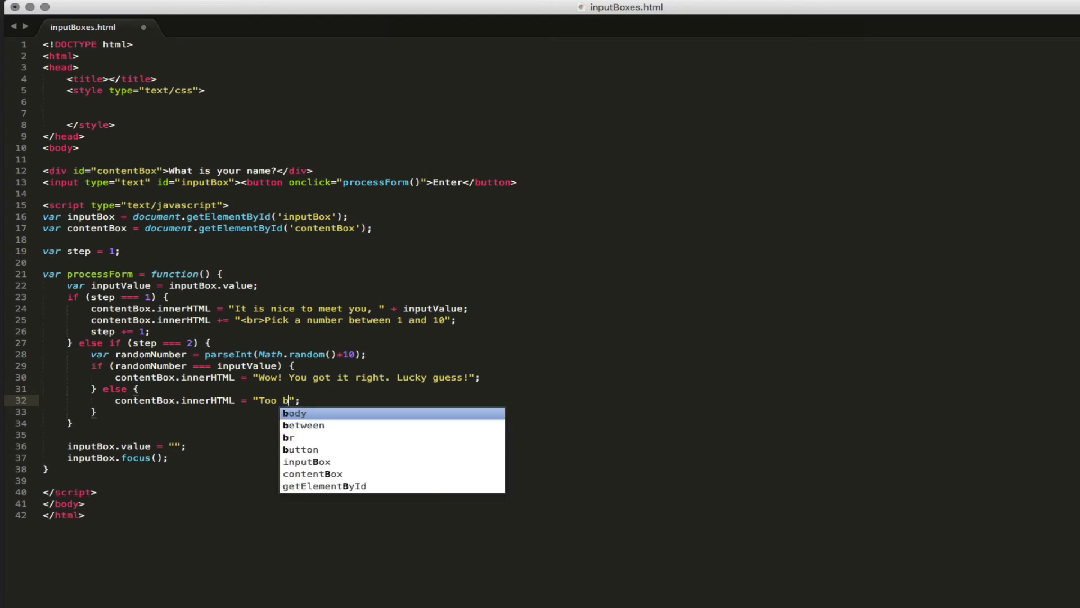
pyautogui.write('ad. The number I picked')
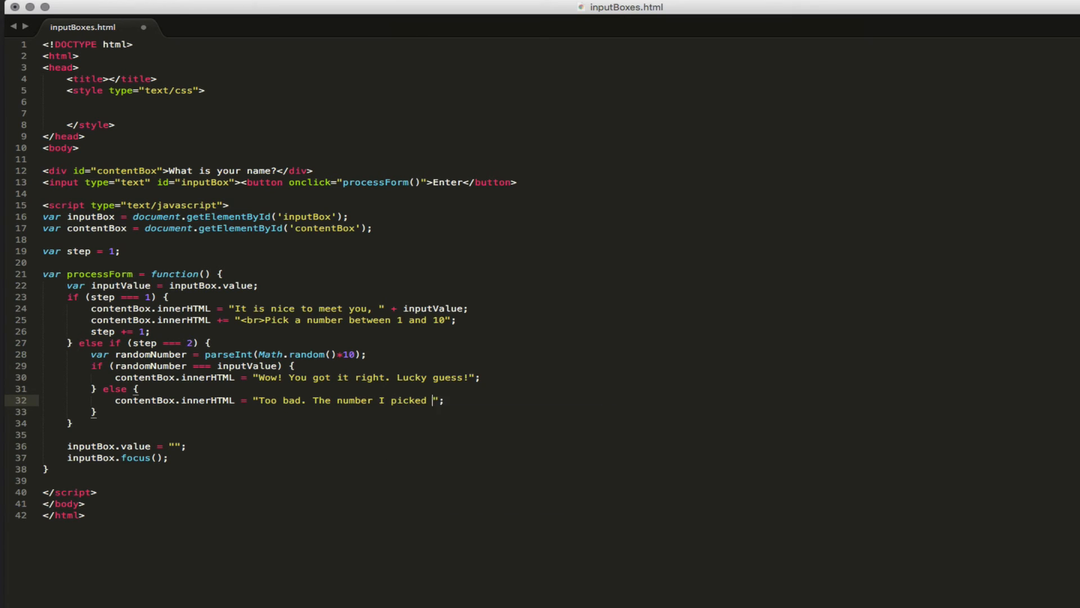
pyautogui.write('was " +')
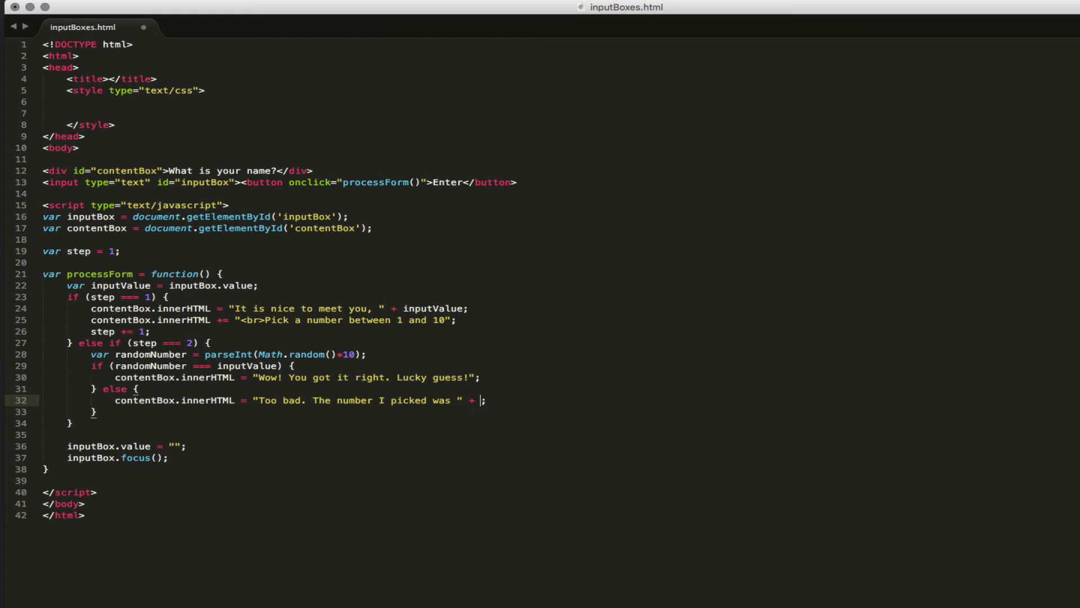
pyautogui.write('randomNumber')
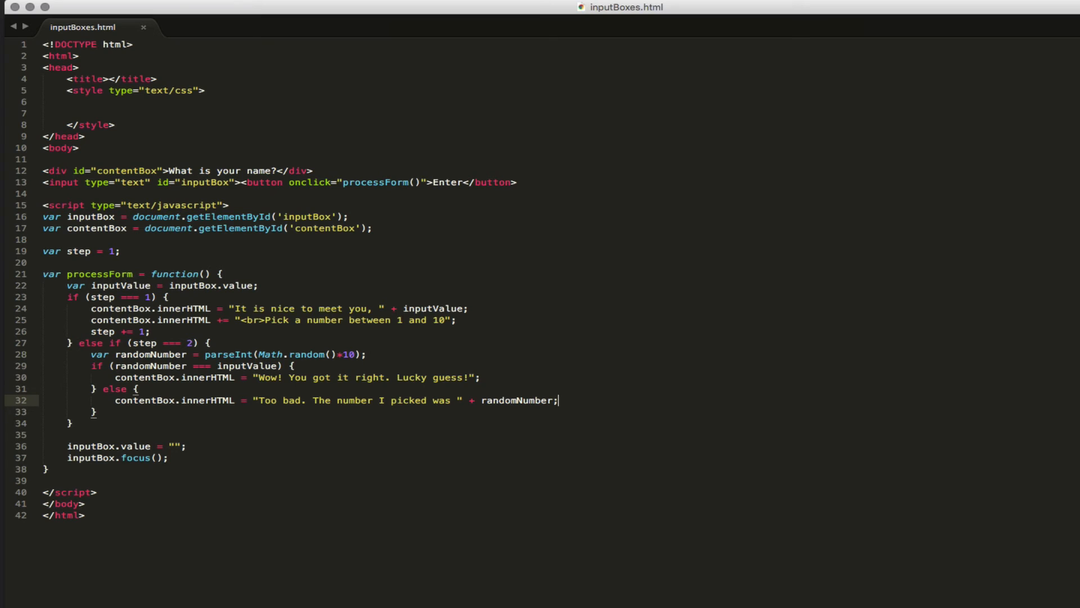
# Append contentBox.innerHTML += "<br>Data Type of Input: " + typeof inputValue in the else branch.
pyautogui.press('enter')
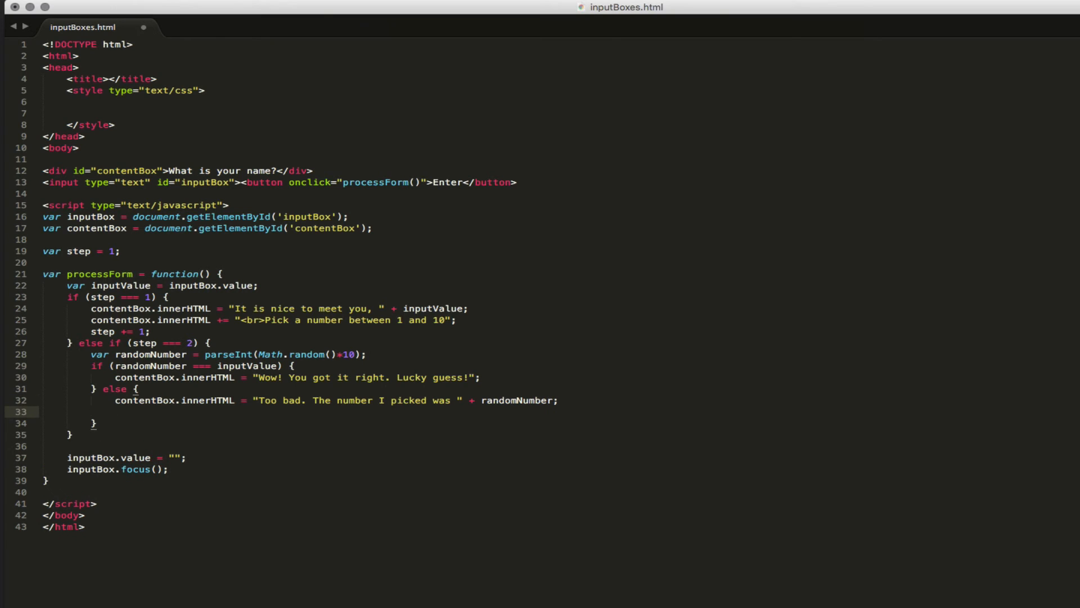
pyautogui.write('conte')
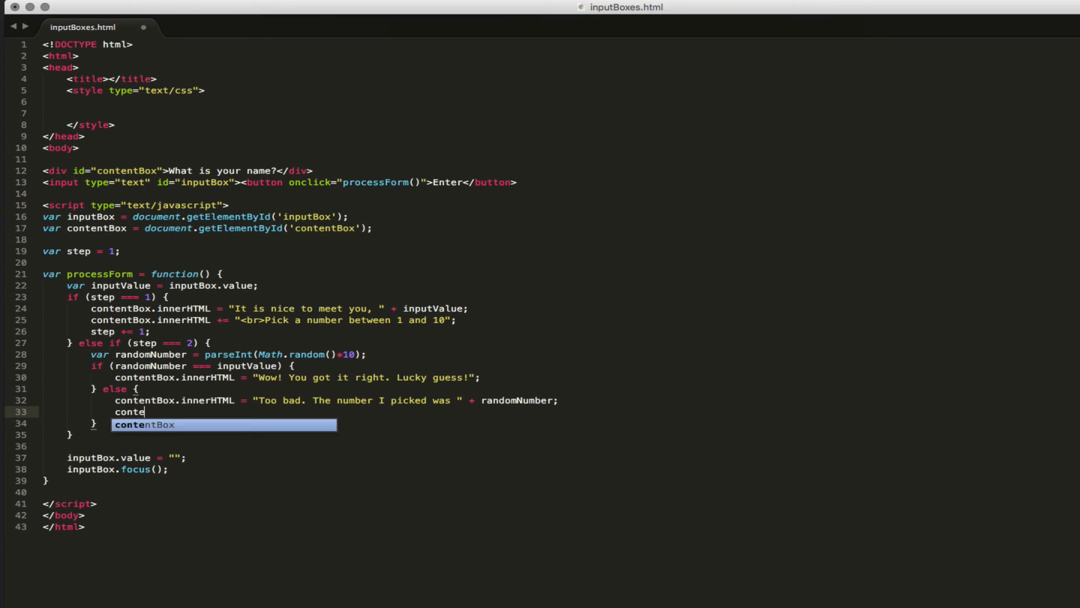
pyautogui.write('ntBox.')
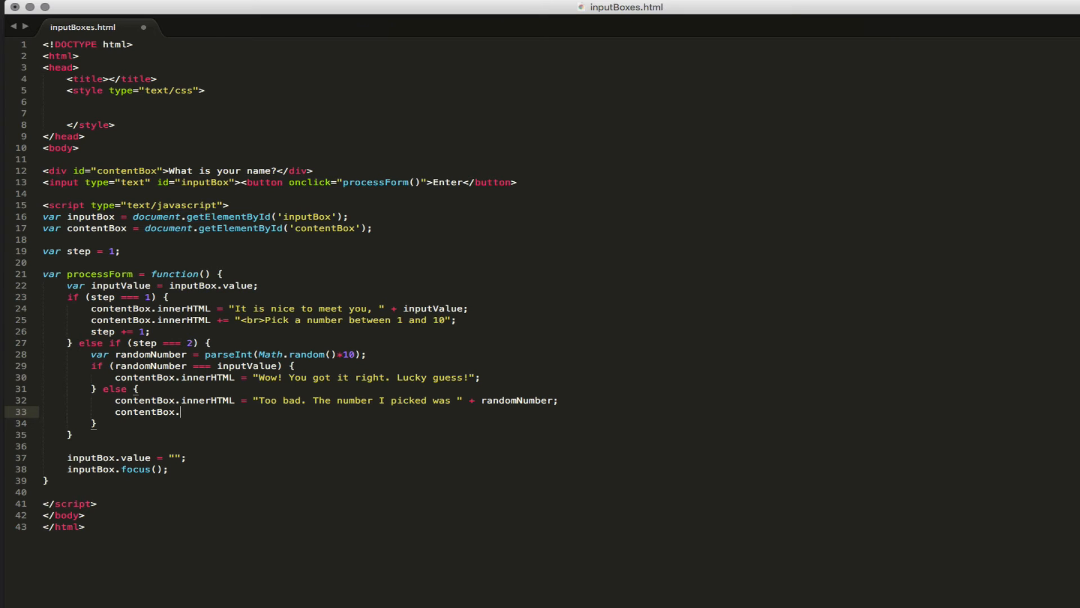
pyautogui.write('in')
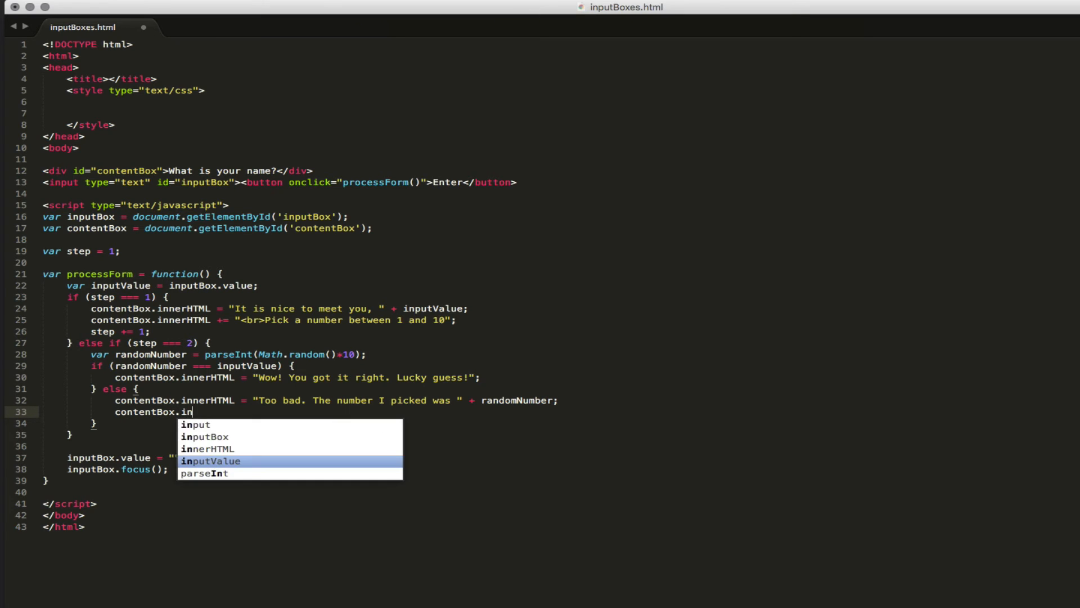
pyautogui.write('nerHTML +')
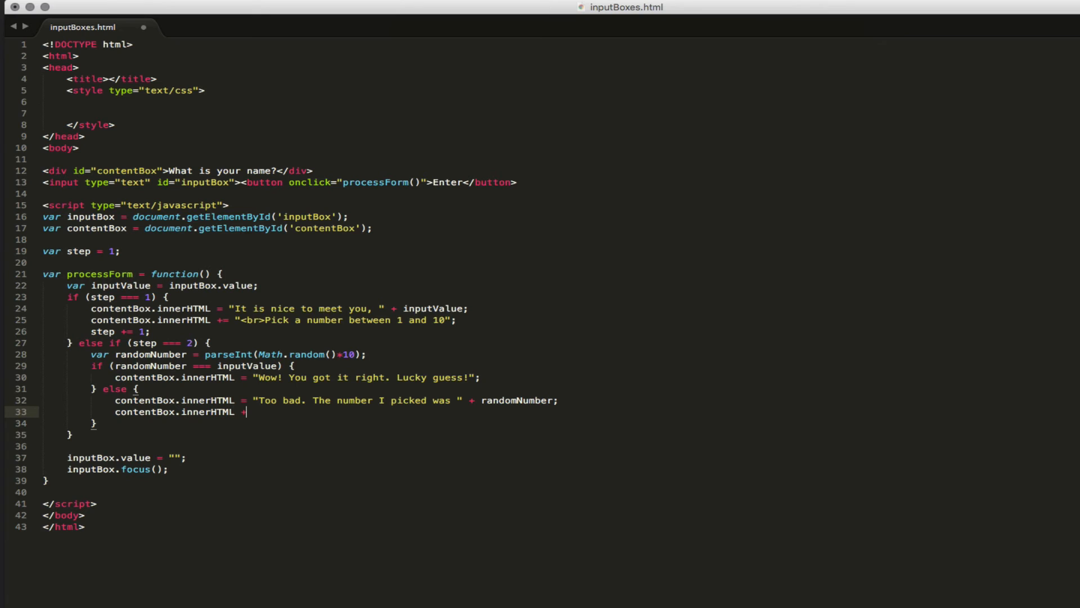
pyautogui.write('= "<br>"')
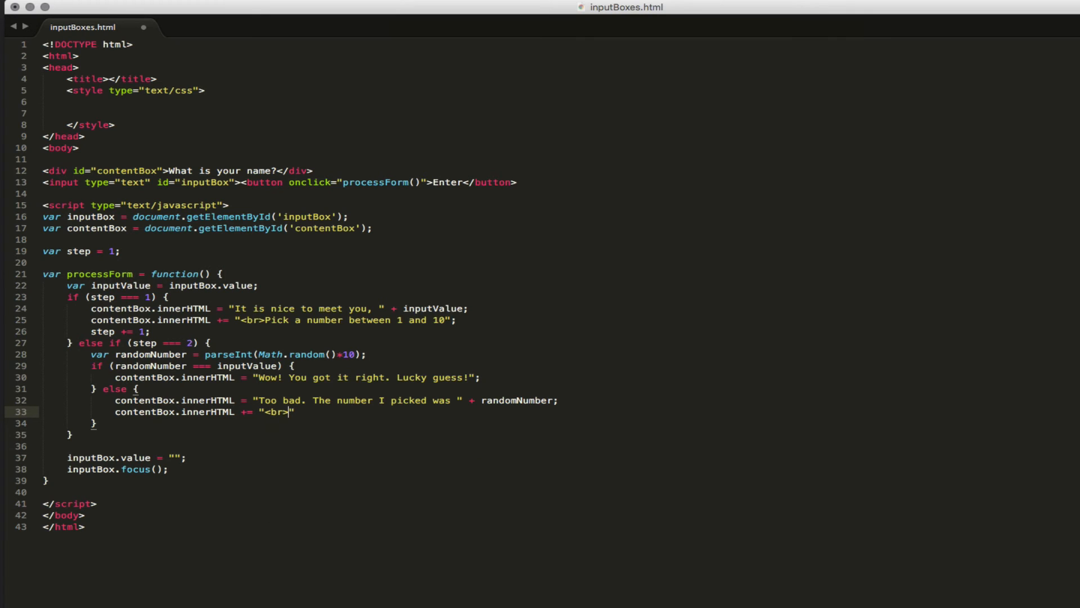
pyautogui.write('Data')
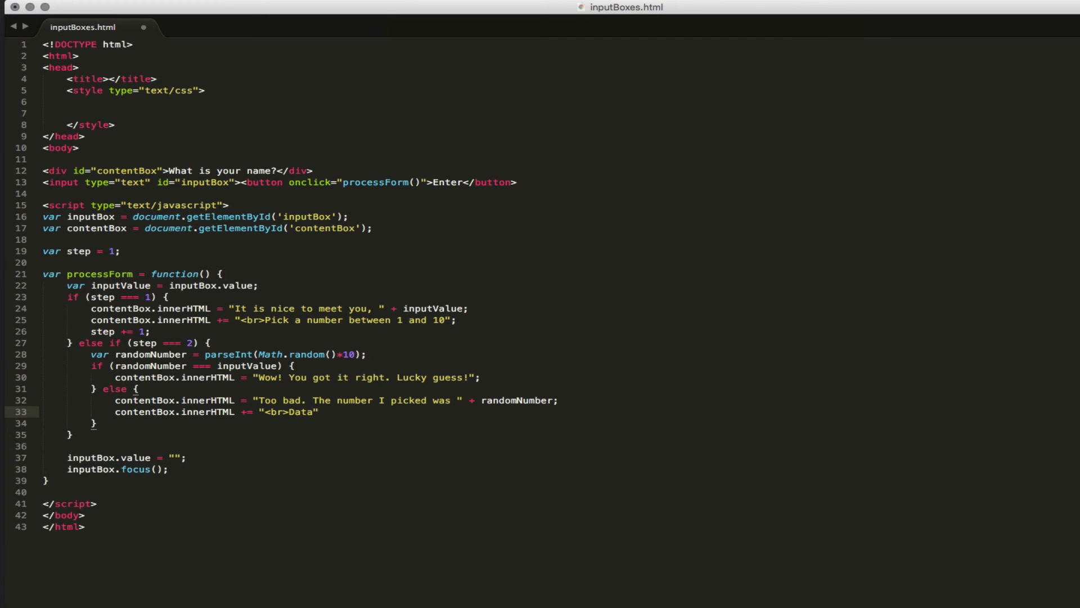
pyautogui.write('Type of Input:')
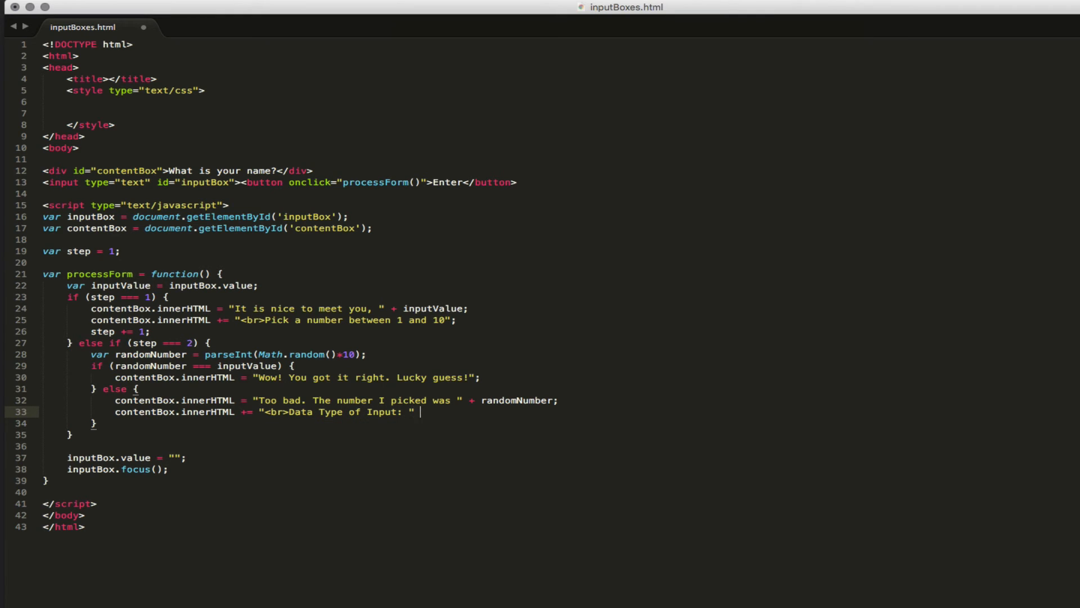
pyautogui.write('+ type')
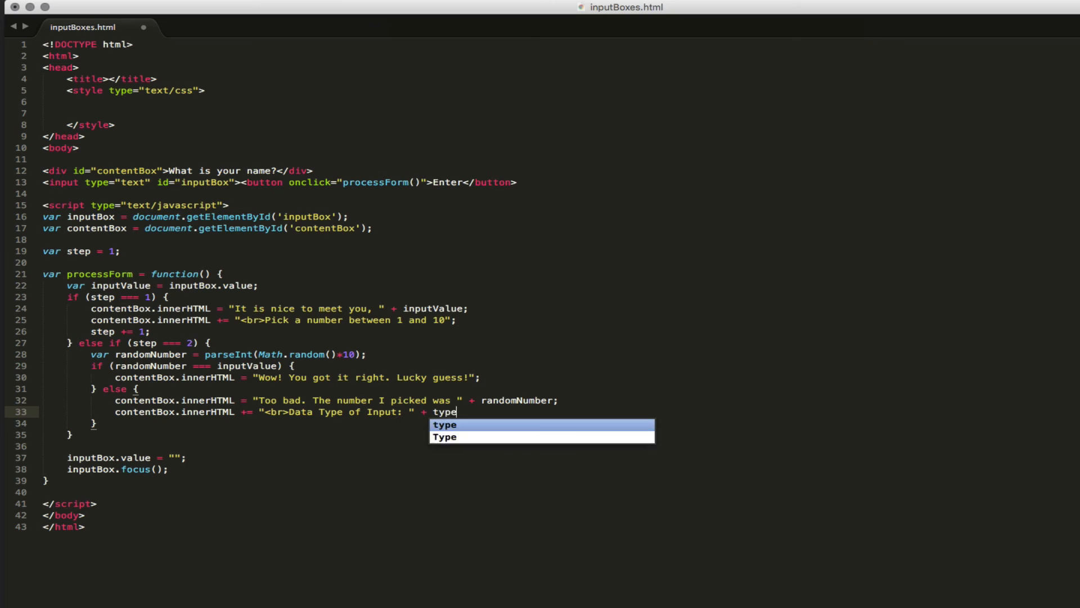
pyautogui.write('of')
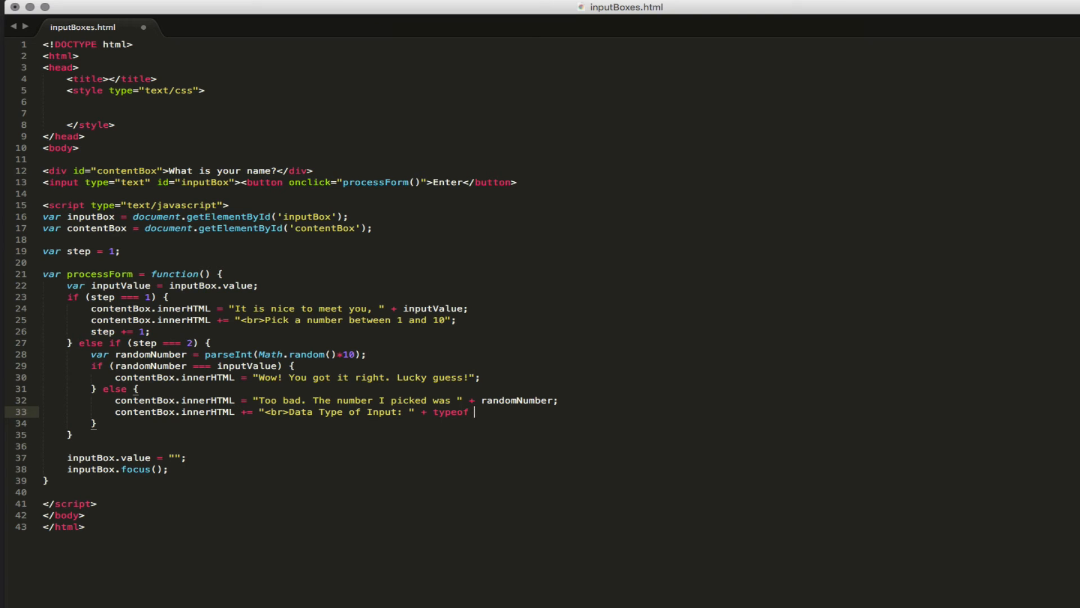
pyautogui.write('inputValue;')
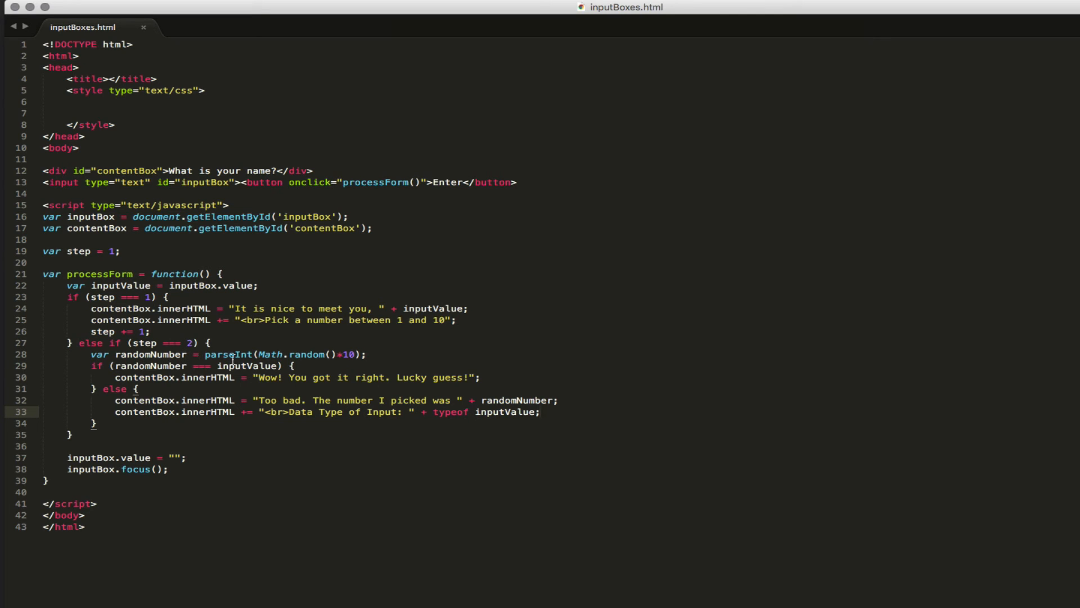
pyautogui.moveTo(694, 372)
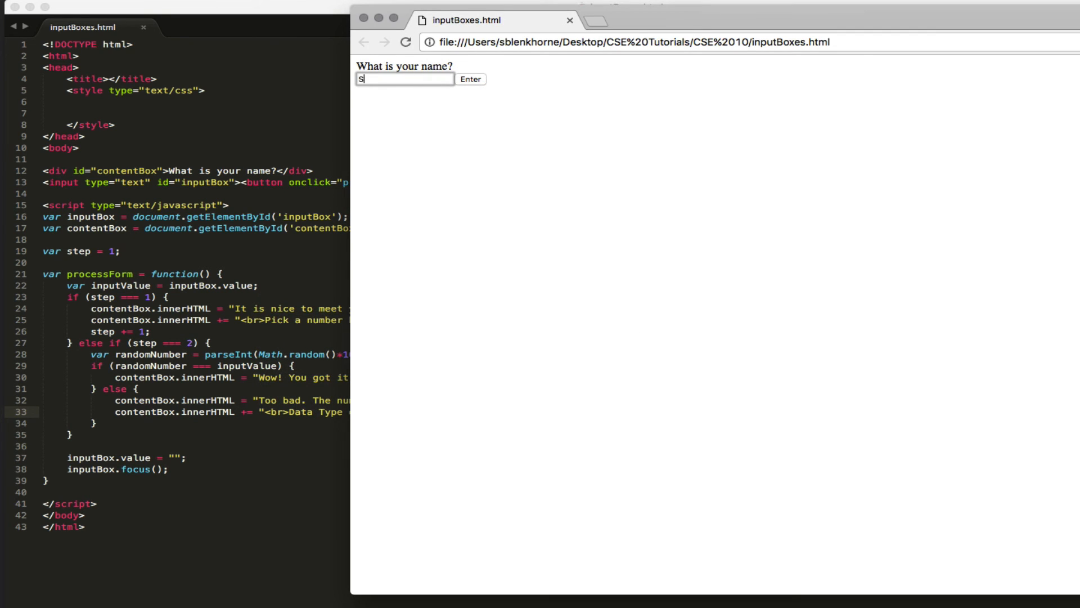
# Guess 4 as 'noopy' and highlight that the reported input data type is 'string'.
pyautogui.write('noopy')
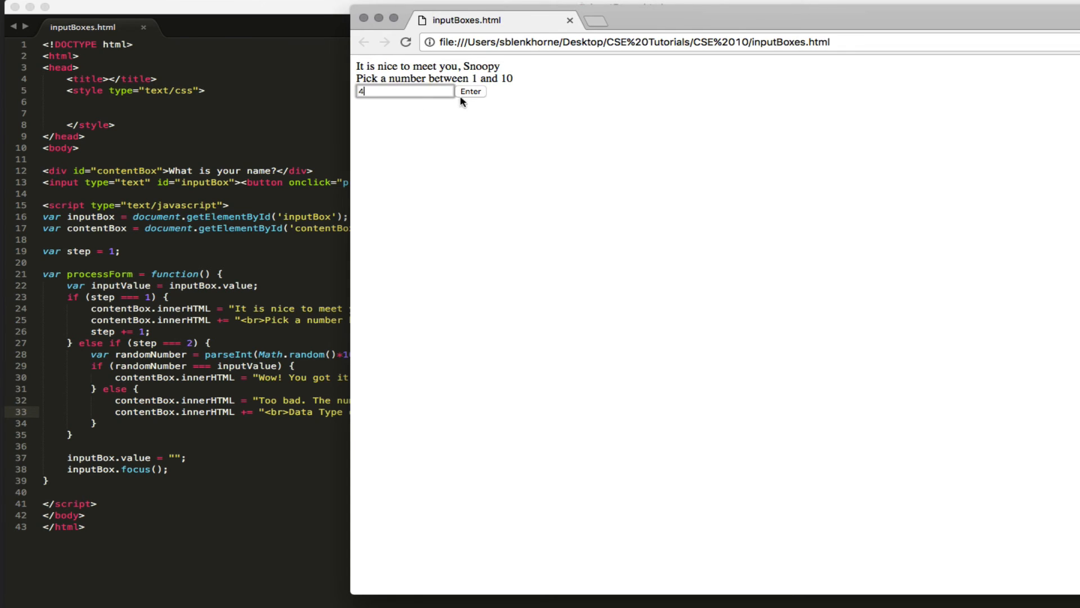
pyautogui.click(470, 91)
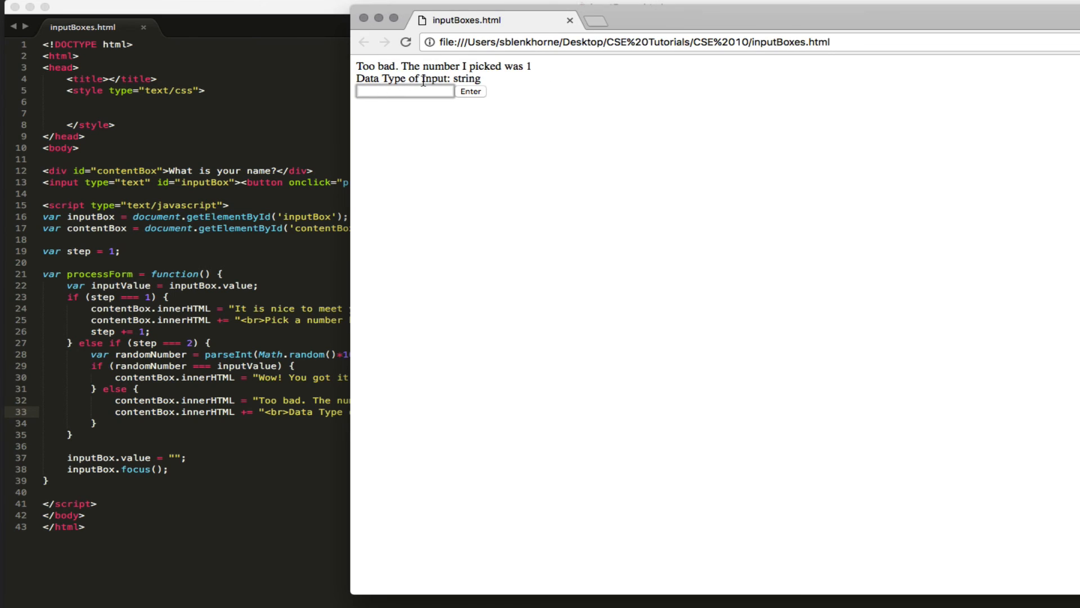
pyautogui.doubleClick(465, 78)
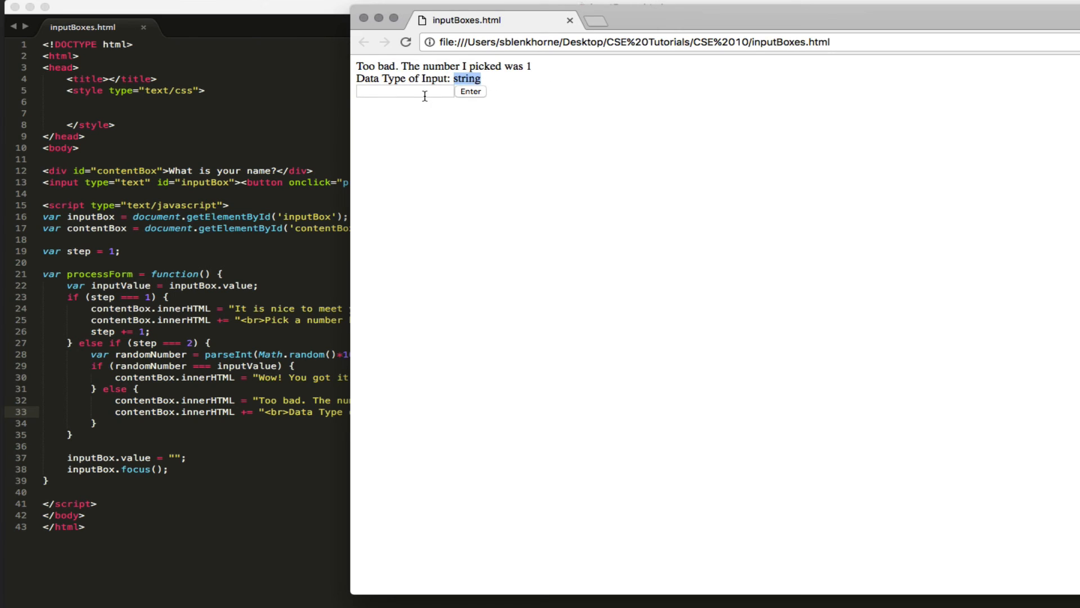
pyautogui.click(404, 91)
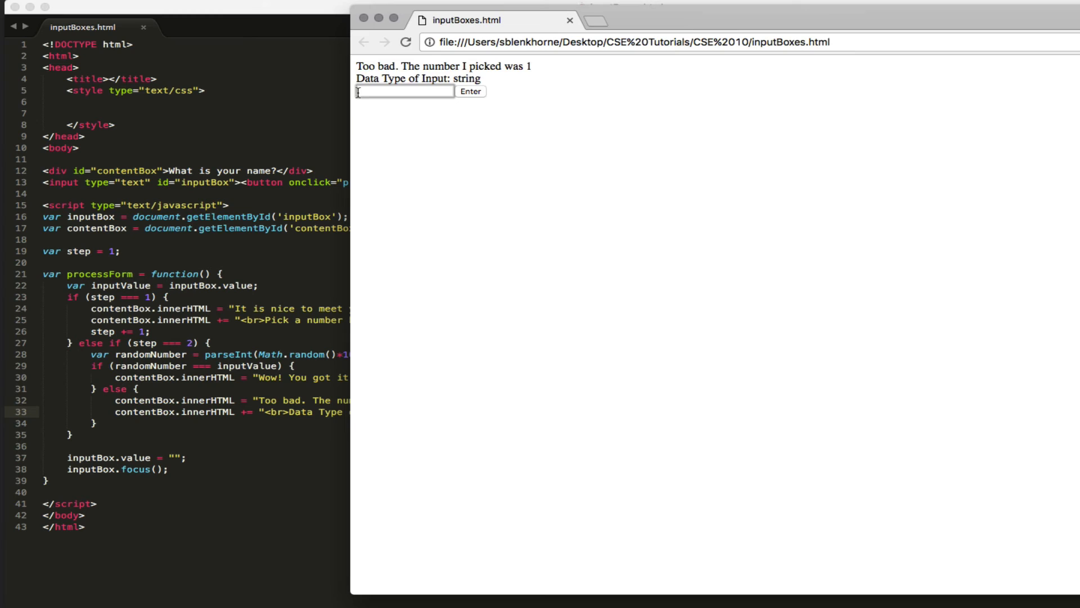
pyautogui.doubleClick(465, 78)
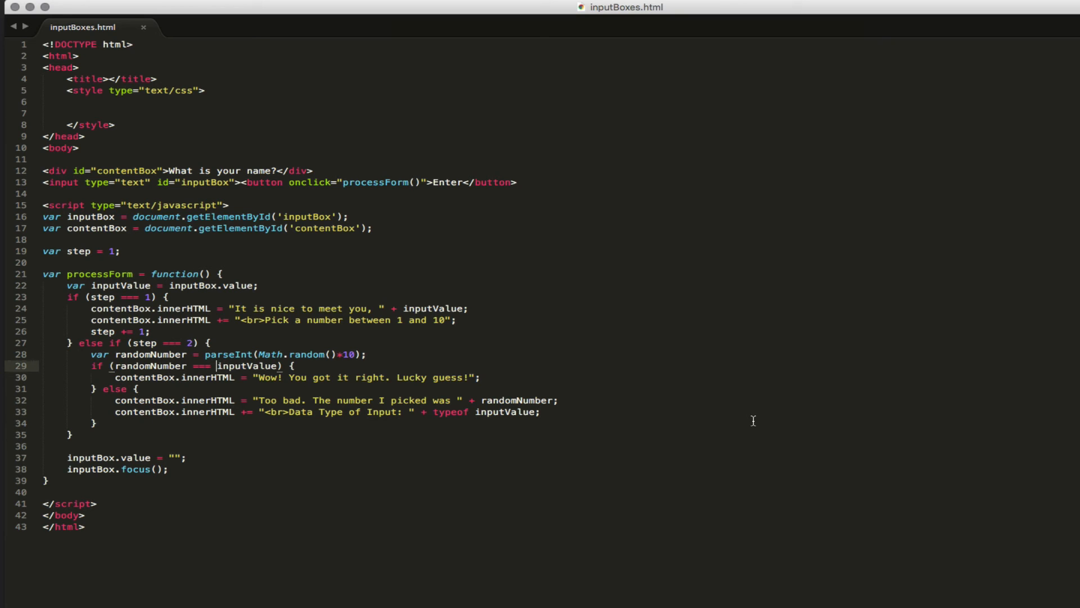
# Compare randomNumber against parseInt(inputValue) and delete the typeof debug line.
pyautogui.write('parseInt(')
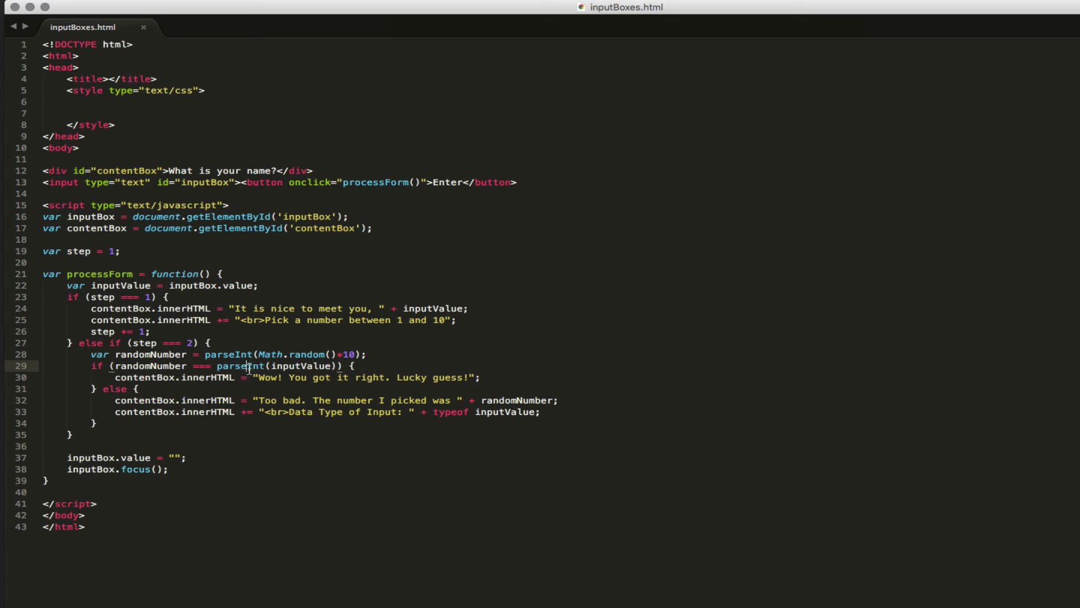
pyautogui.moveTo(337, 365)
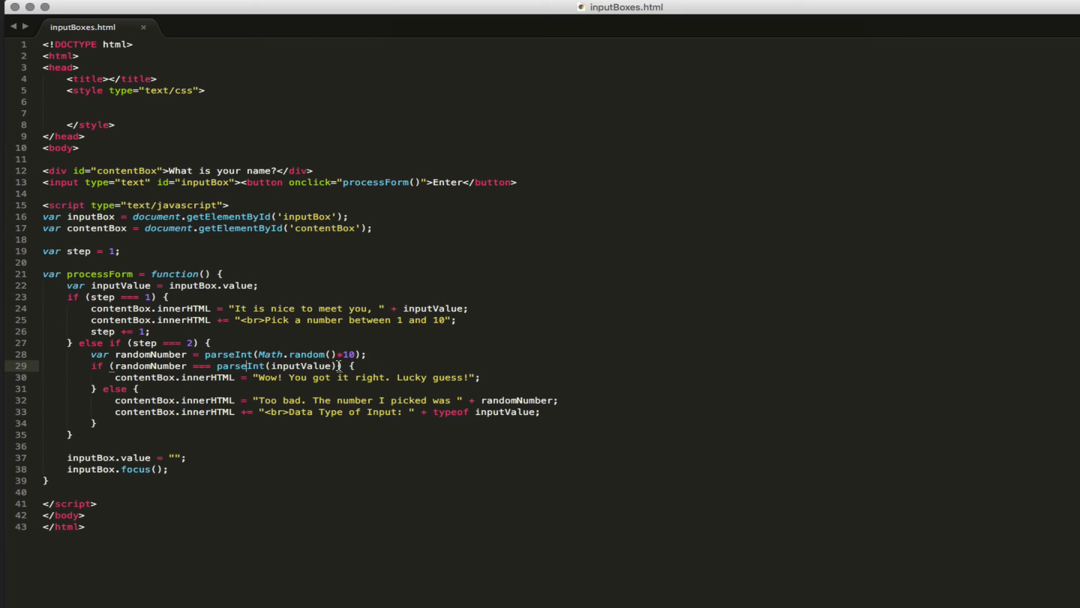
pyautogui.click(527, 412)
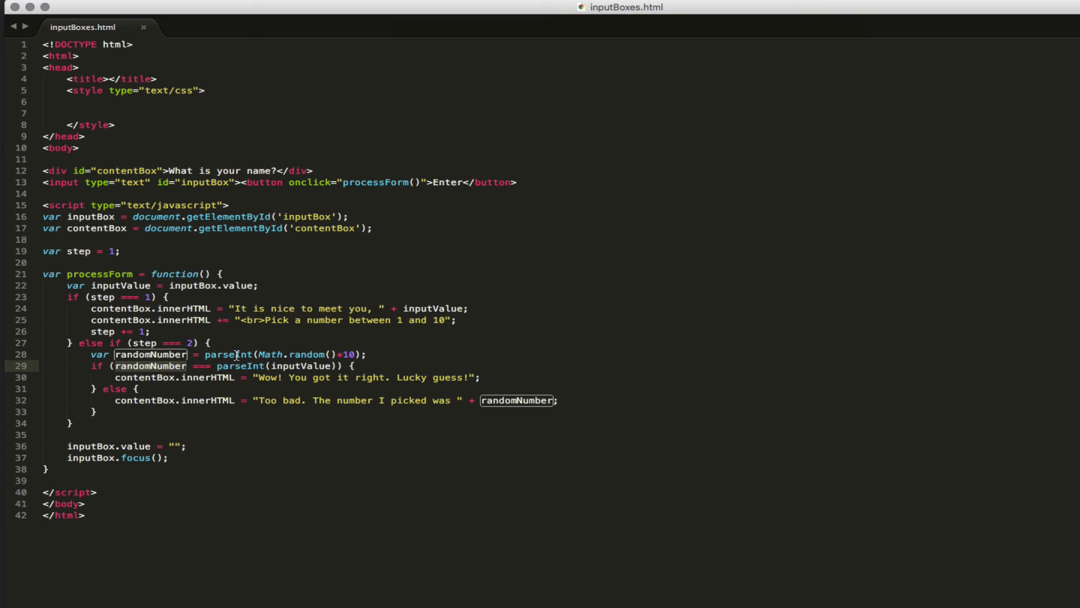
pyautogui.click(226, 366)
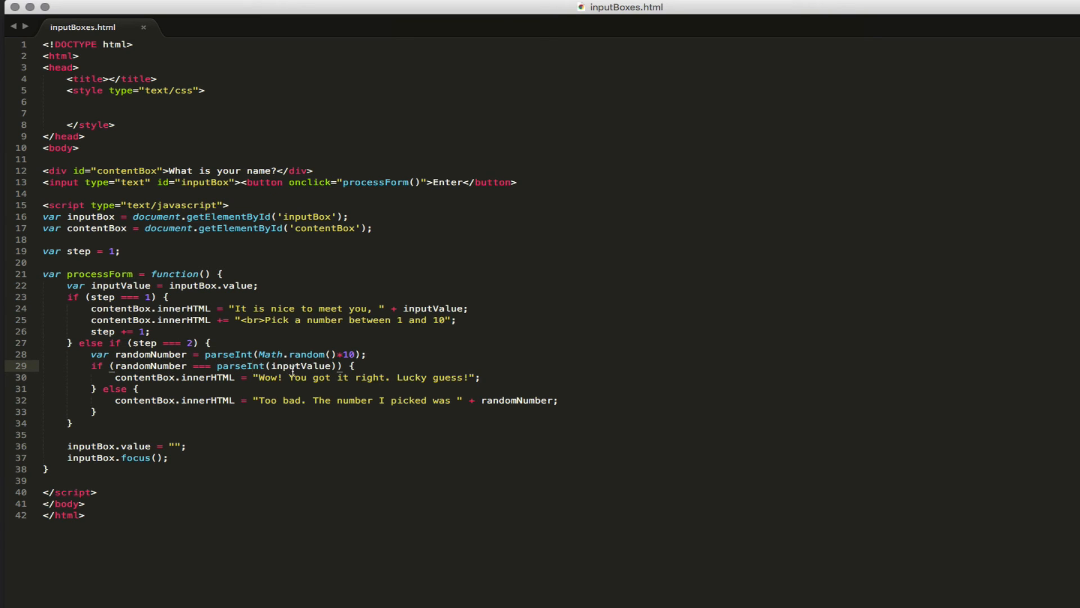
pyautogui.moveTo(704, 136)
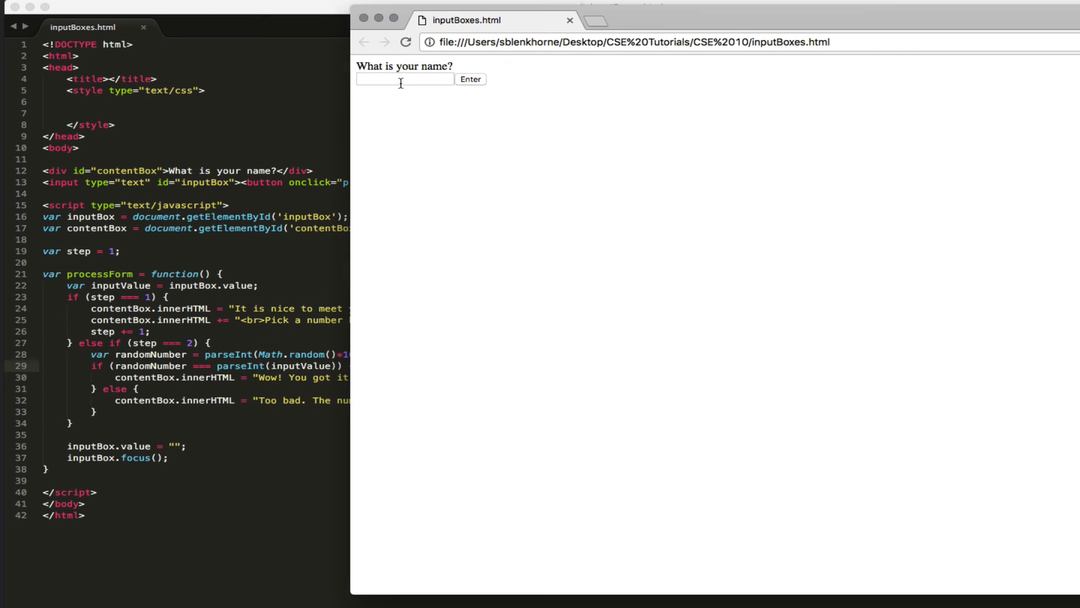
# Enter the name 'Snoop' and guess 5 then 4 until 'Wow! You got it right. Lucky guess!' appears.
pyautogui.write('Snoop')
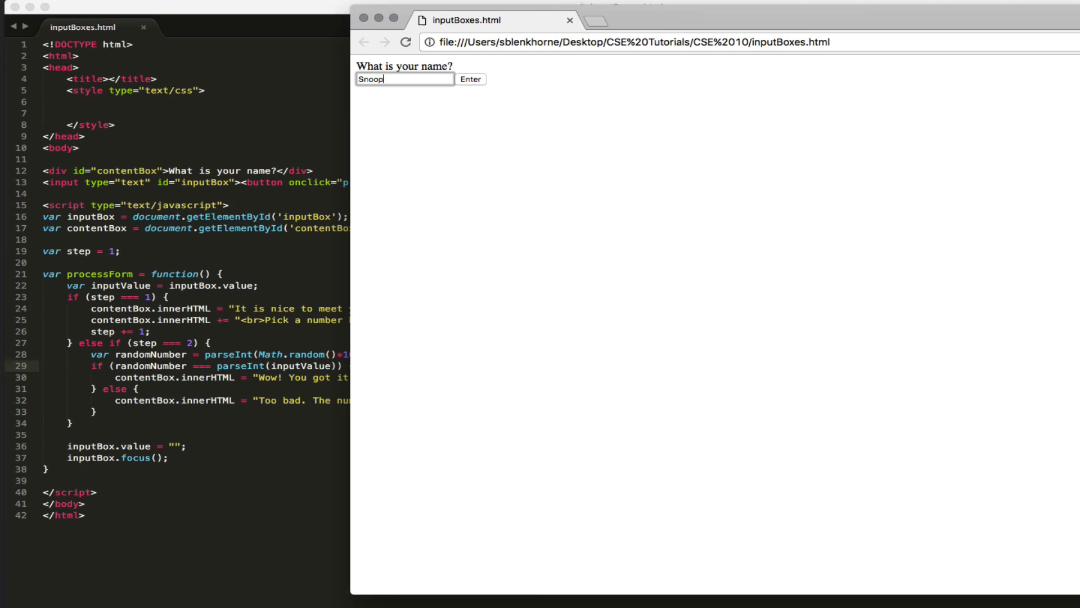
pyautogui.click(469, 79)
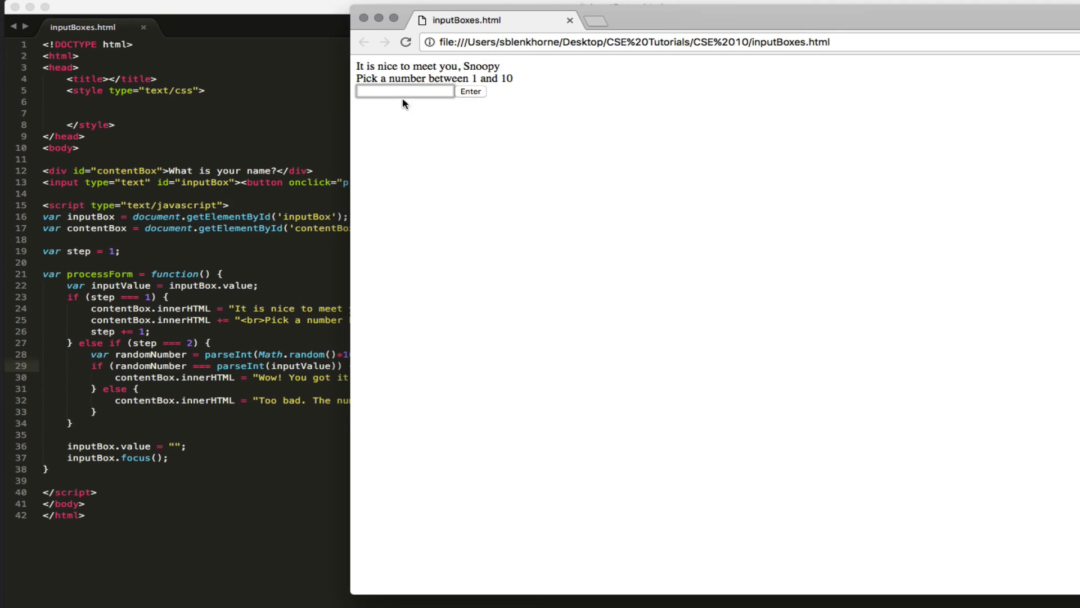
pyautogui.write('5')
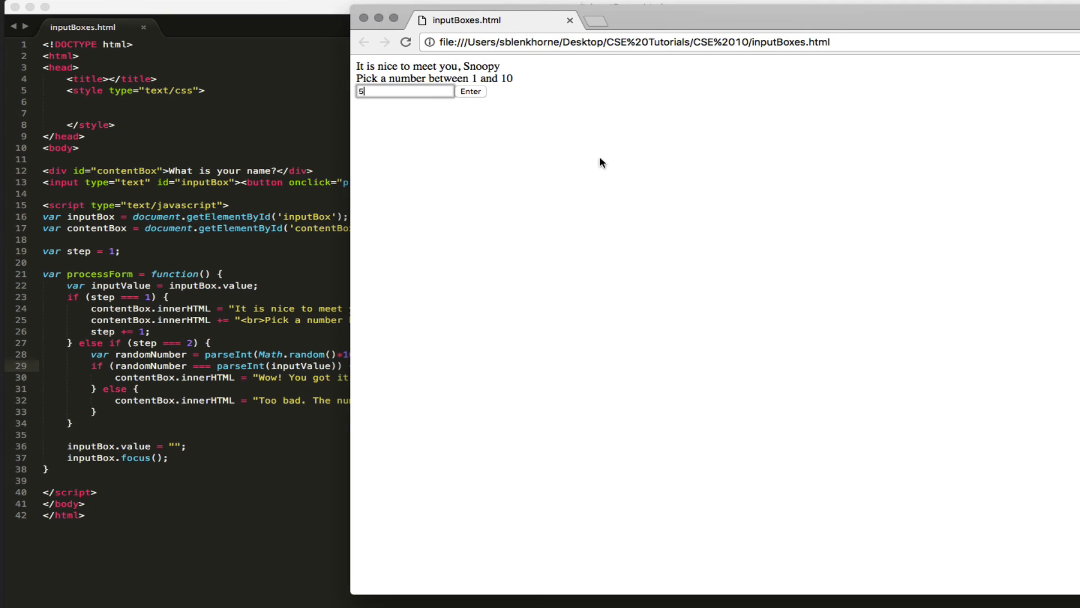
pyautogui.click(470, 91)
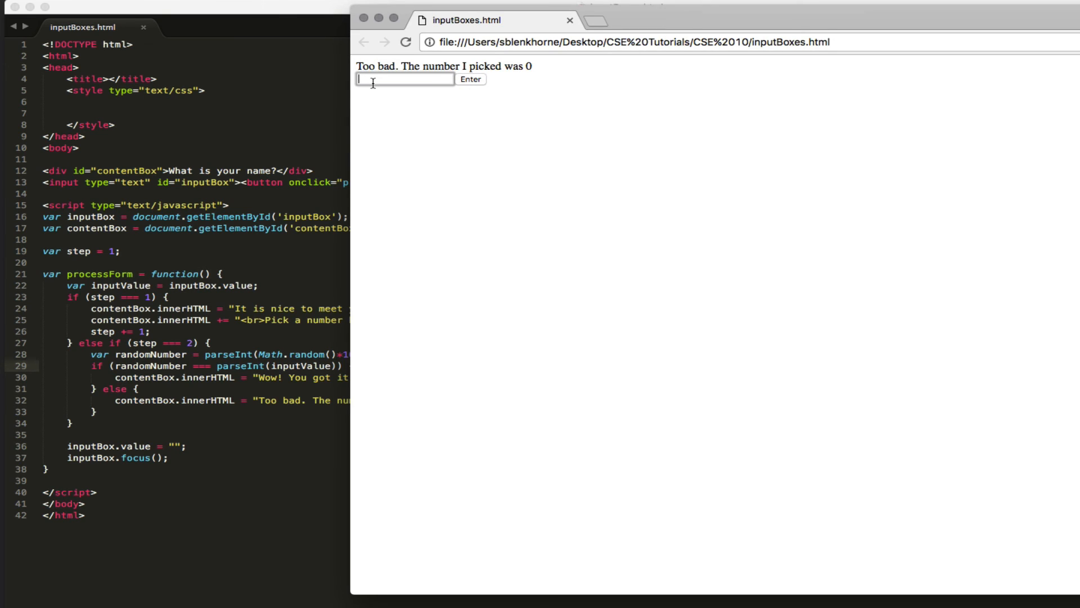
pyautogui.moveTo(143, 350)
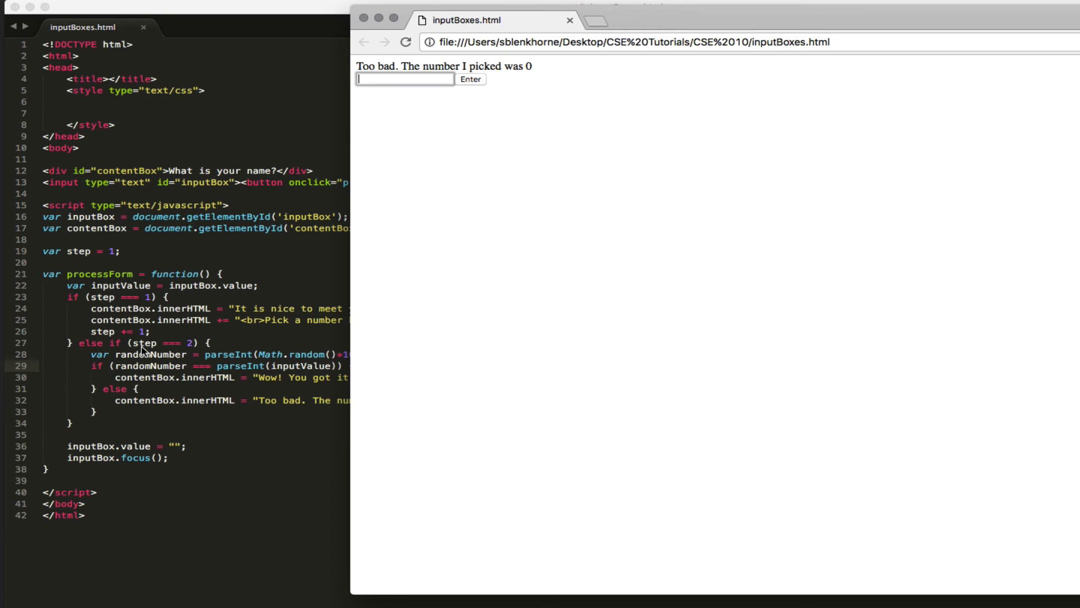
pyautogui.moveTo(380, 96)
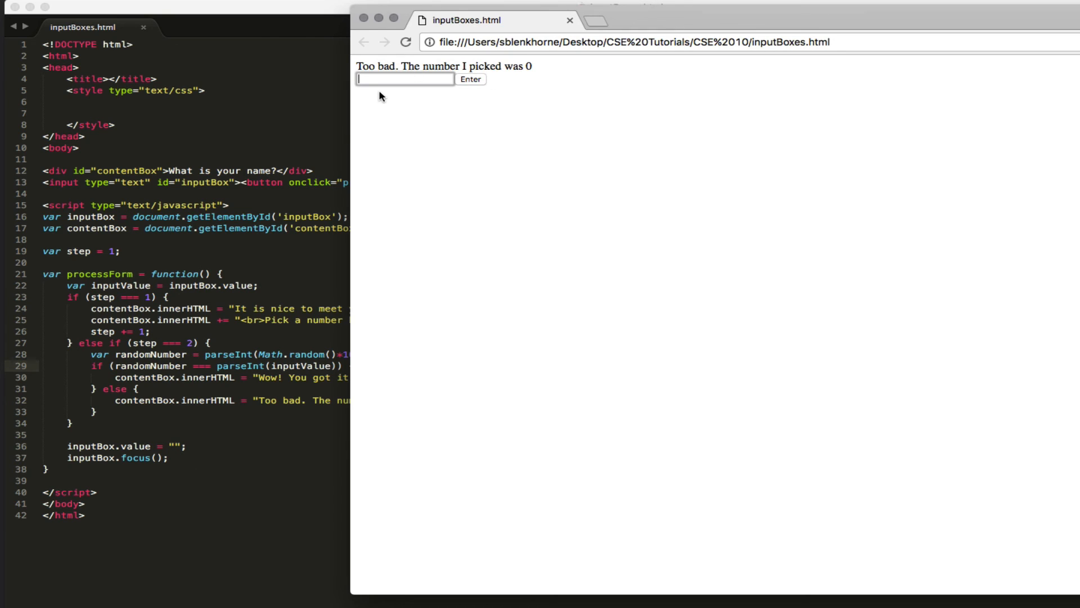
pyautogui.write('4')
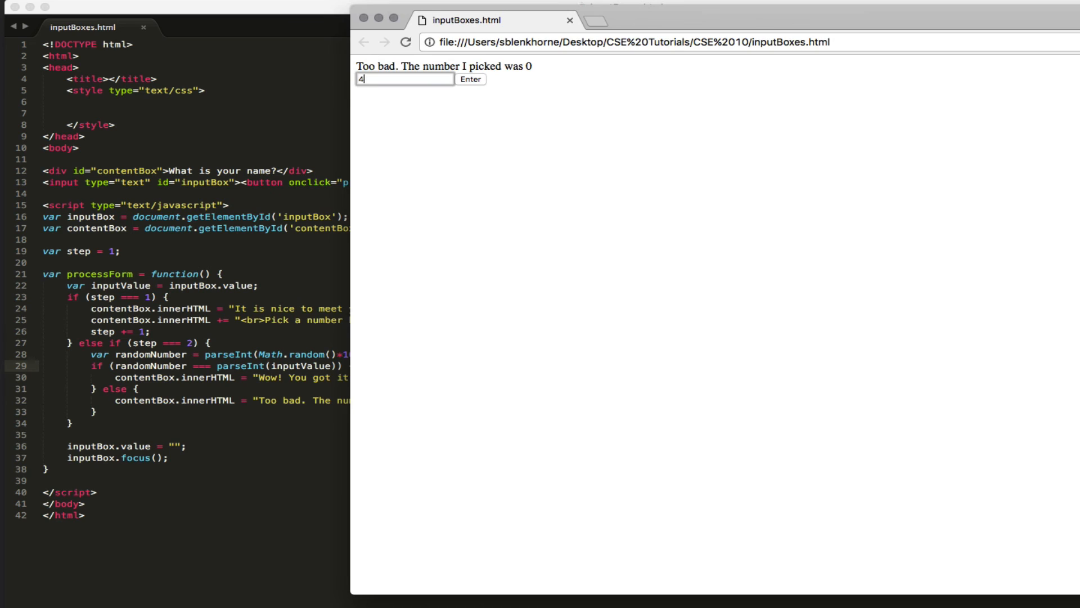
pyautogui.click(470, 78)
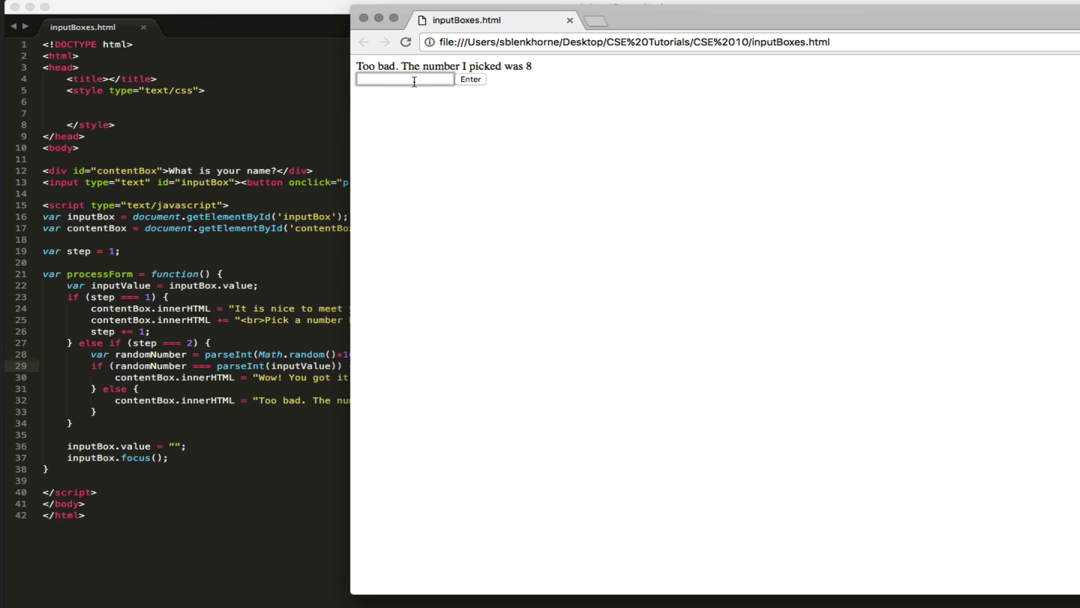
pyautogui.click(470, 79)
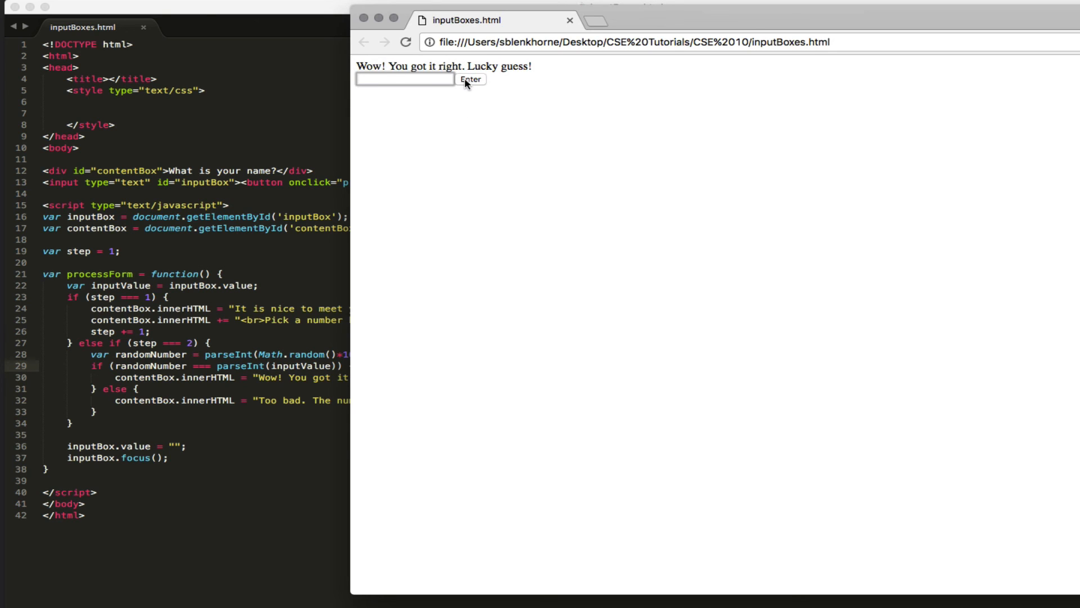
pyautogui.moveTo(497, 81)
pyautogui.write(' + ')
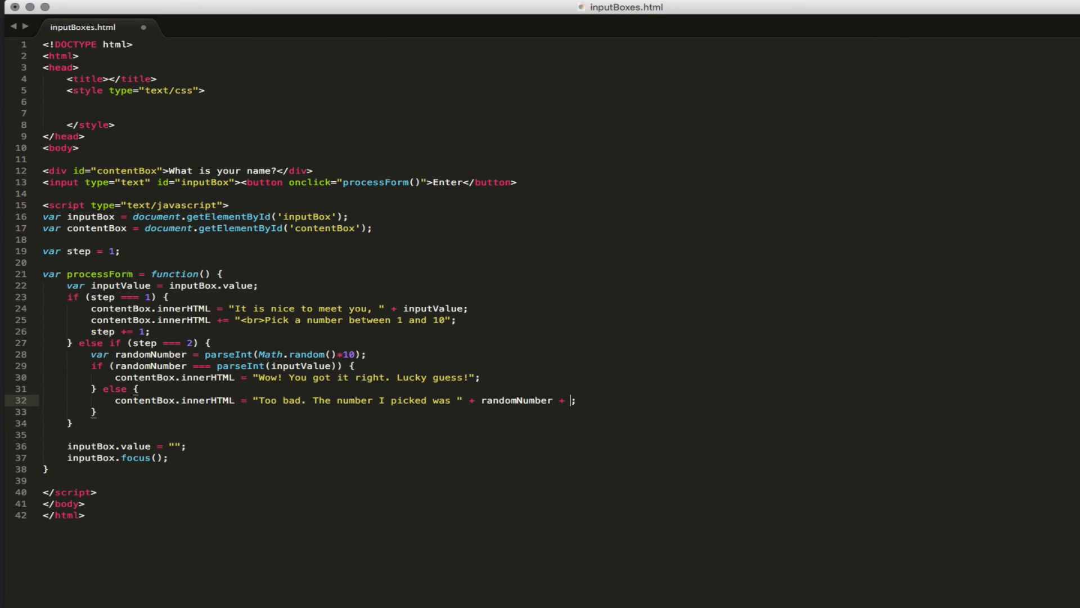
# Append + ". Try again." to the too-bad message and highlight the uses of processForm.
pyautogui.write('". Try again')
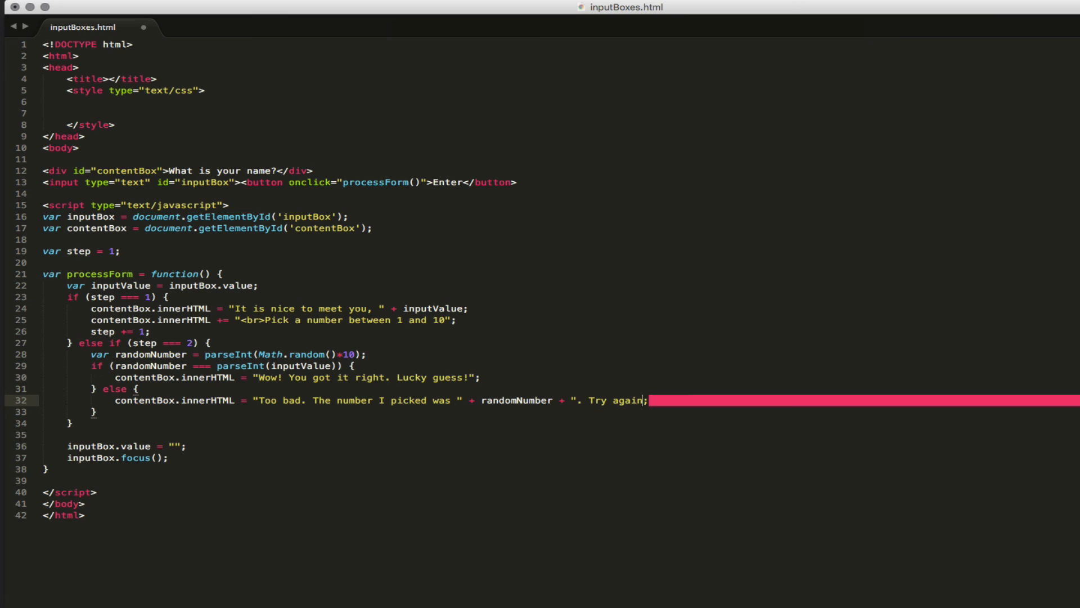
pyautogui.write('."')
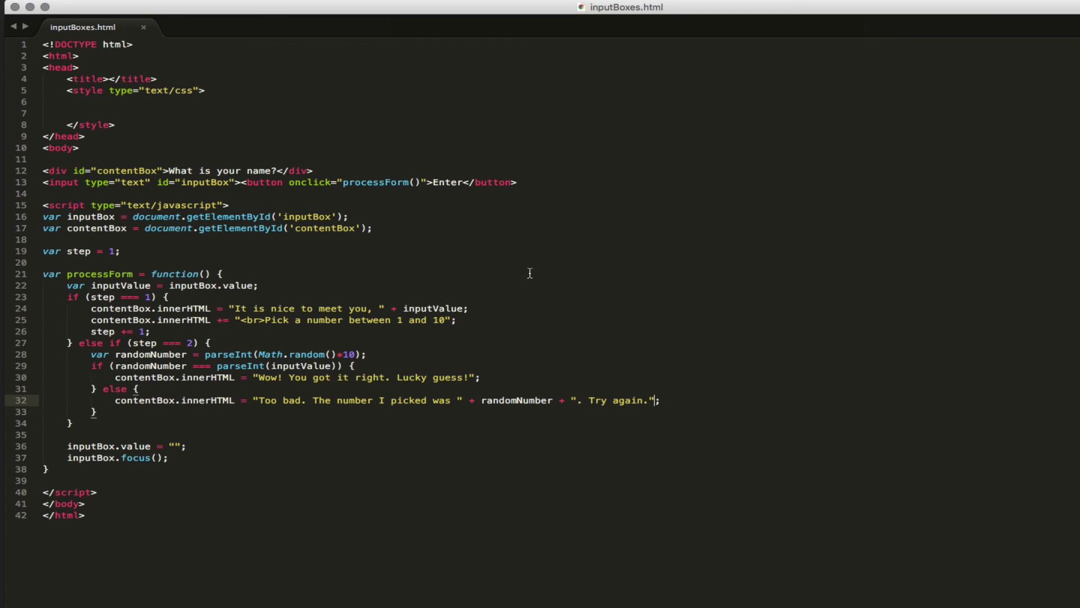
pyautogui.moveTo(141, 313)
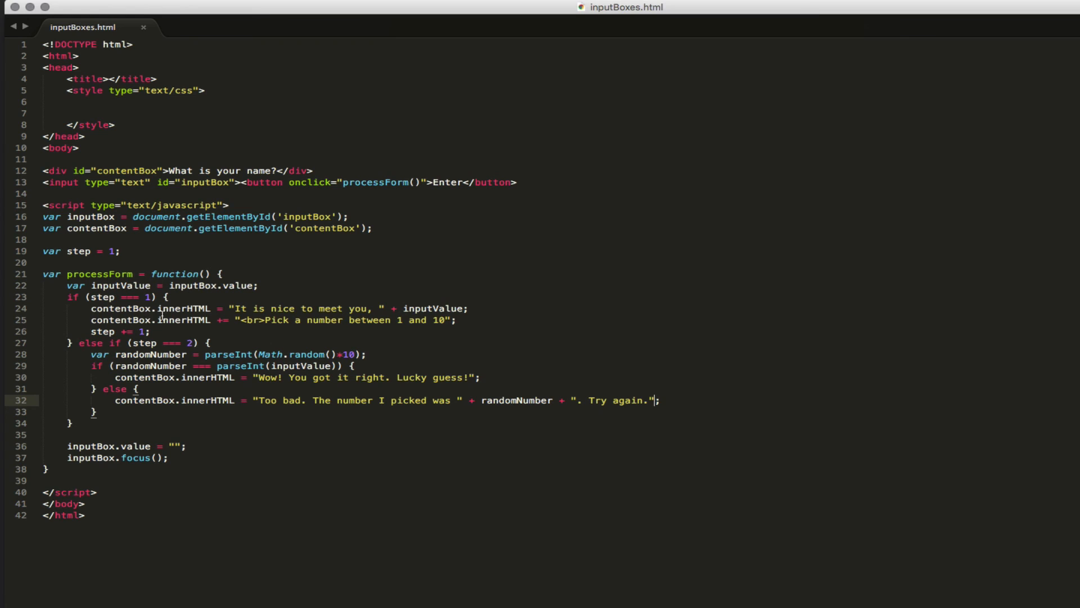
pyautogui.moveTo(127, 279)
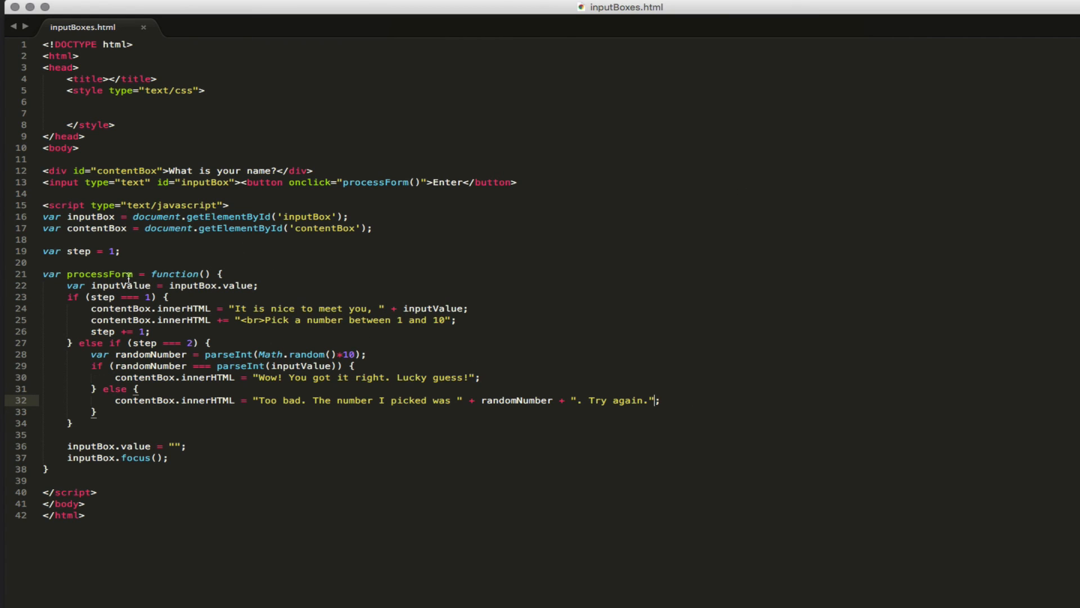
pyautogui.doubleClick(375, 183)
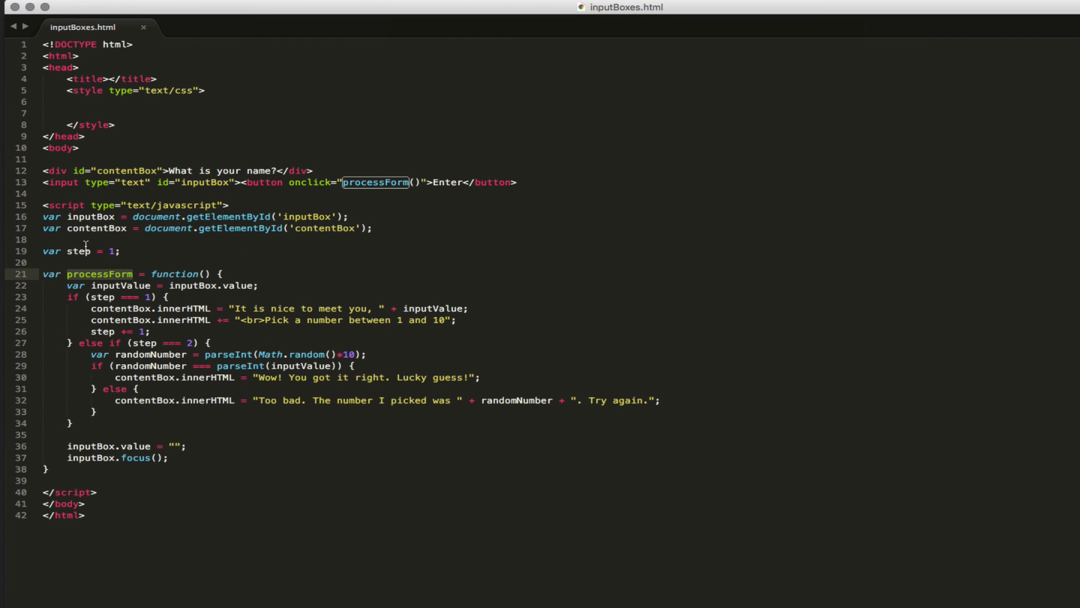
pyautogui.moveTo(158, 461)
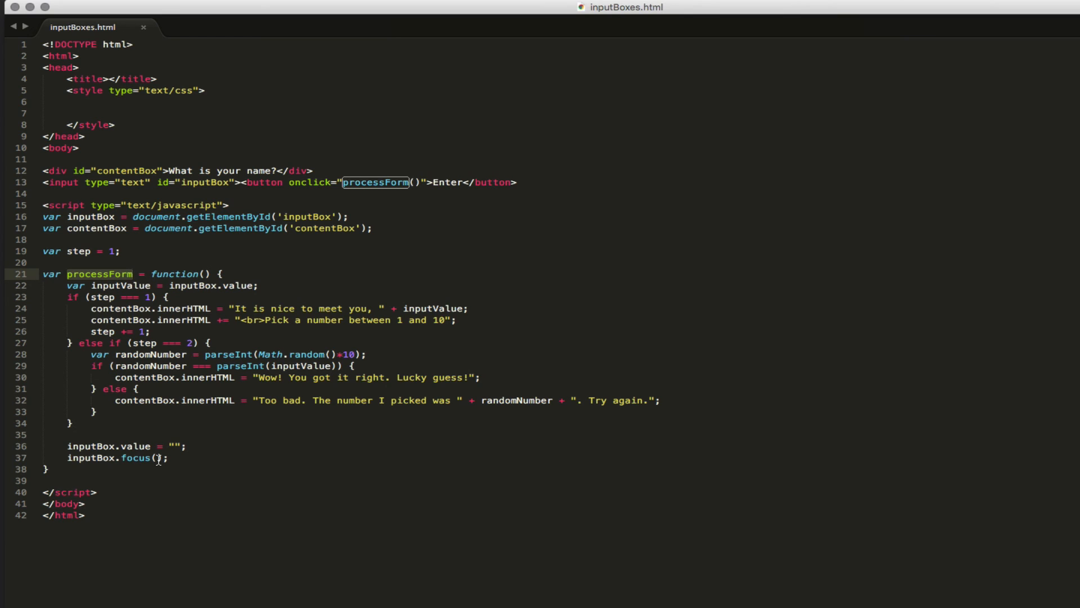
pyautogui.moveTo(231, 436)
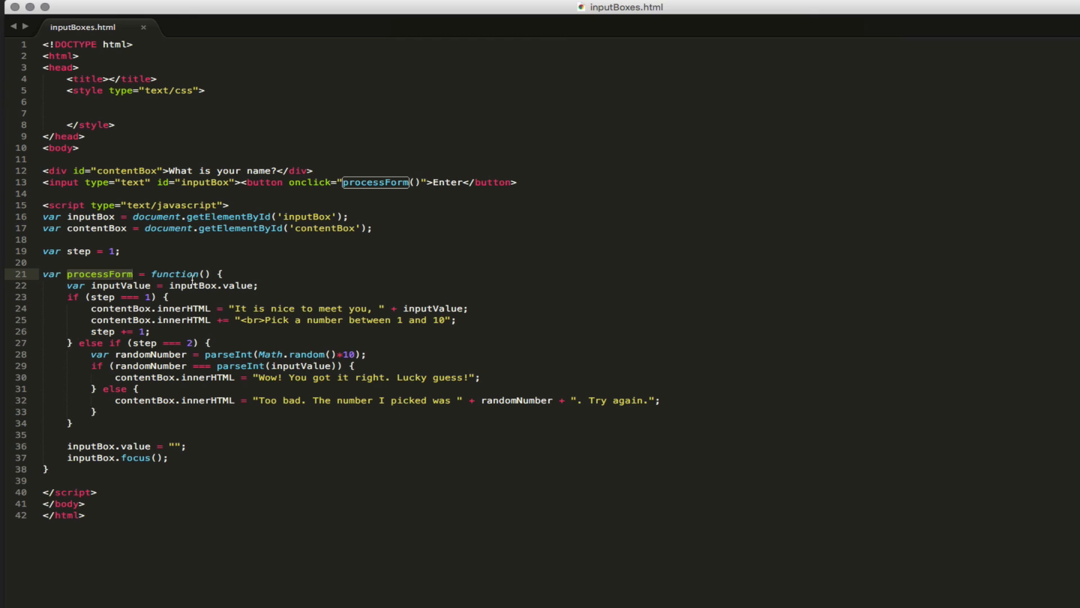
pyautogui.moveTo(484, 252)
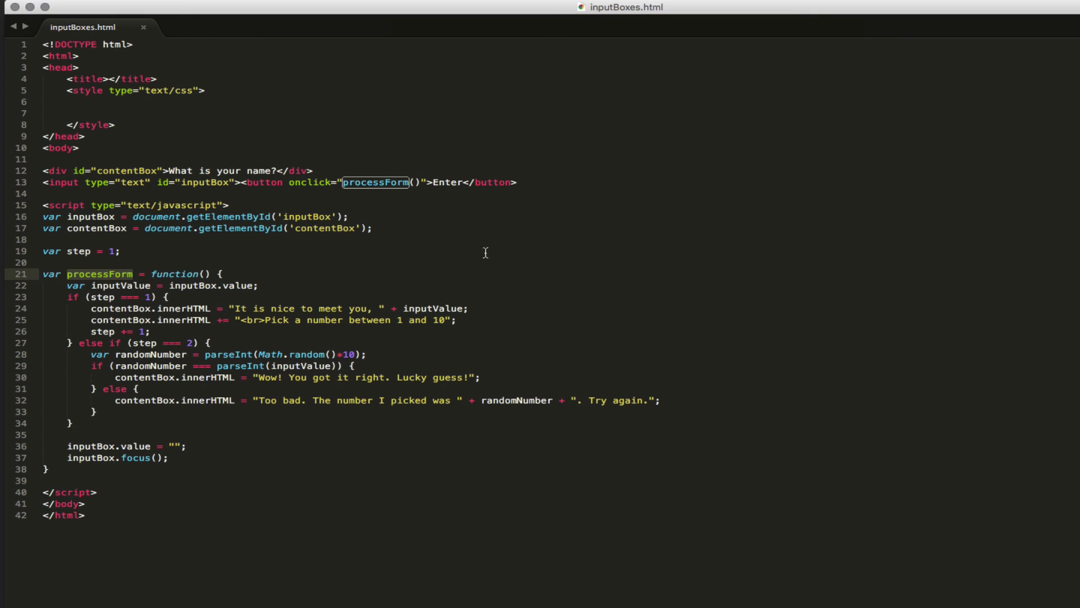
pyautogui.moveTo(318, 413)
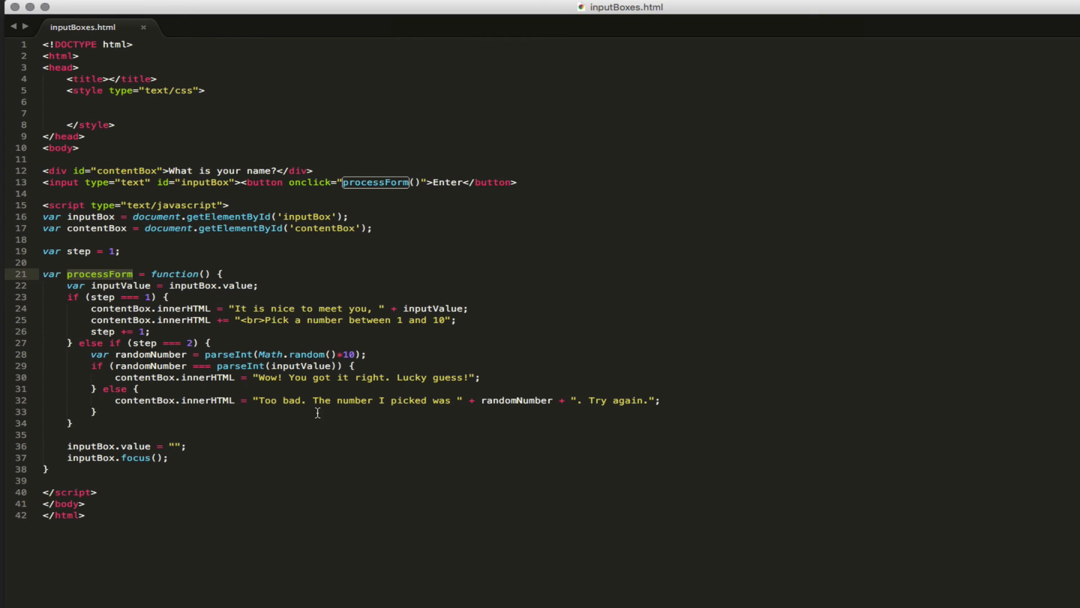
pyautogui.click(77, 251)
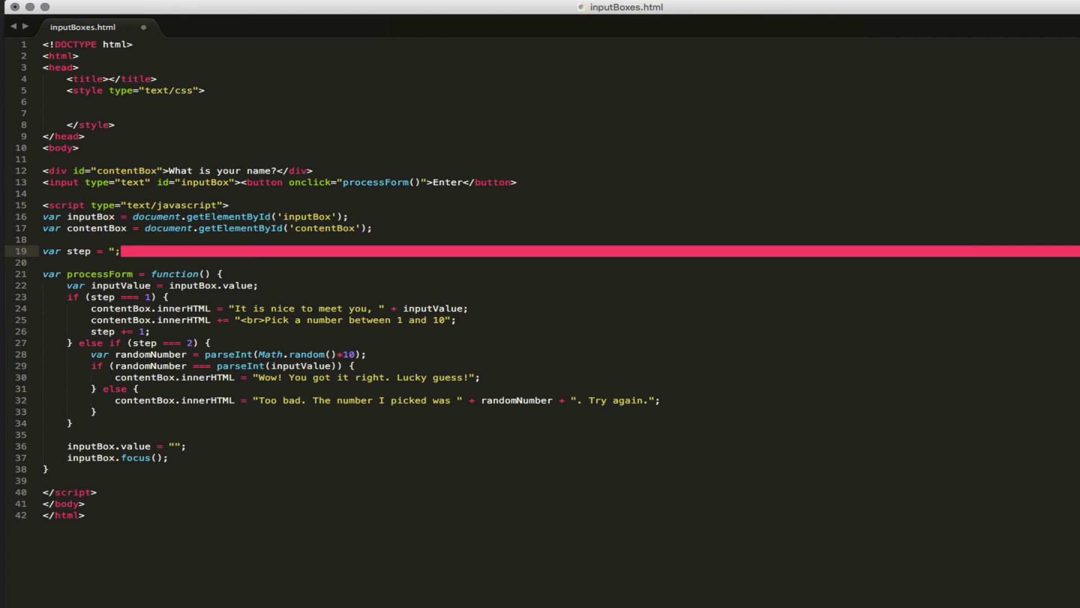
# Initialize step as "welcome" and make the first condition check for "welcome".
pyautogui.write('welcome"')
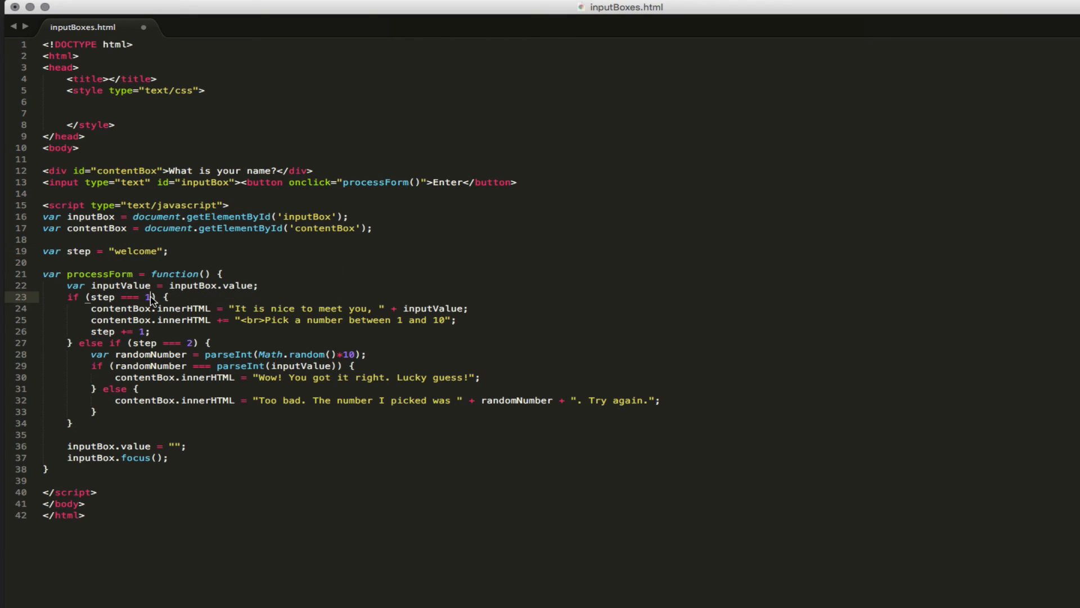
pyautogui.write(':""')
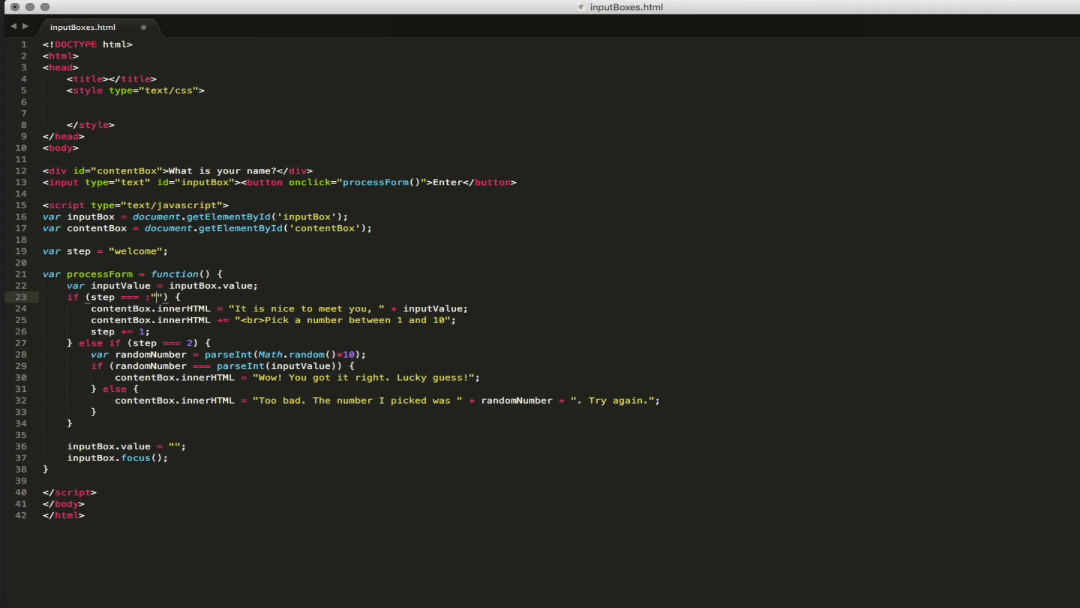
pyautogui.press('Backspace')
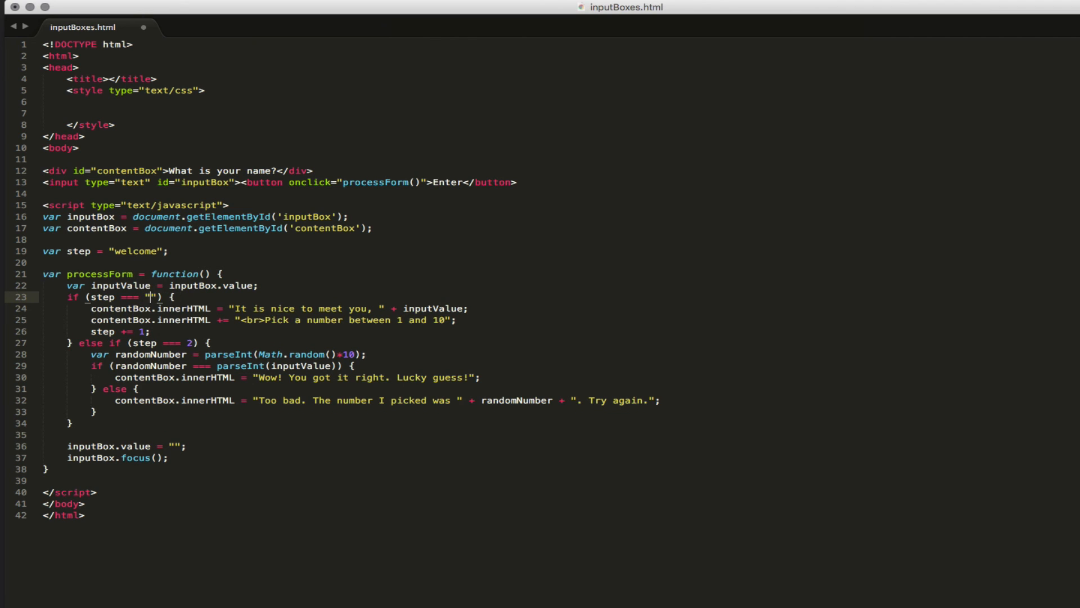
pyautogui.write('welcome')
pyautogui.click(121, 331)
pyautogui.write('"')
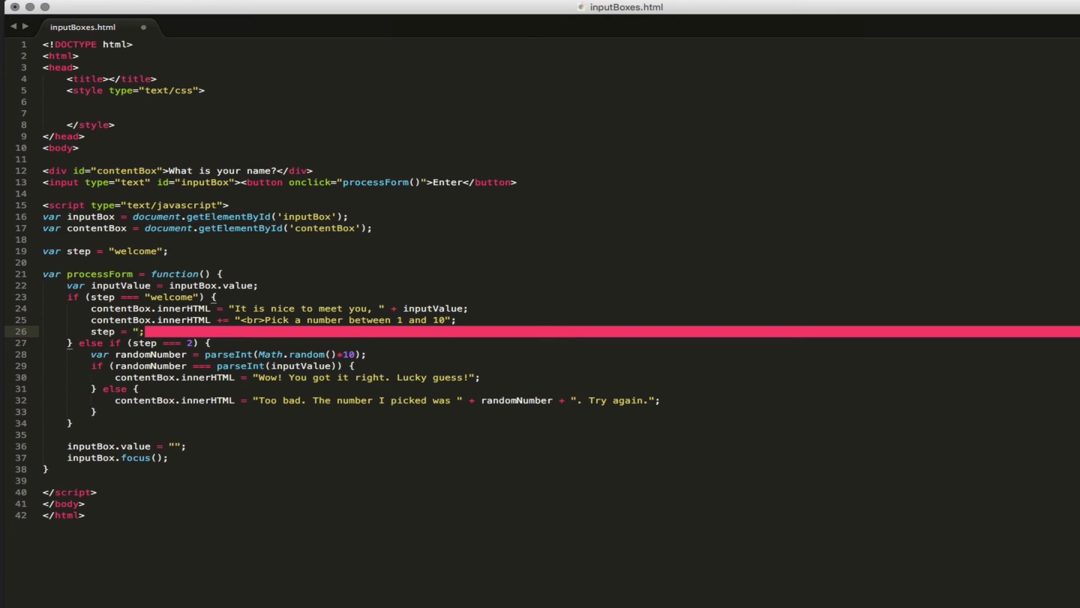
# Set step to "step 2" after the greeting and compare against "step 2" in the second condition.
pyautogui.write('step 2')
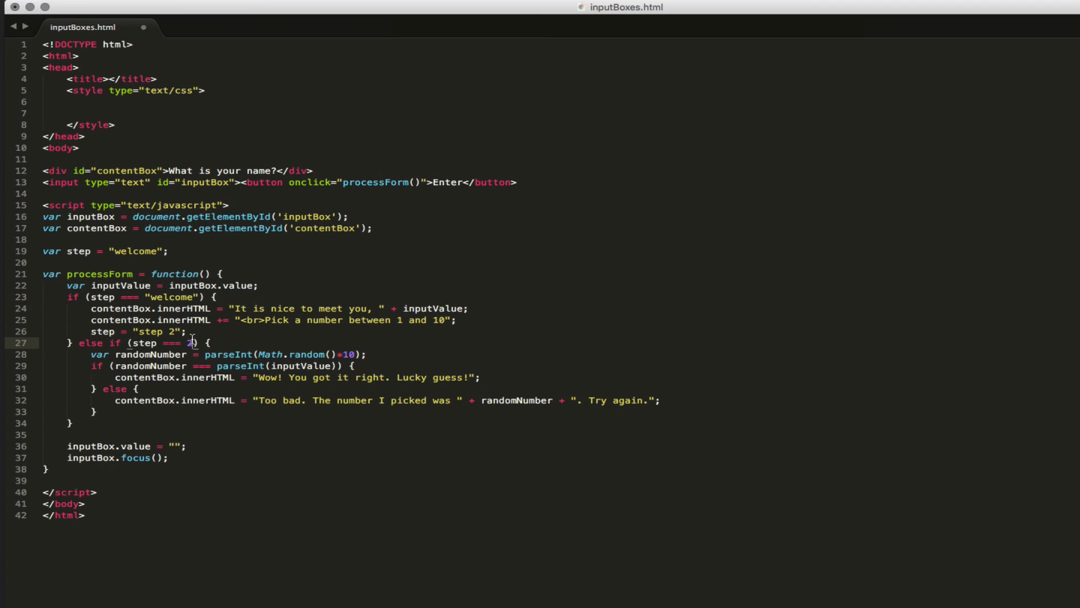
pyautogui.write('"step 2"')
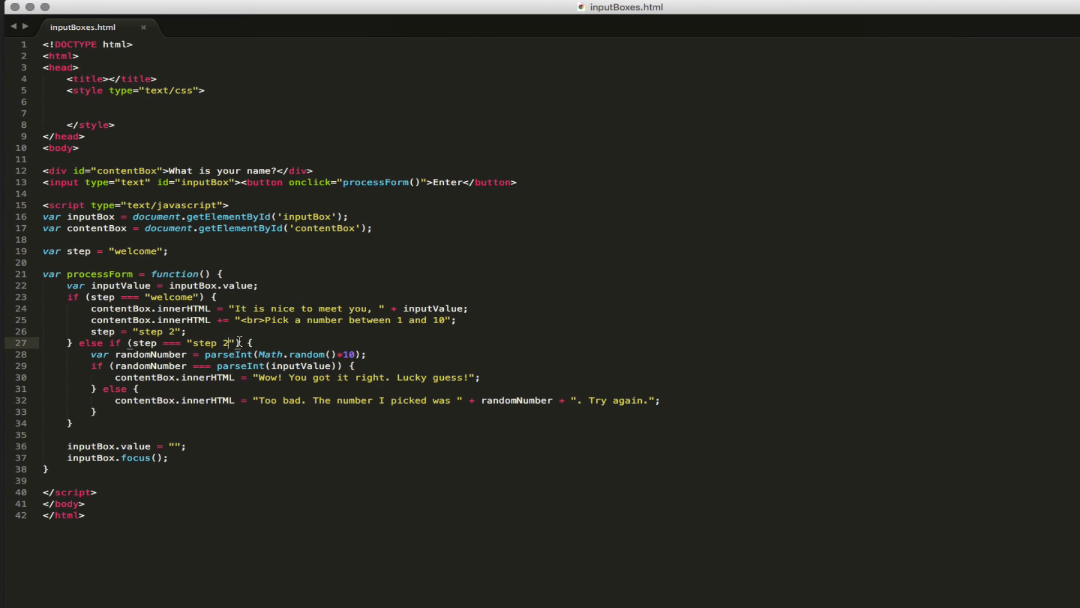
pyautogui.doubleClick(136, 251)
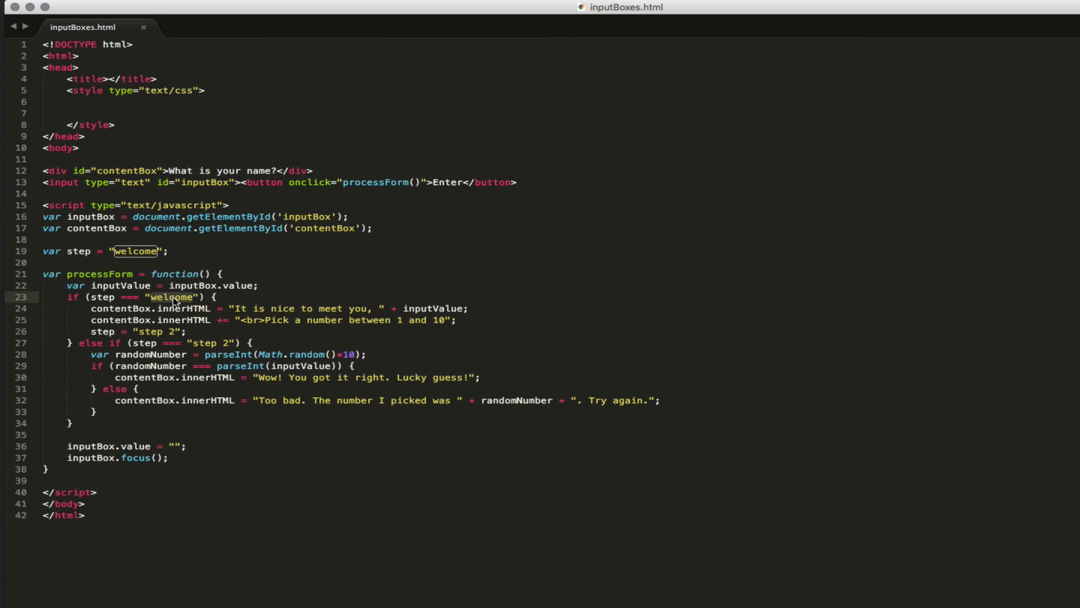